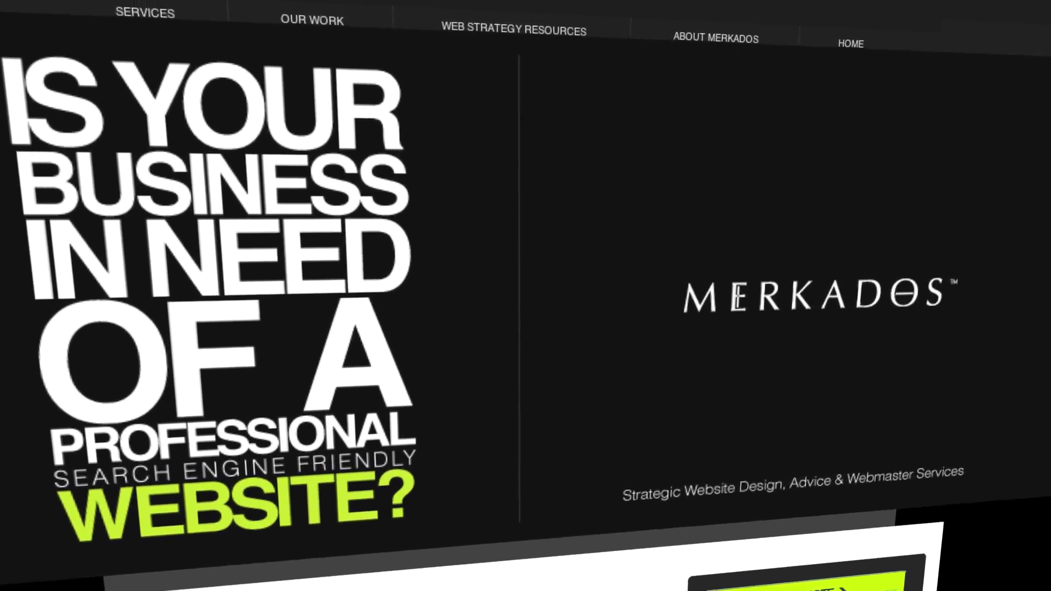
Let the Merkados intro finish until the empty Photoshop workspace appears.
left_click(311, 19)
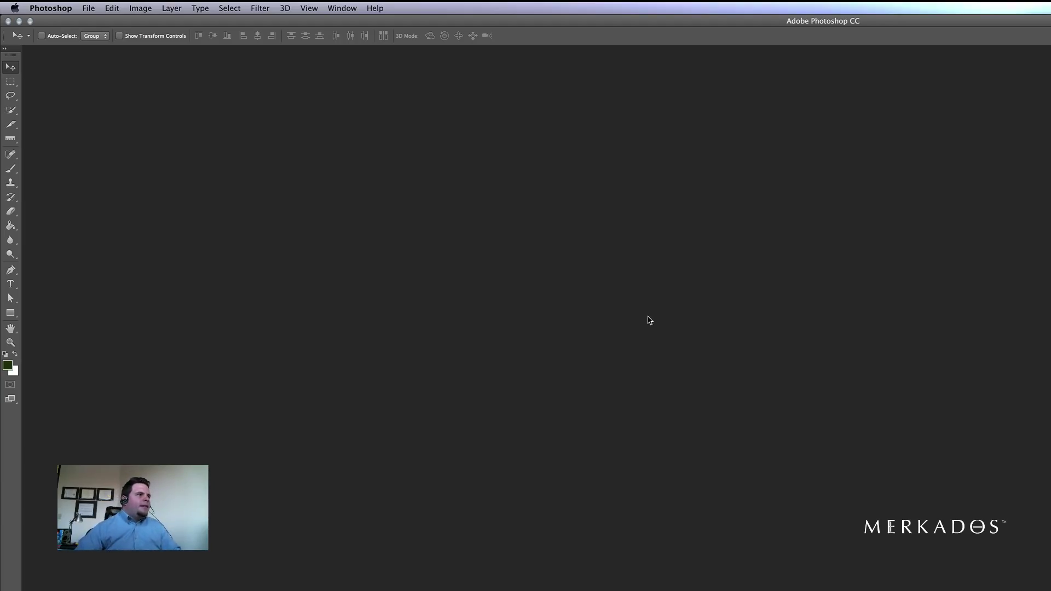
mouse_move(390, 231)
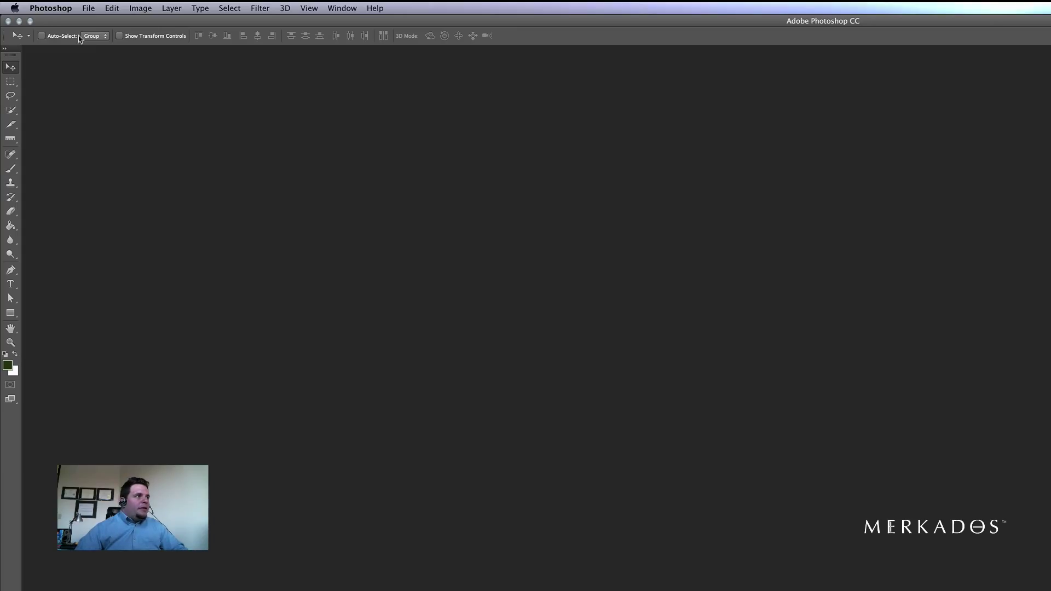
Open video.mp4 from the grade folder through File > Open.
left_click(88, 8)
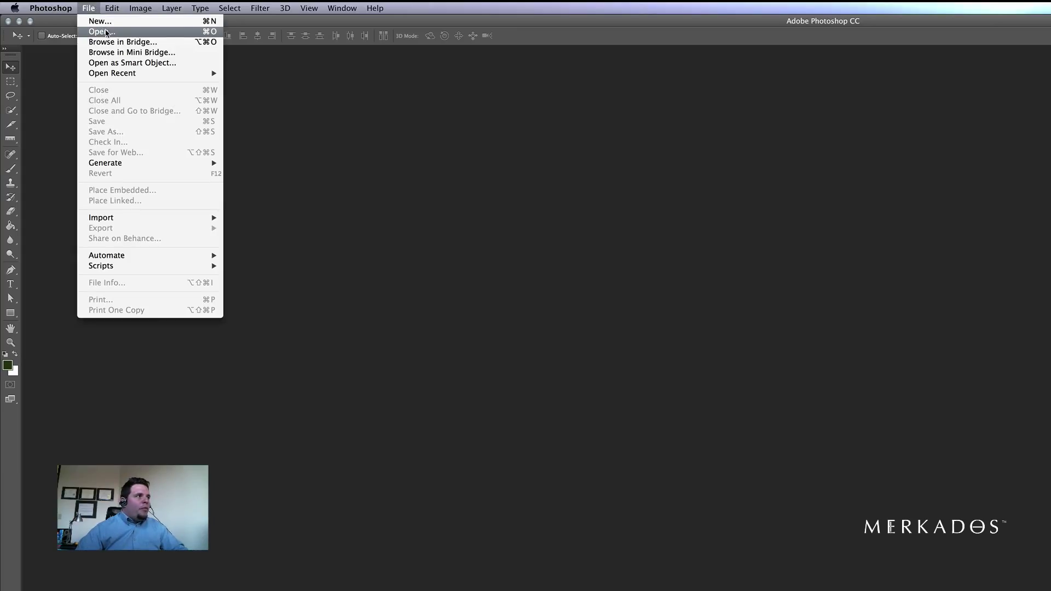
left_click(101, 32)
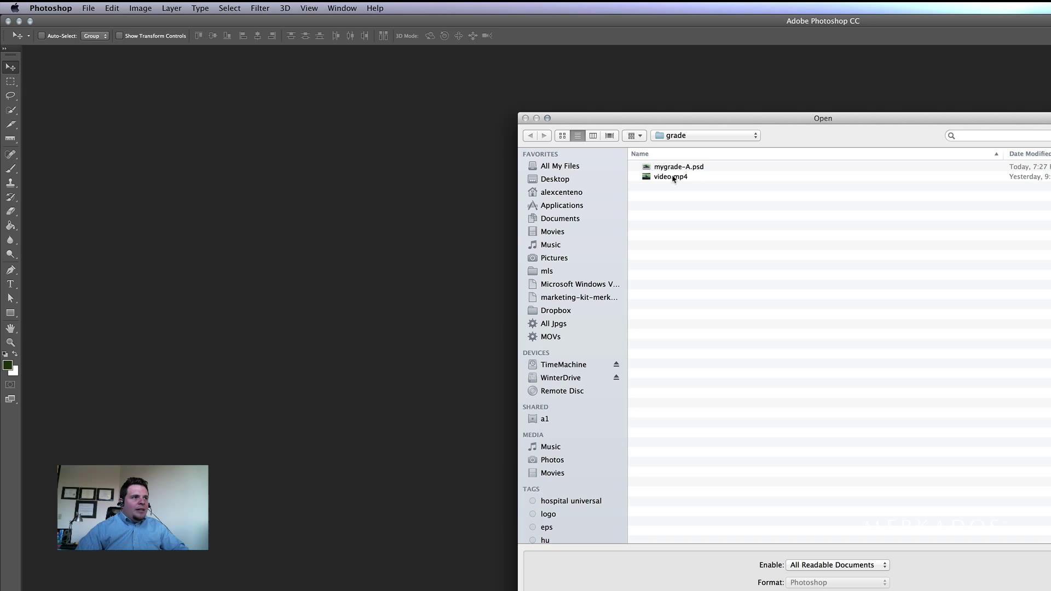
left_click(670, 176)
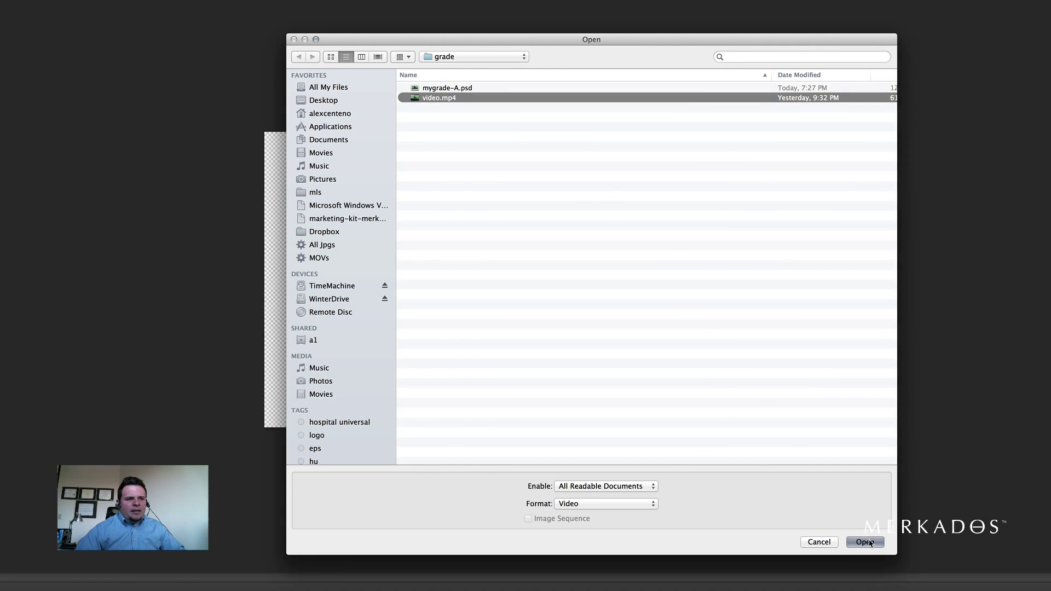
left_click(864, 541)
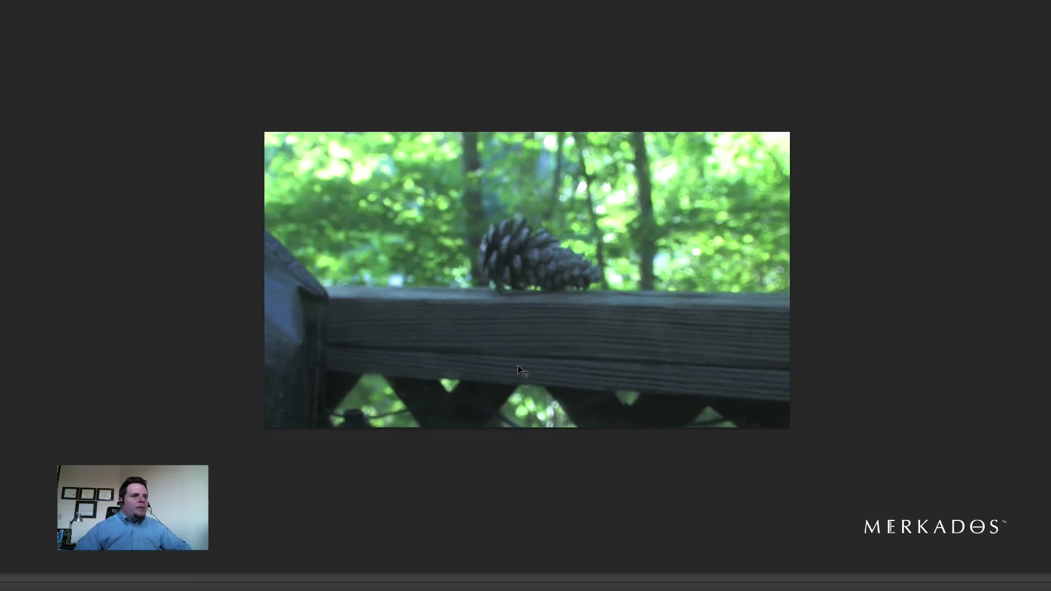
mouse_move(522, 316)
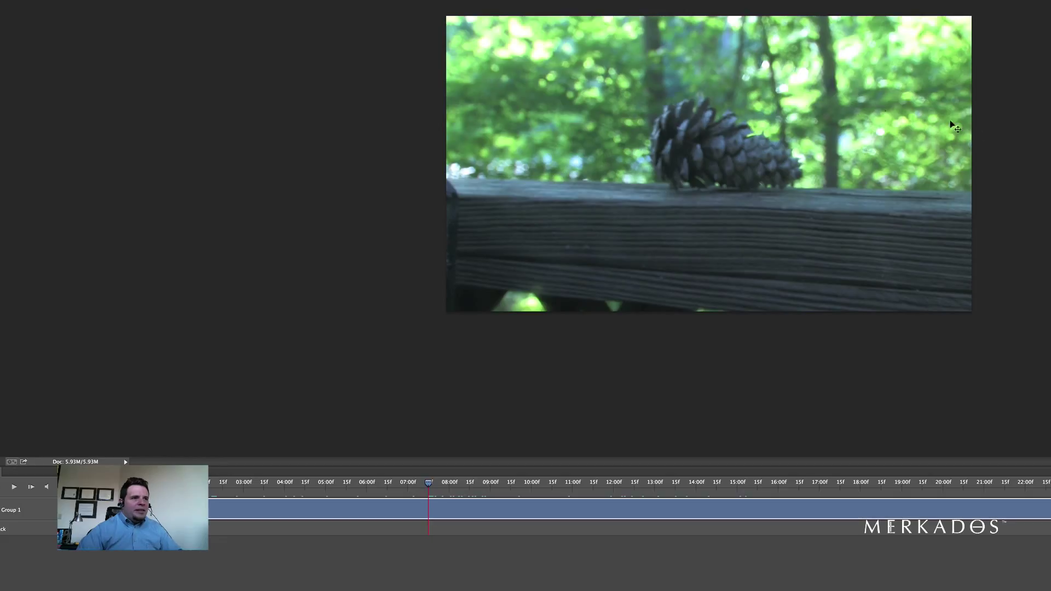
mouse_move(510, 291)
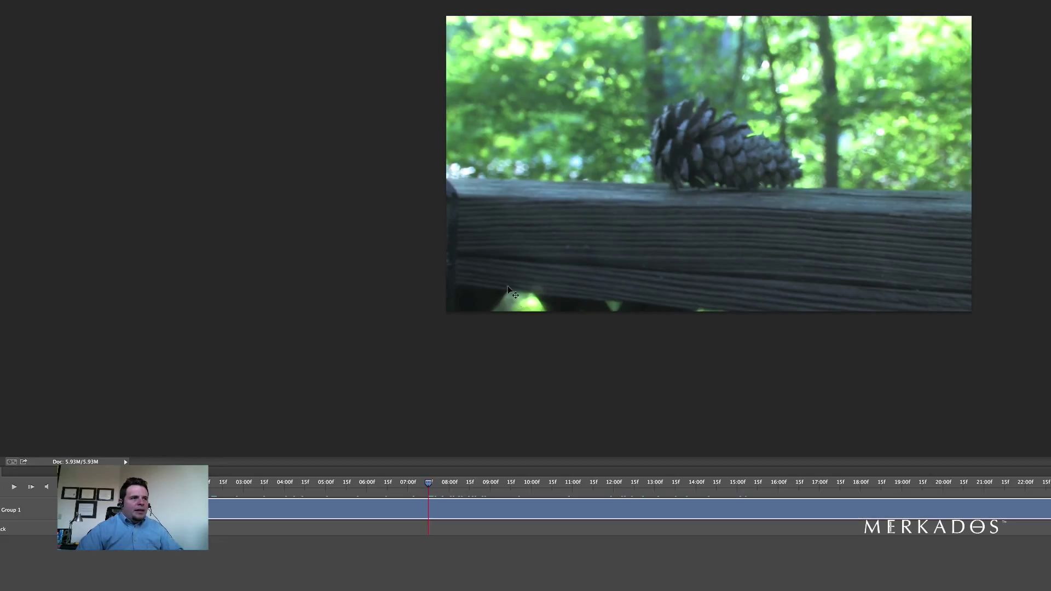
mouse_move(578, 275)
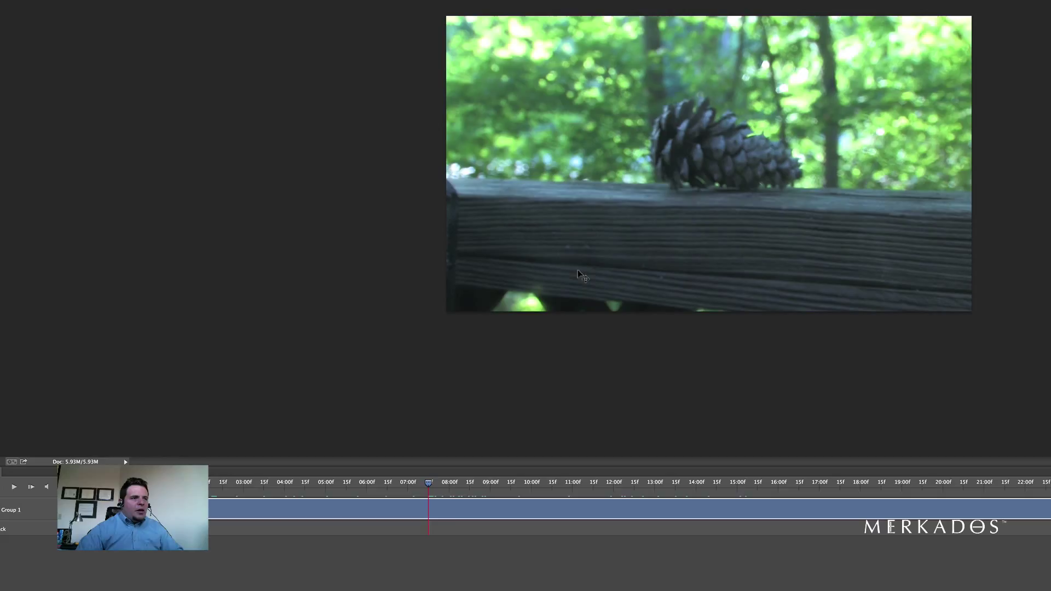
mouse_move(949, 52)
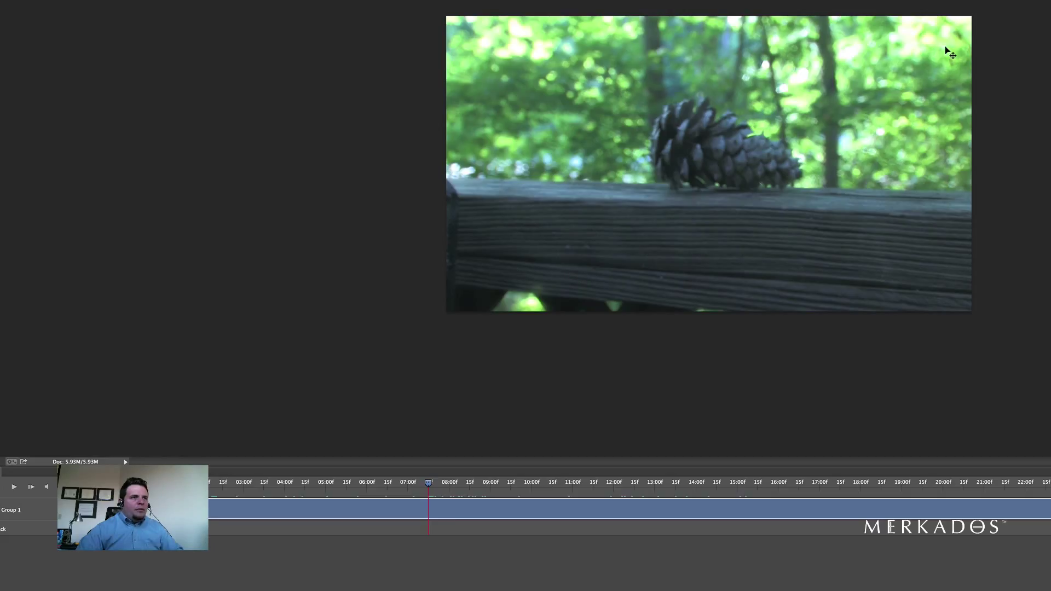
mouse_move(546, 108)
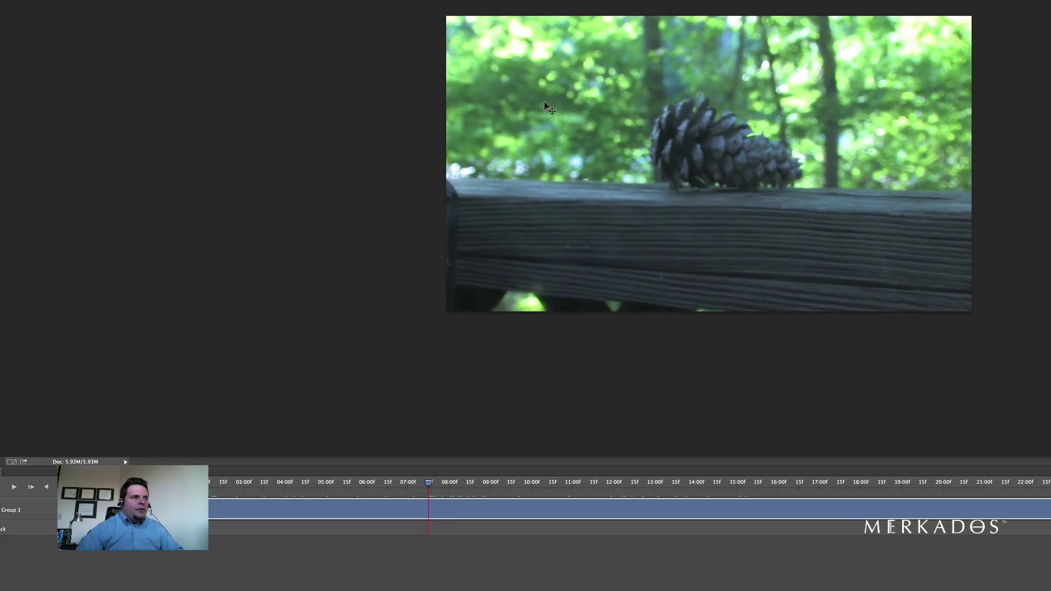
mouse_move(531, 274)
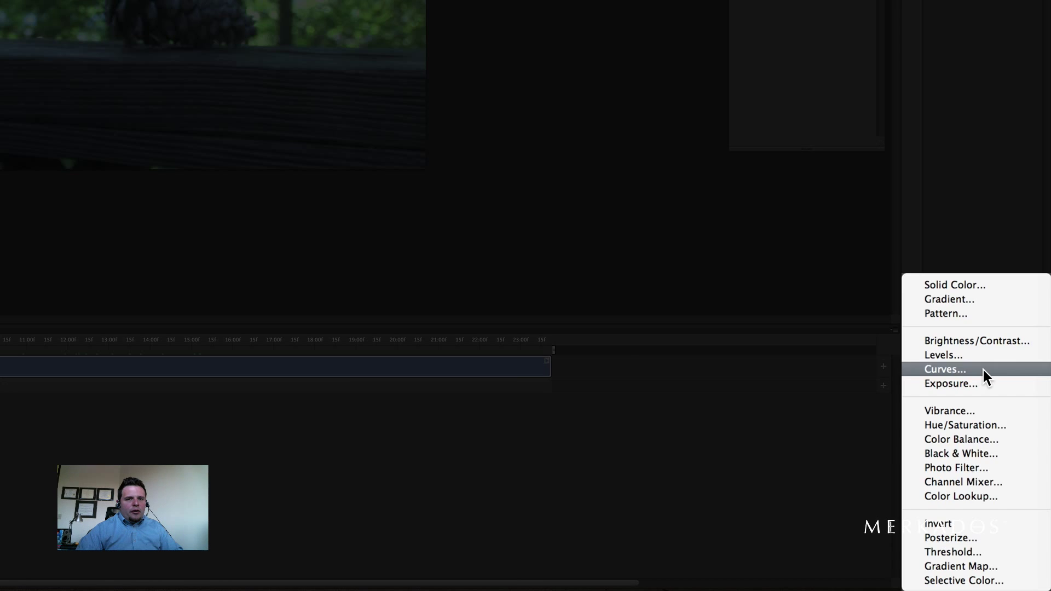
Add a Curves adjustment layer above the pine cone video.
left_click(944, 369)
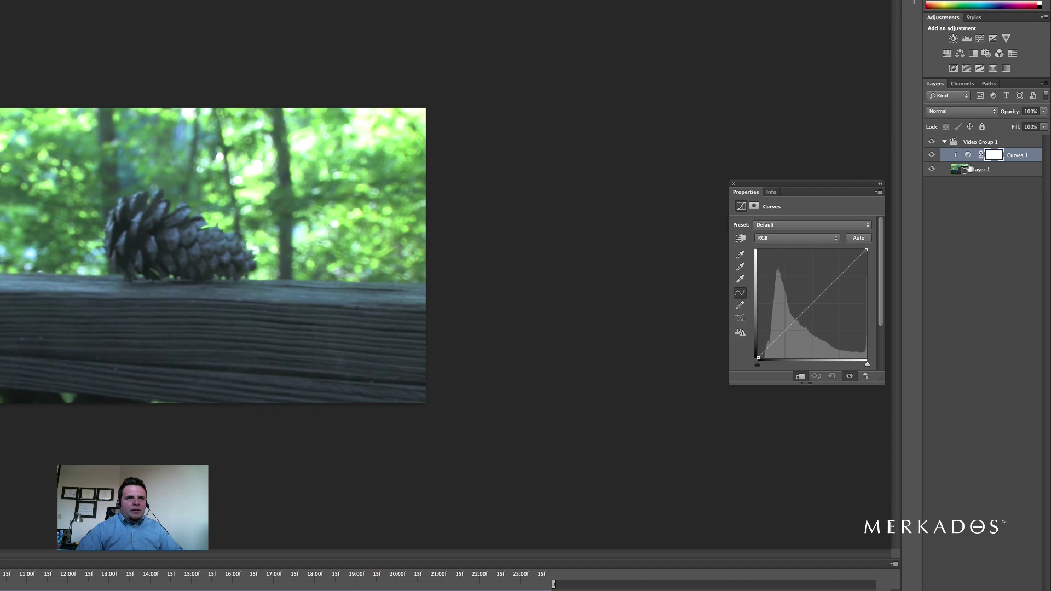
mouse_move(905, 217)
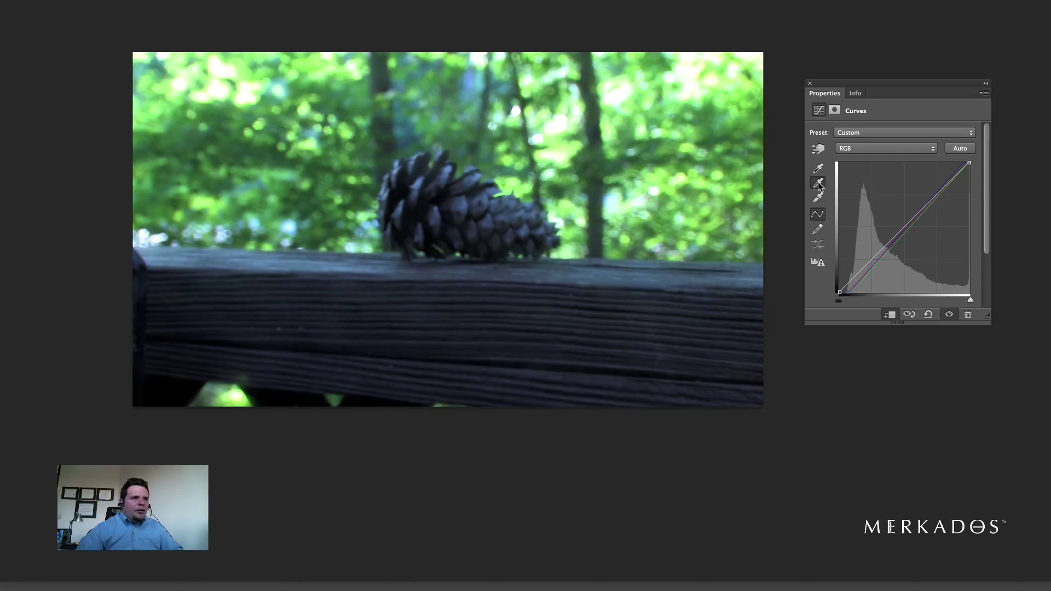
mouse_move(695, 317)
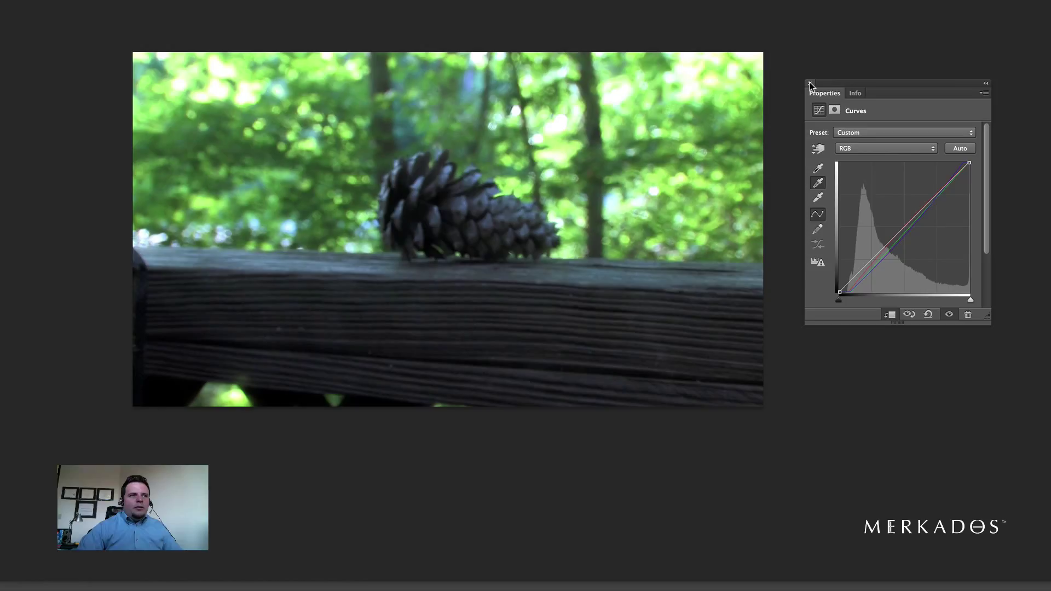
Close the Curves Properties panel.
left_click(810, 80)
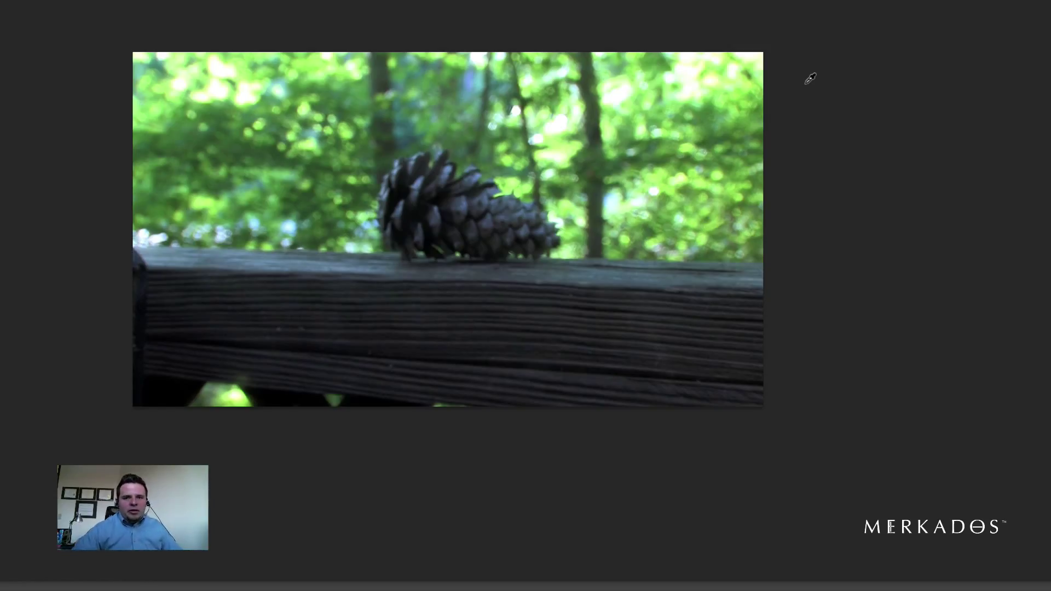
mouse_move(881, 184)
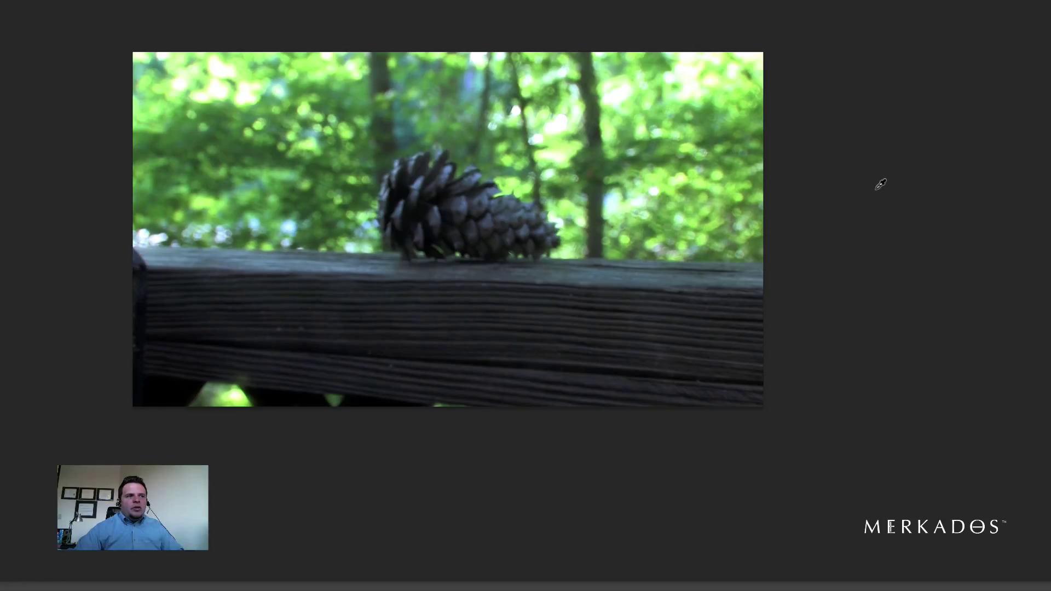
mouse_move(215, 382)
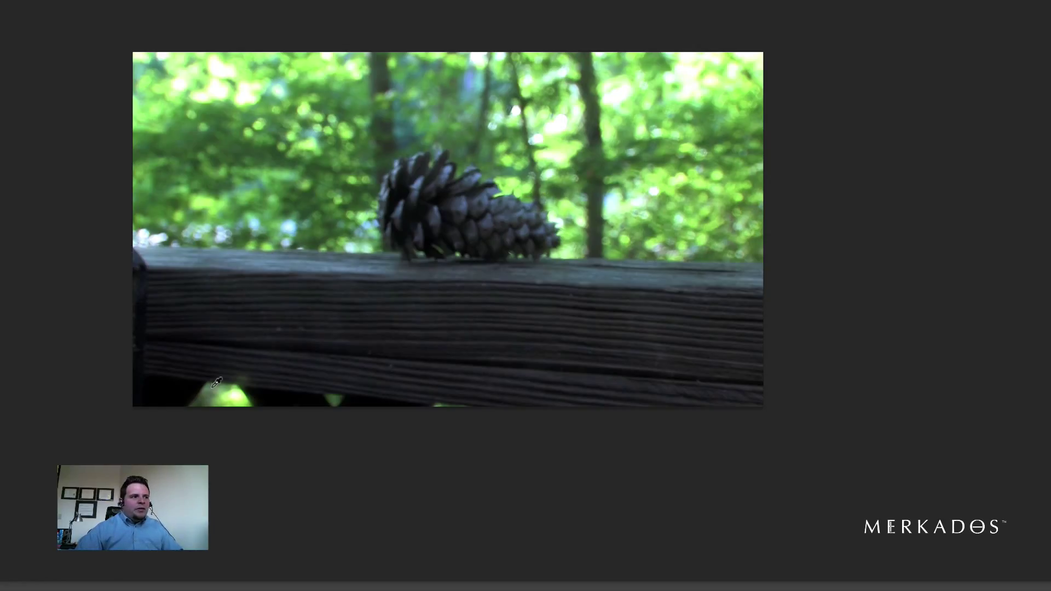
mouse_move(851, 310)
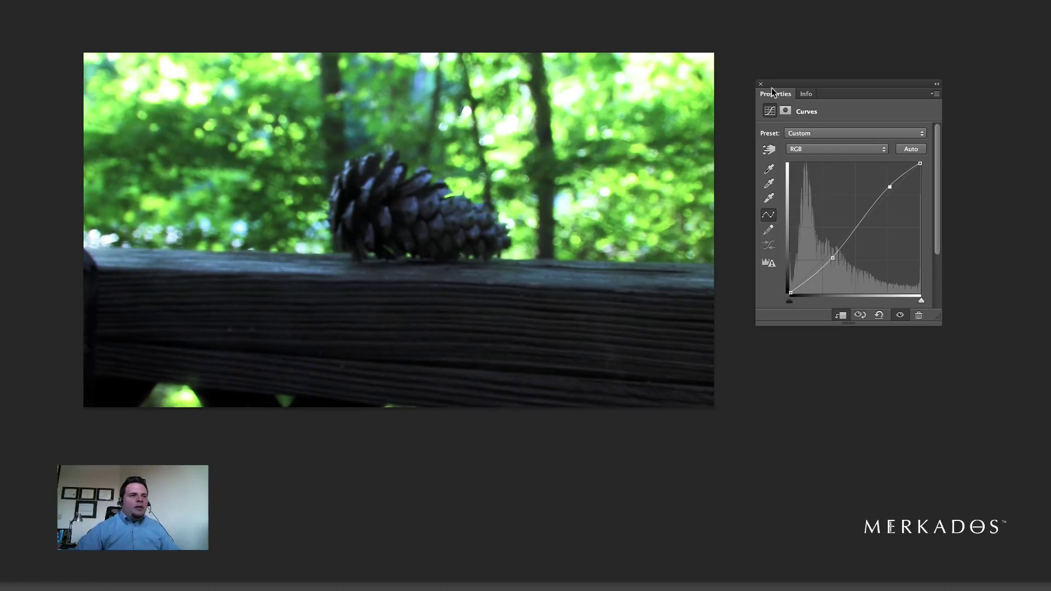
mouse_move(781, 87)
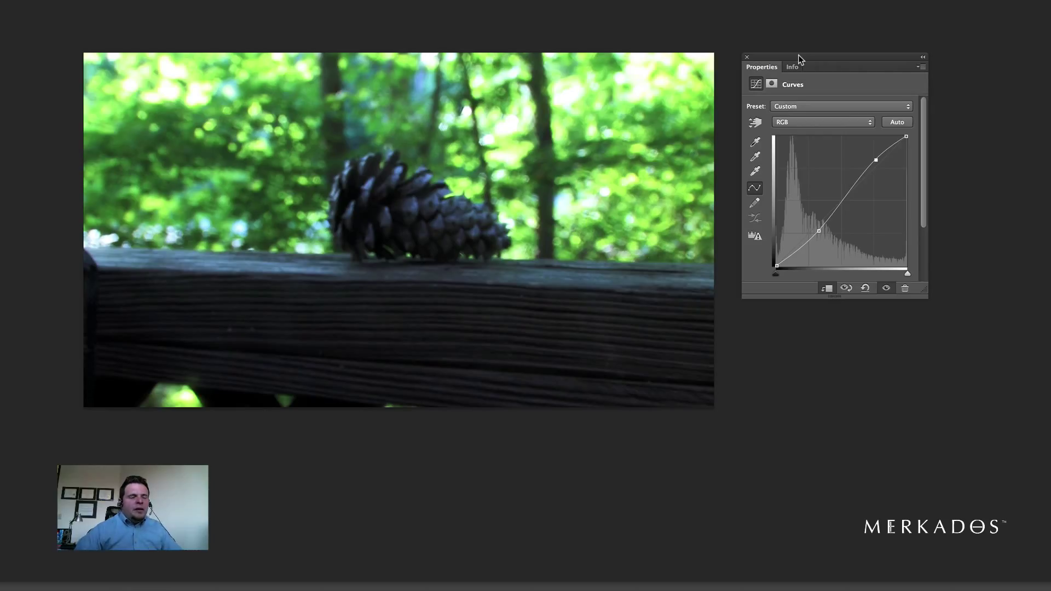
mouse_move(876, 95)
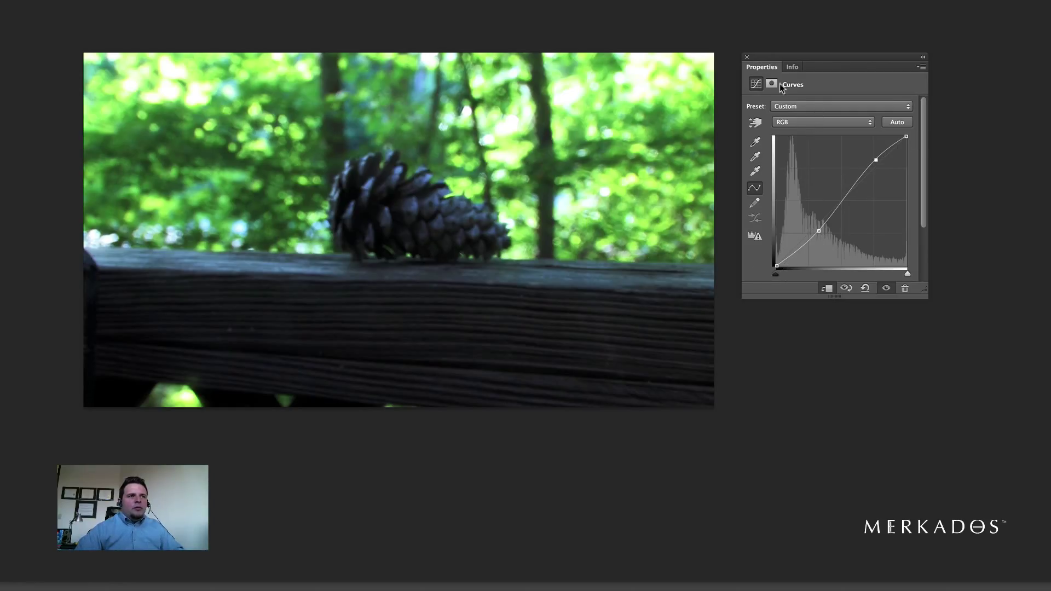
mouse_move(748, 59)
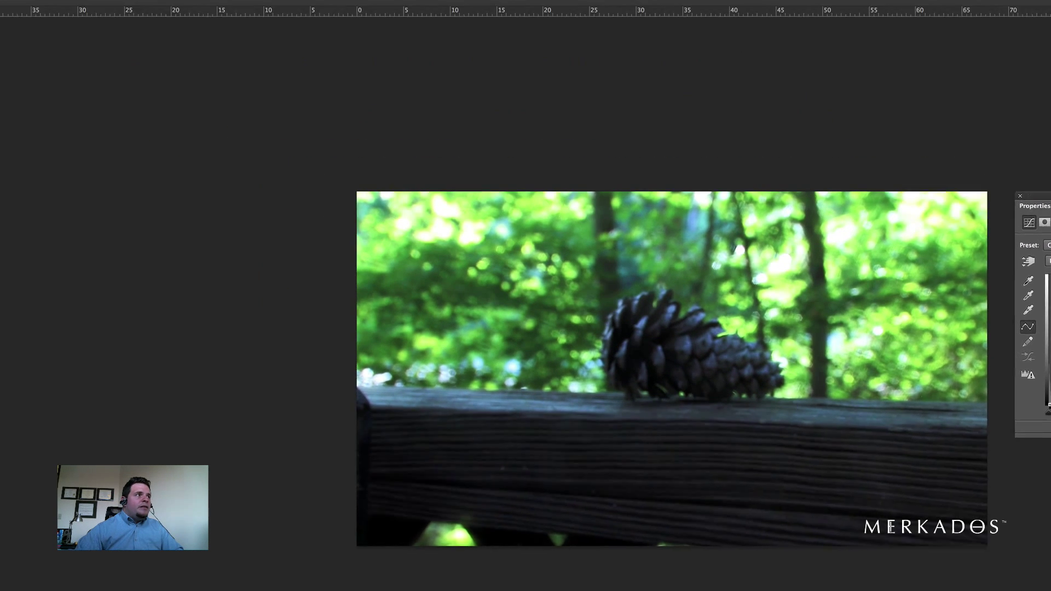
left_click(287, 6)
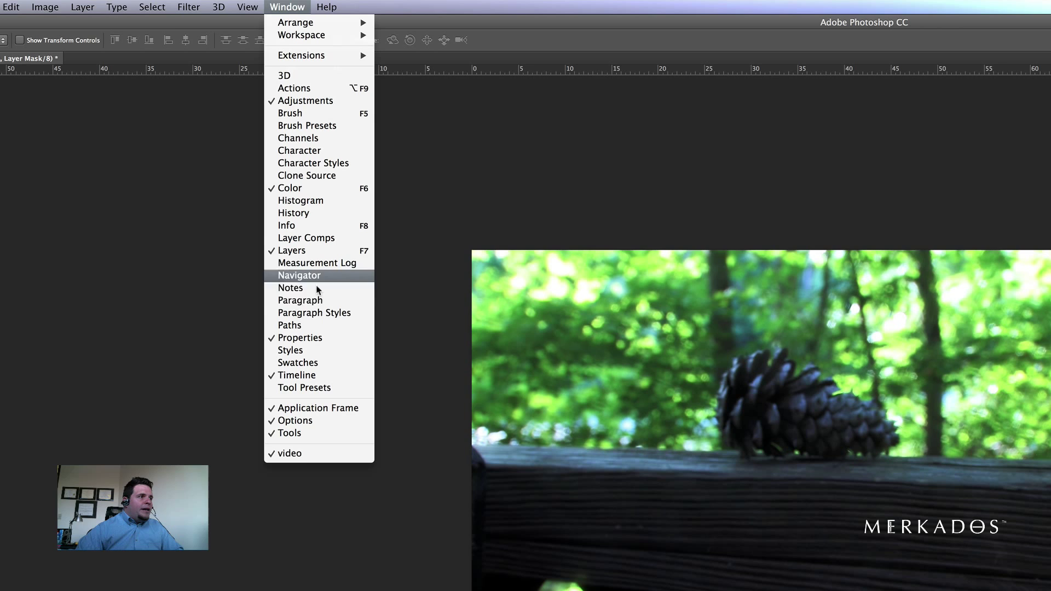
mouse_move(305, 225)
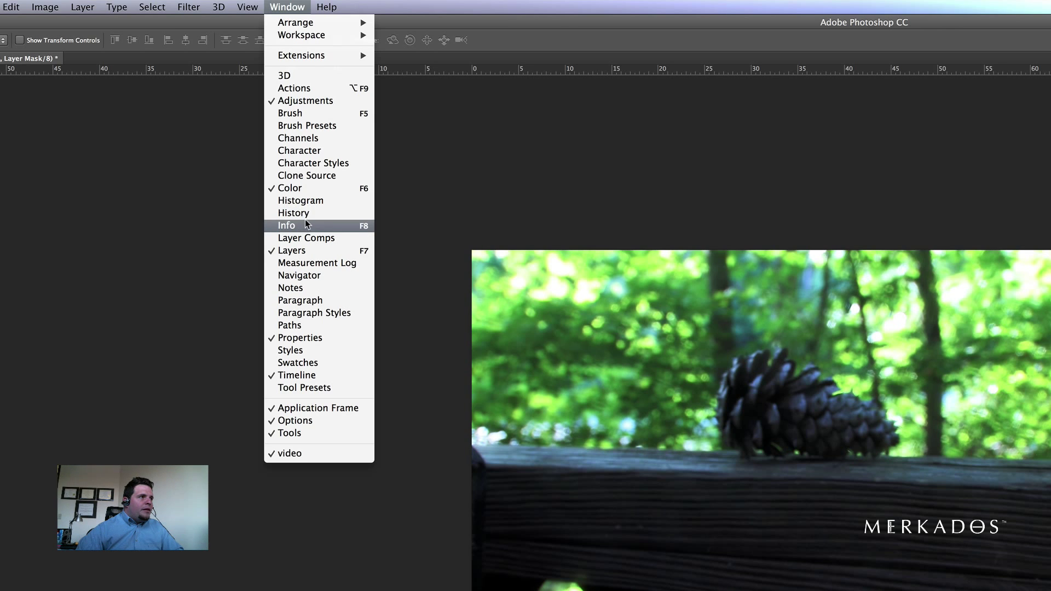
left_click(301, 200)
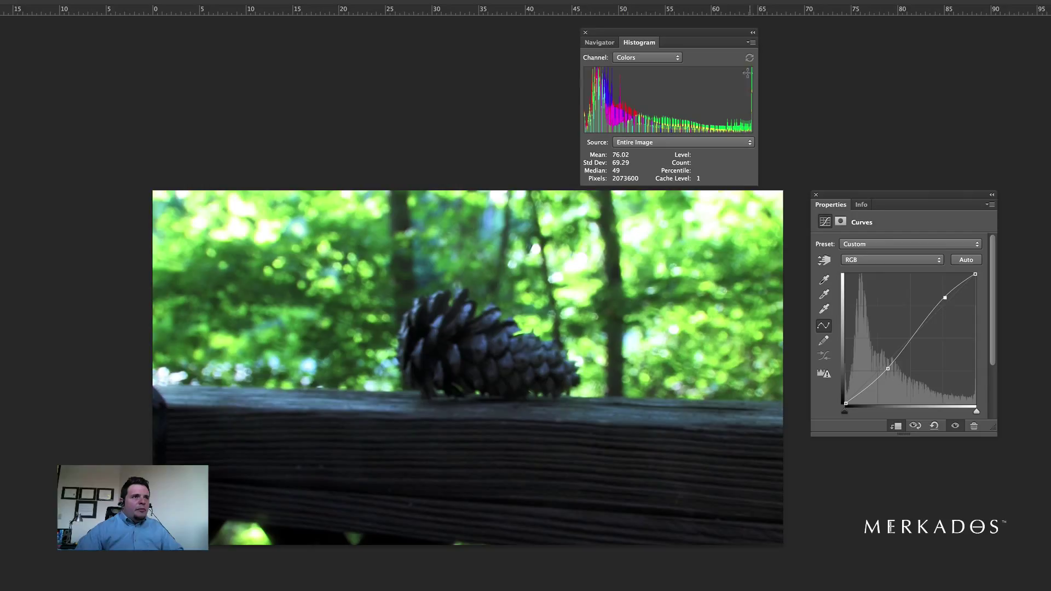
mouse_move(742, 120)
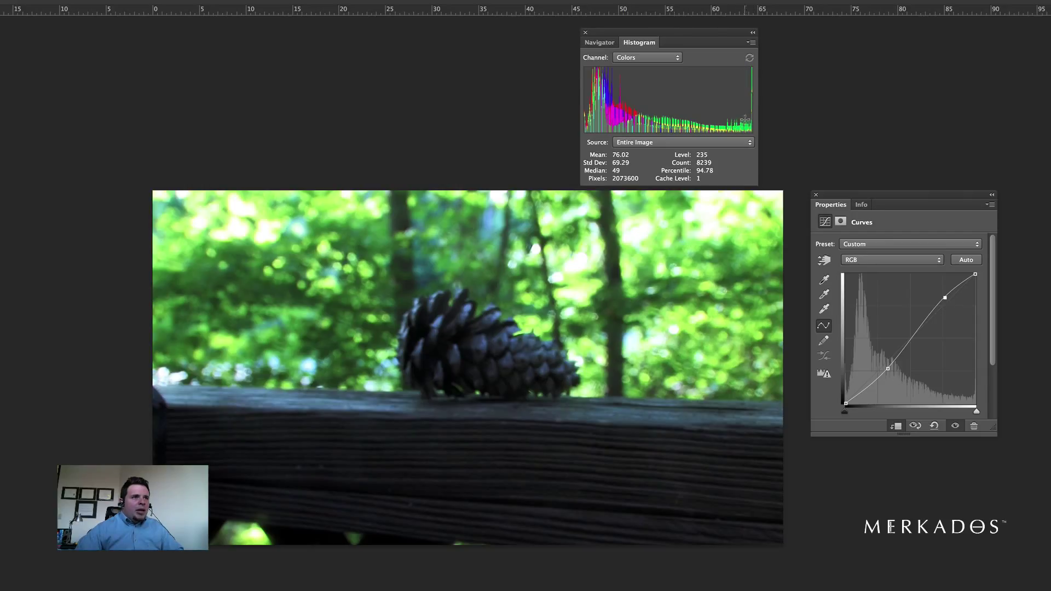
mouse_move(606, 96)
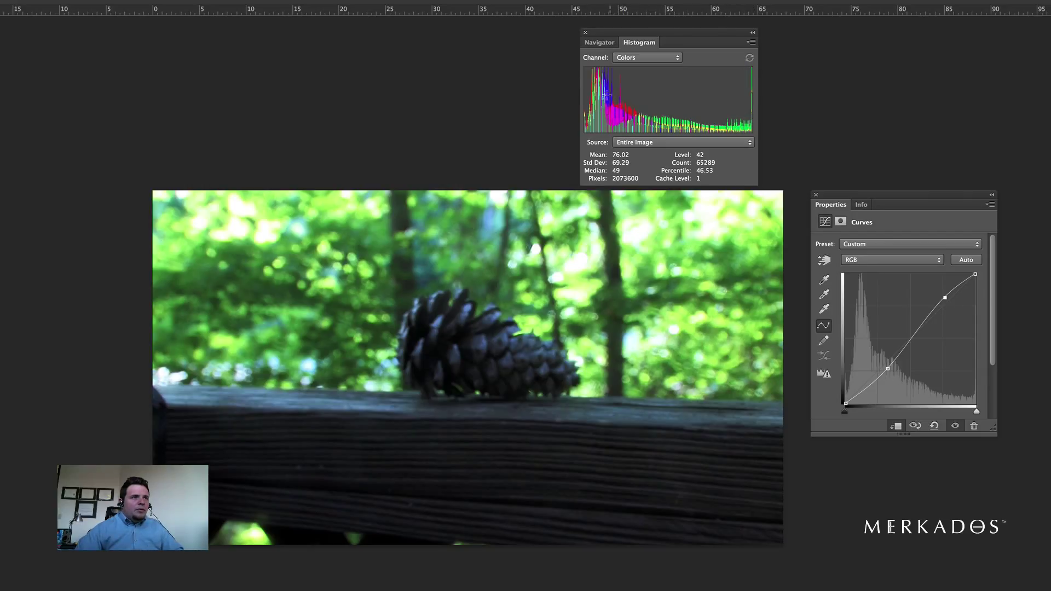
mouse_move(741, 115)
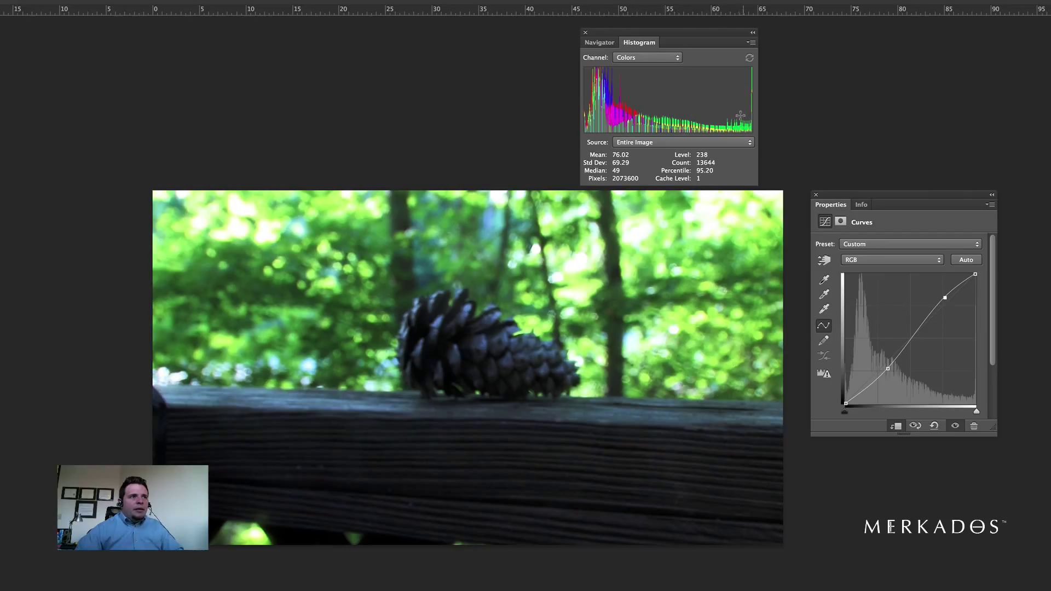
mouse_move(600, 42)
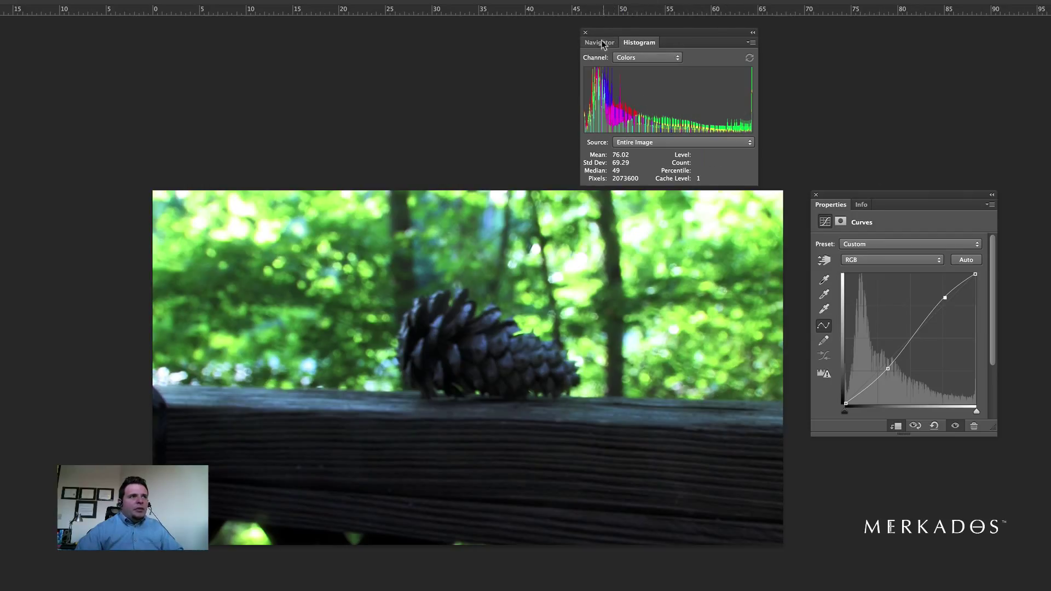
mouse_move(947, 250)
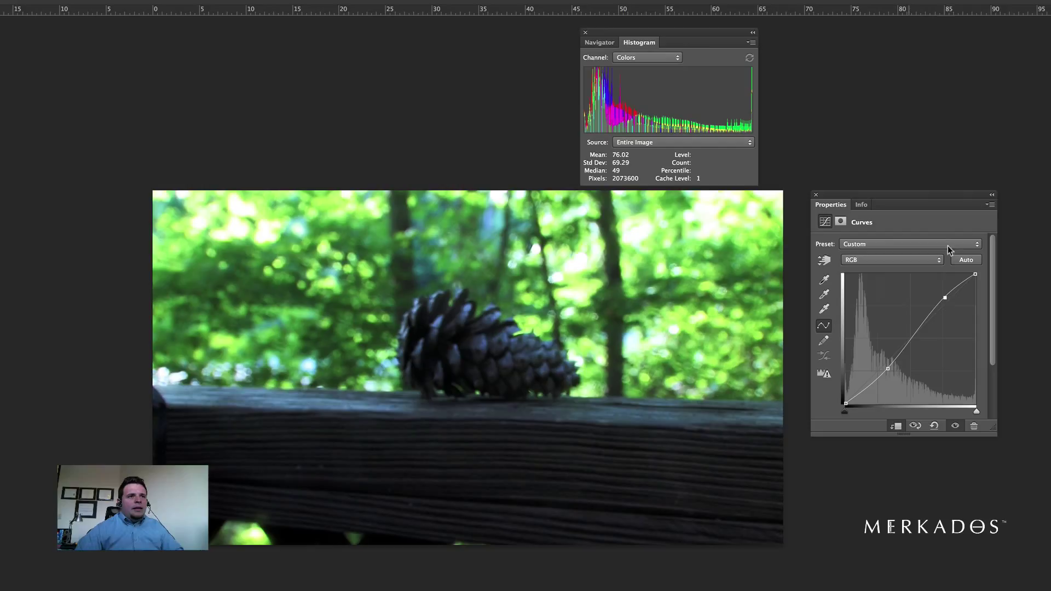
mouse_move(946, 296)
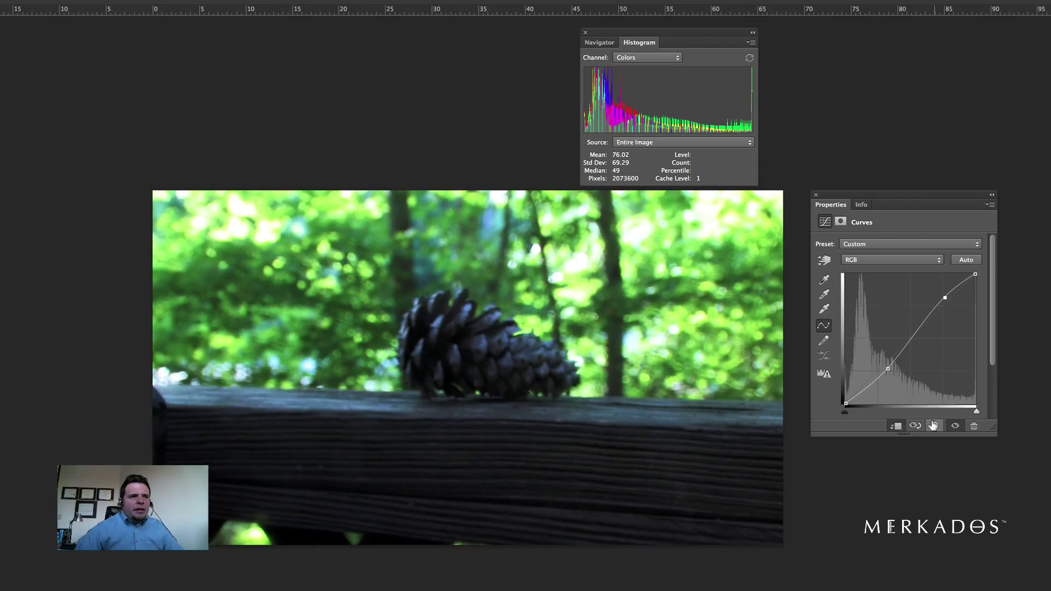
Reset the Curves adjustment to its default straight line.
left_click(933, 426)
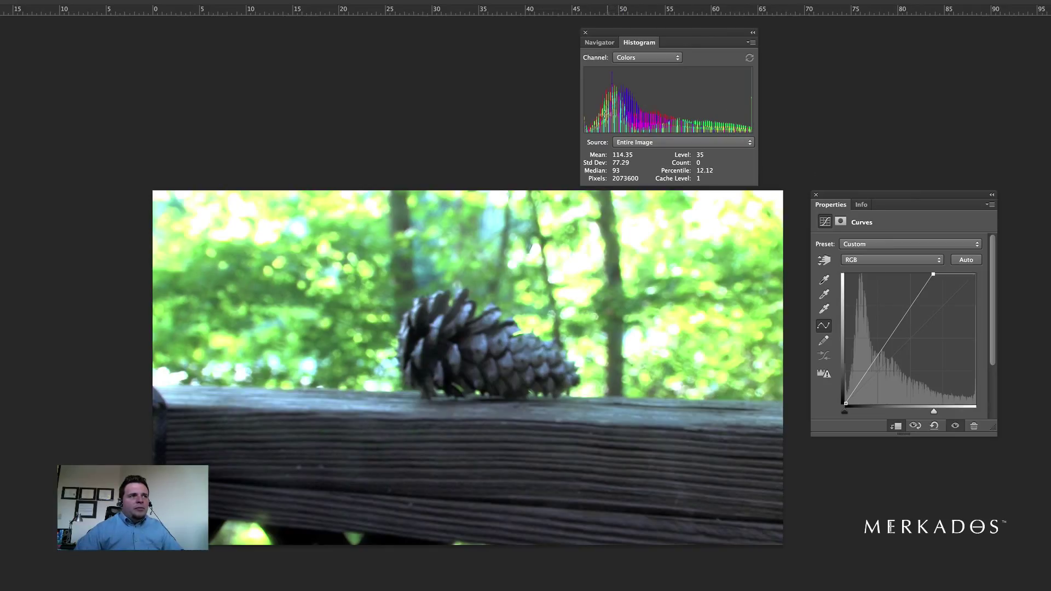
mouse_move(700, 107)
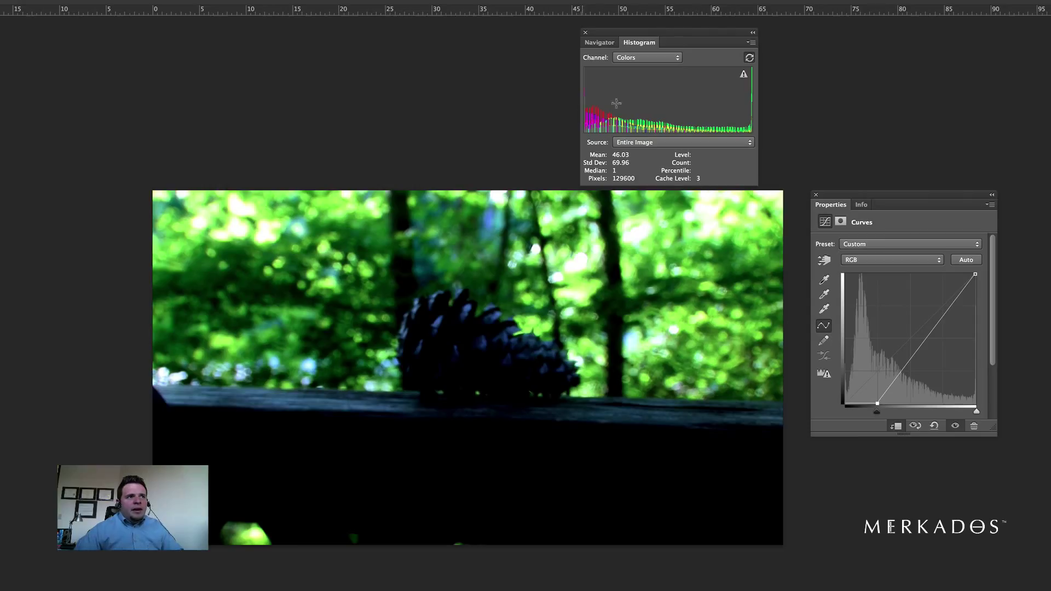
mouse_move(562, 124)
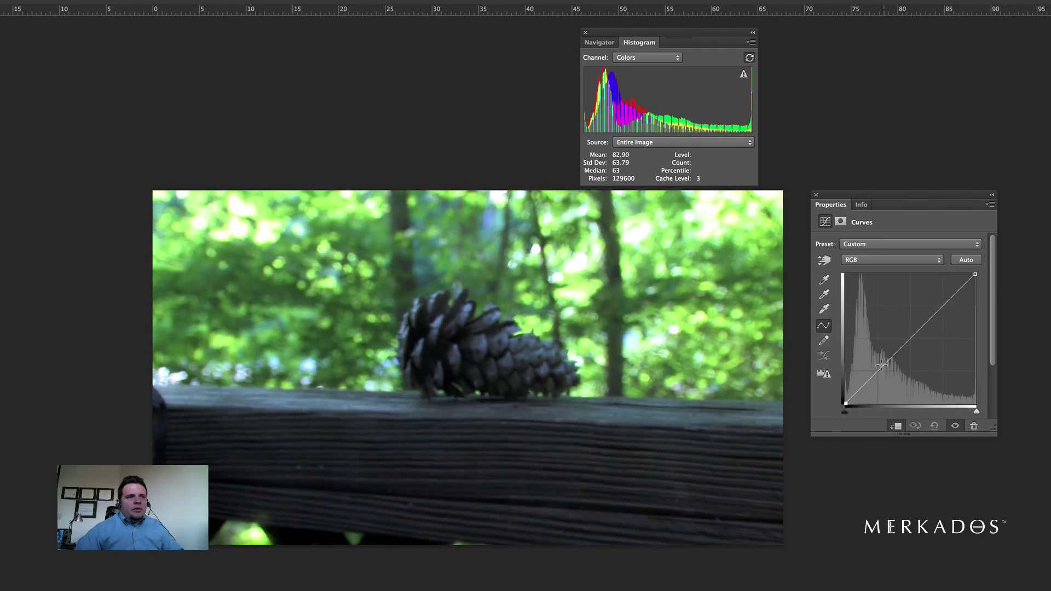
mouse_move(647, 112)
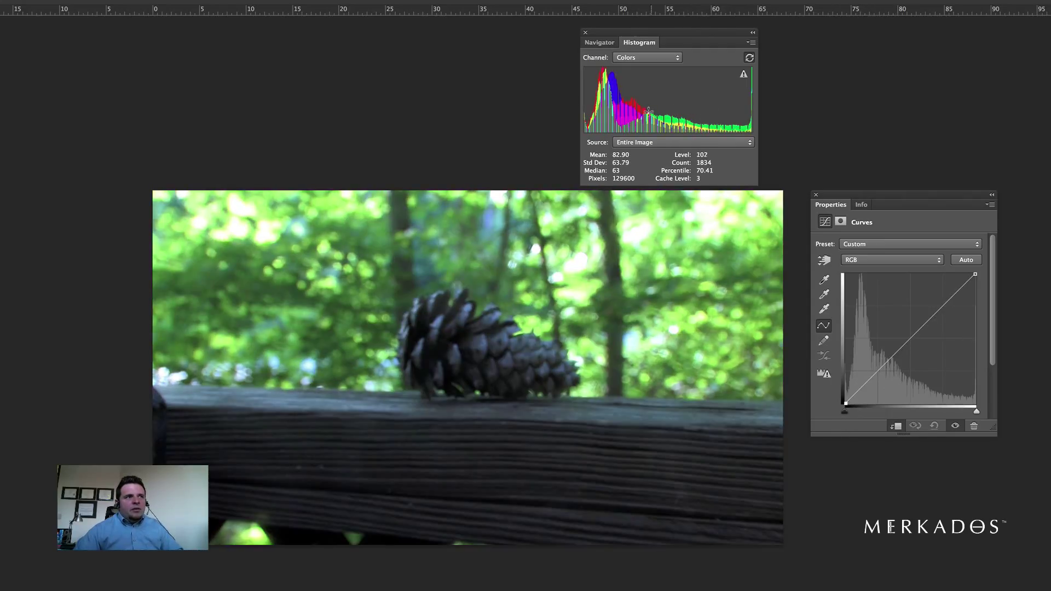
mouse_move(737, 107)
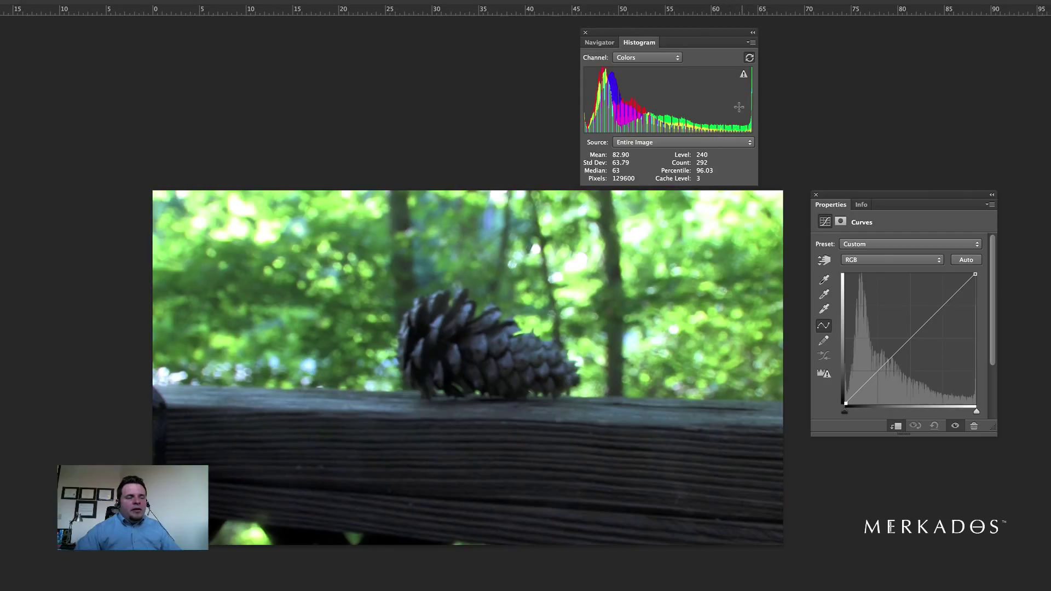
mouse_move(901, 287)
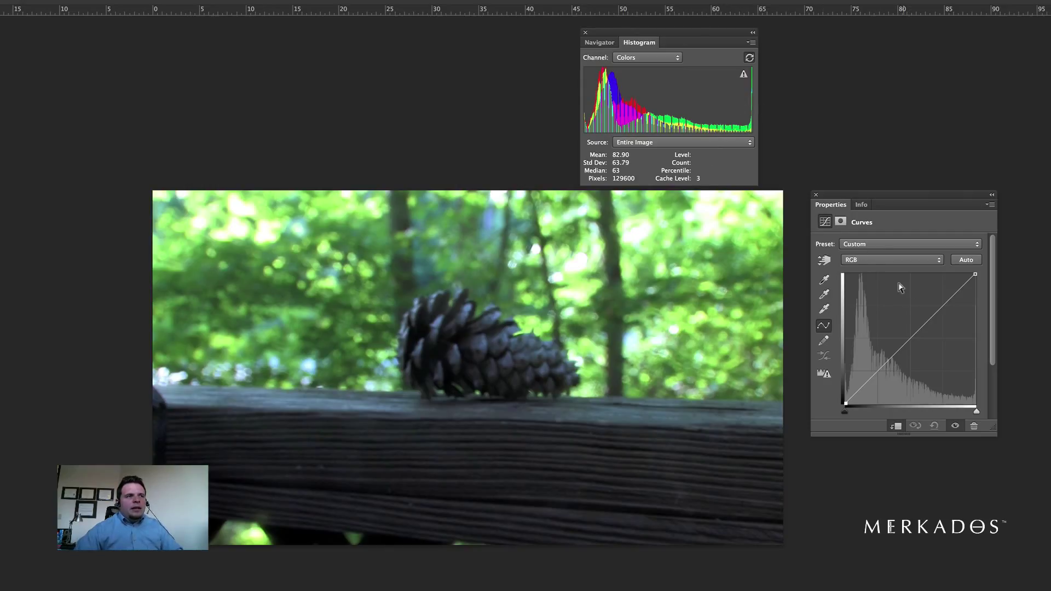
mouse_move(585, 116)
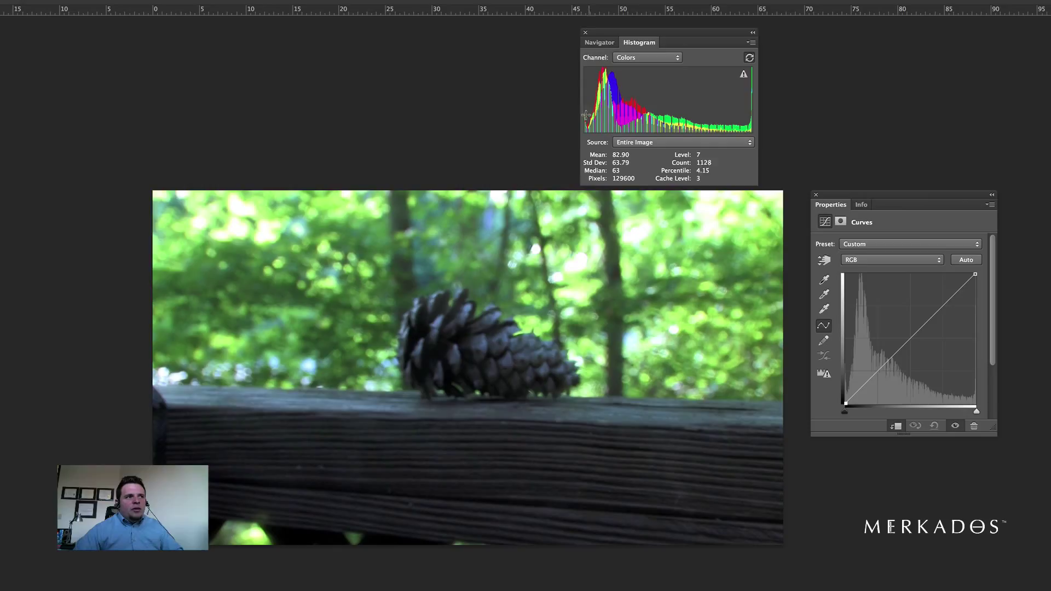
mouse_move(590, 117)
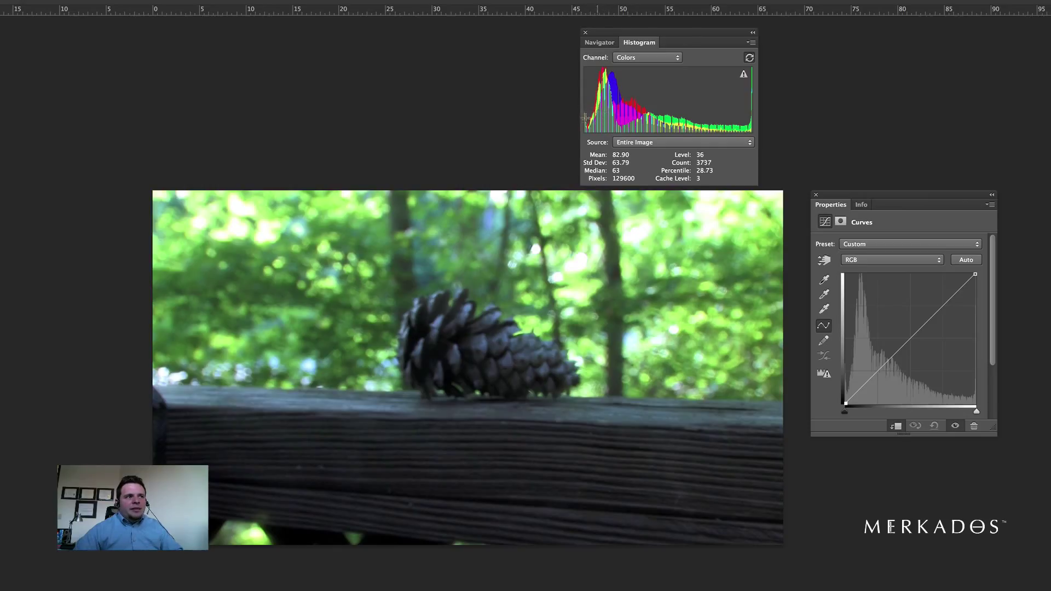
mouse_move(587, 118)
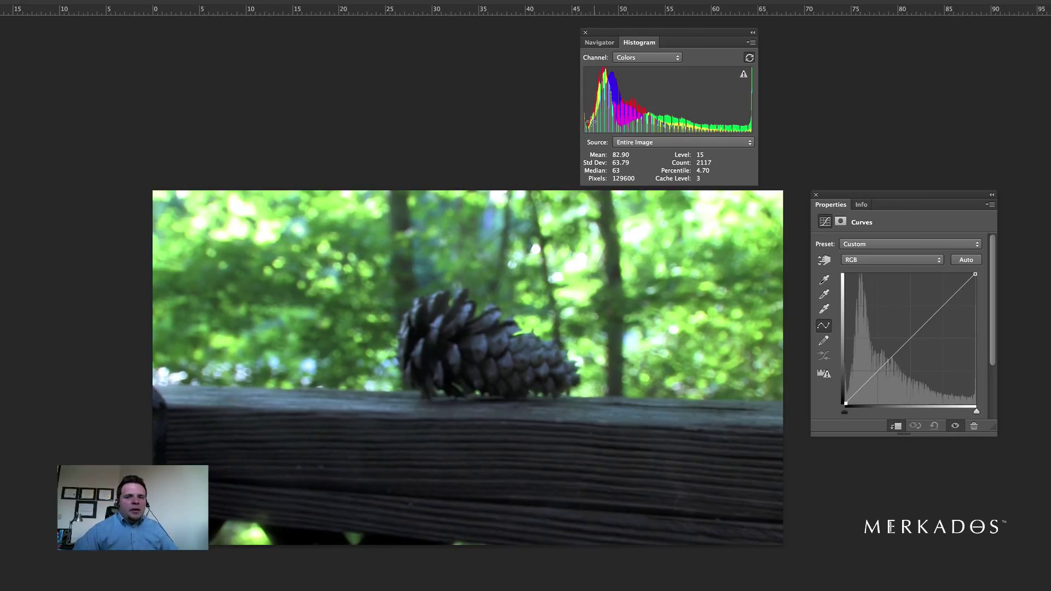
mouse_move(745, 247)
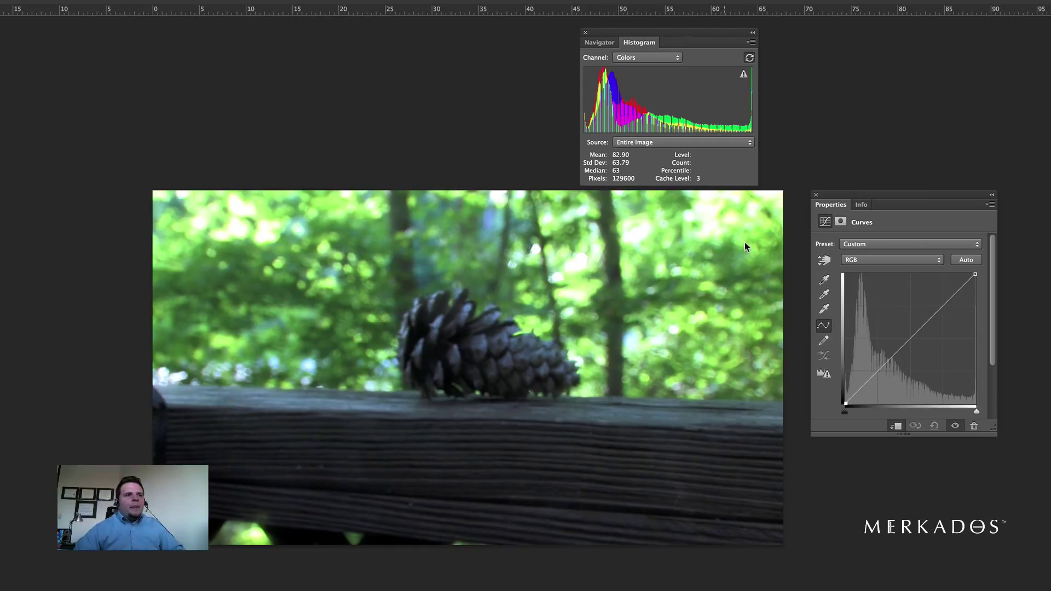
mouse_move(636, 141)
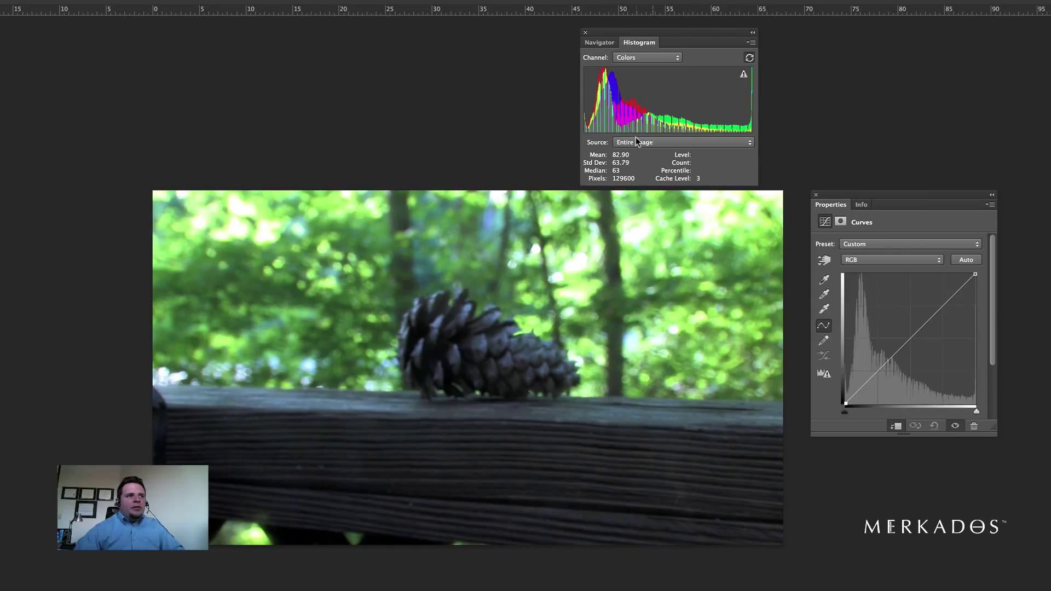
mouse_move(660, 127)
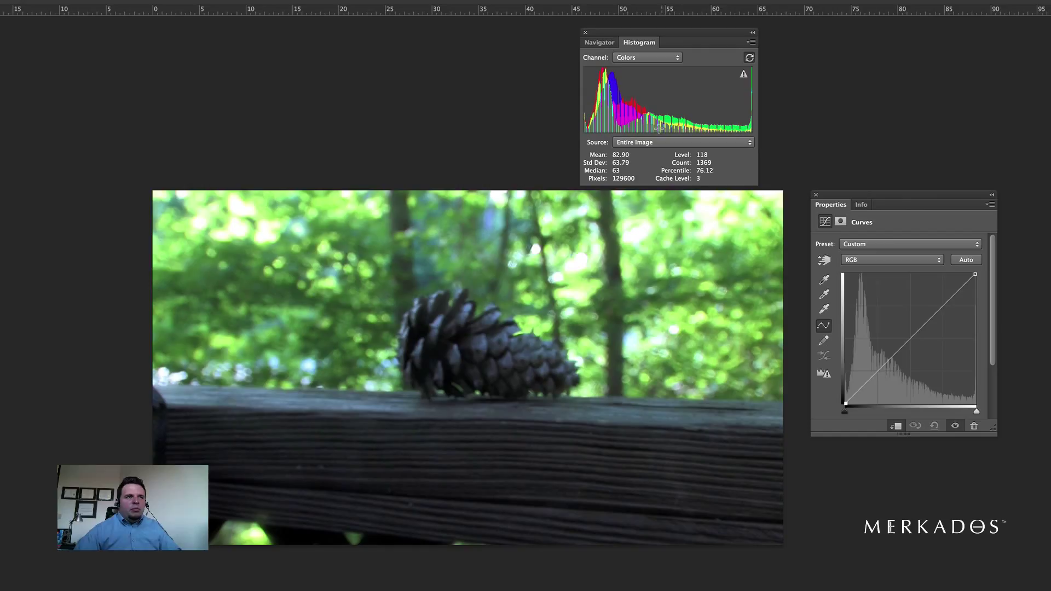
mouse_move(597, 35)
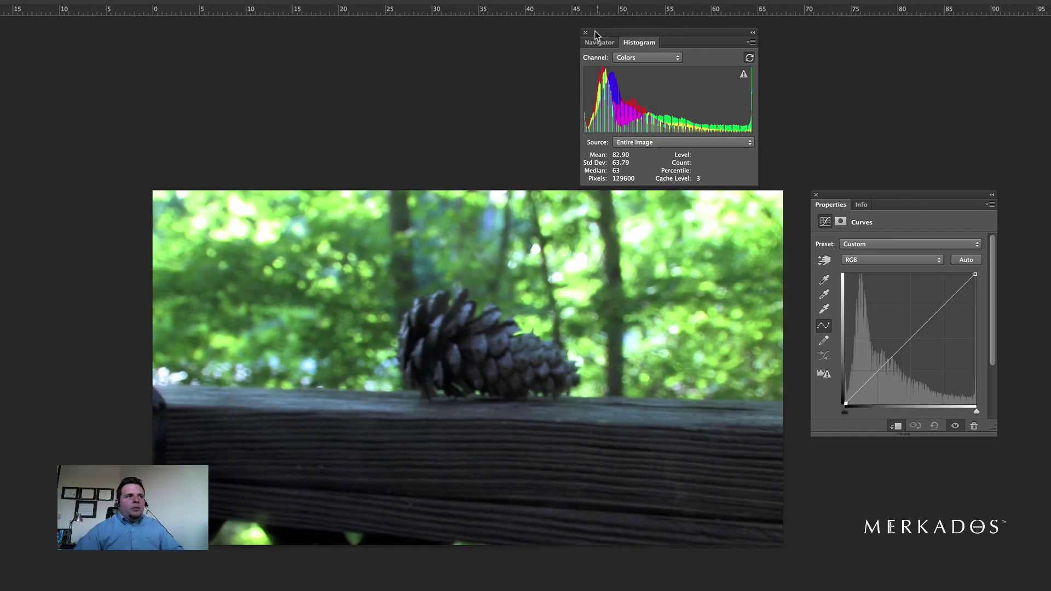
mouse_move(925, 338)
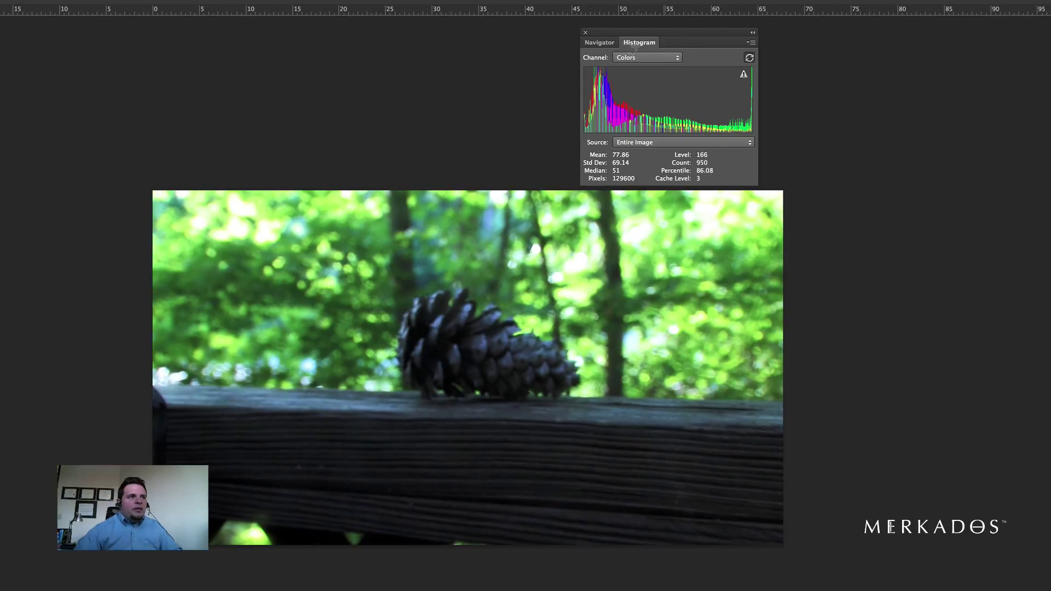
mouse_move(587, 35)
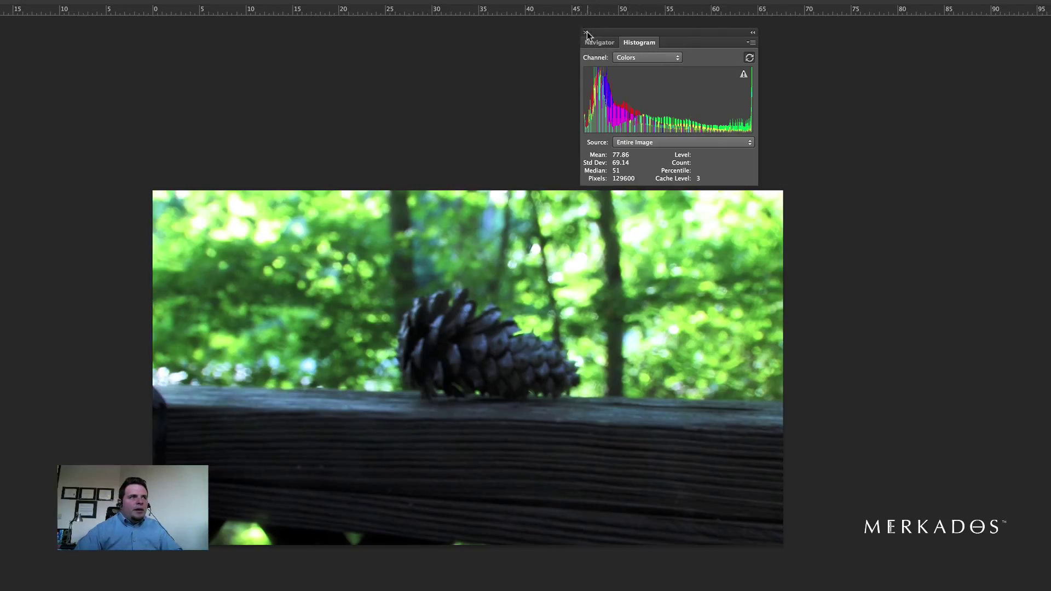
Close the Histogram panel and add a Color Balance adjustment layer.
left_click(586, 34)
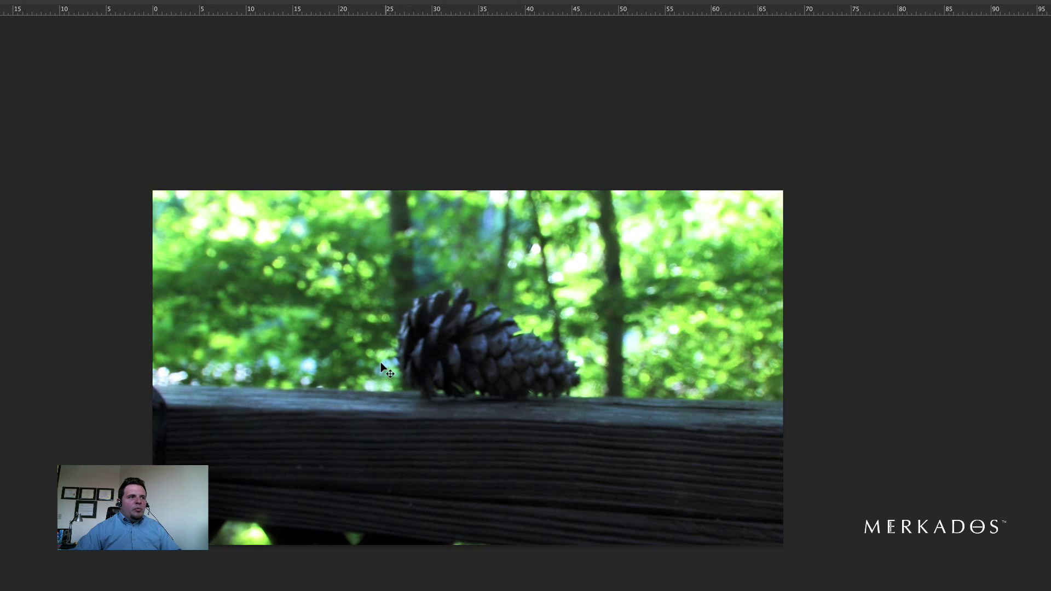
mouse_move(834, 385)
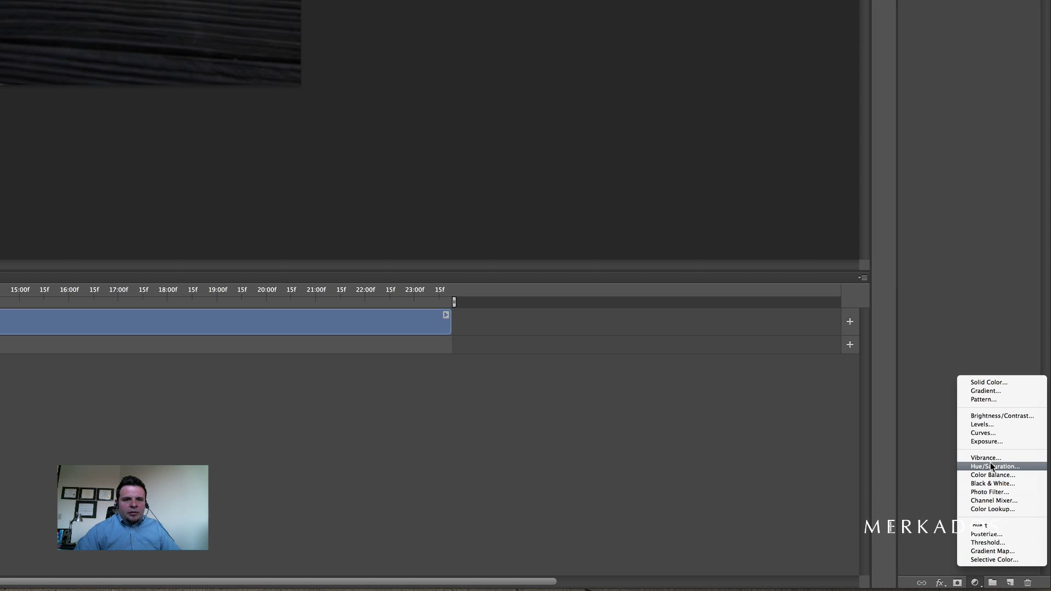
mouse_move(992, 474)
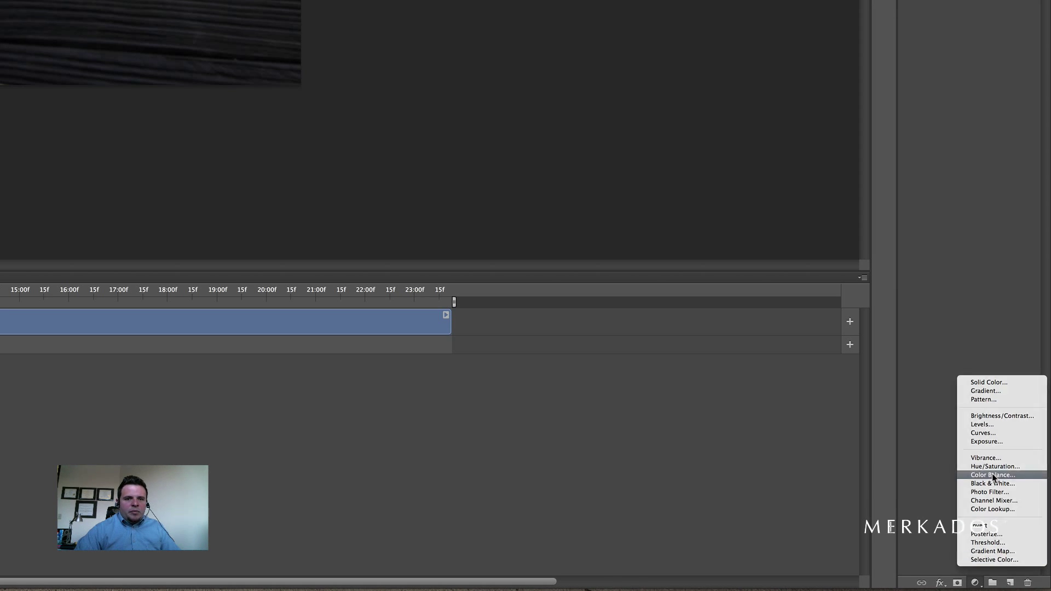
left_click(992, 475)
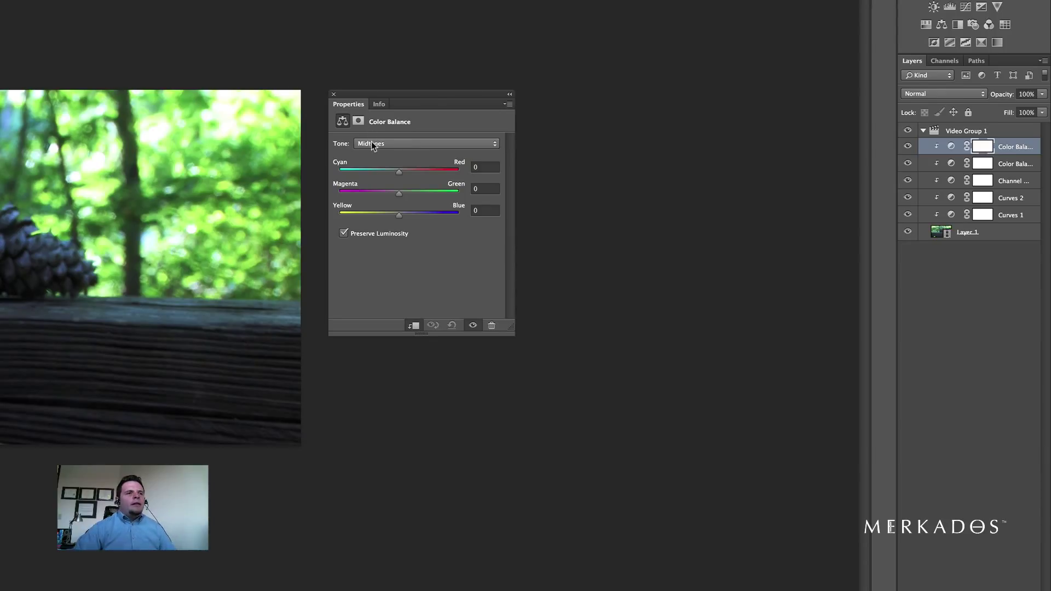
Target Shadows in Color Balance, pushing them toward cyan (−47) and slightly green (+8).
left_click(426, 144)
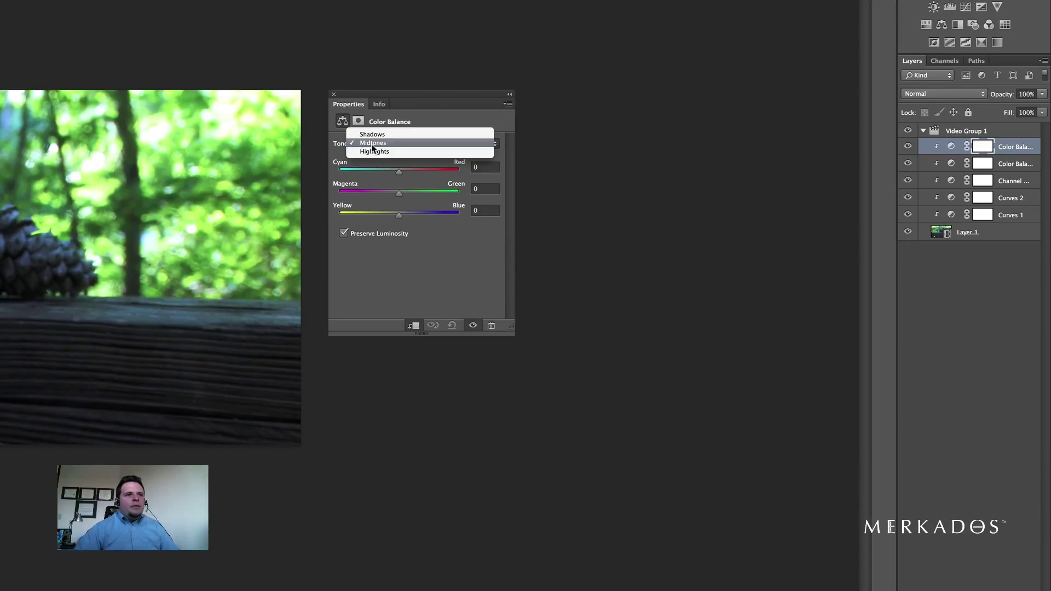
mouse_move(372, 134)
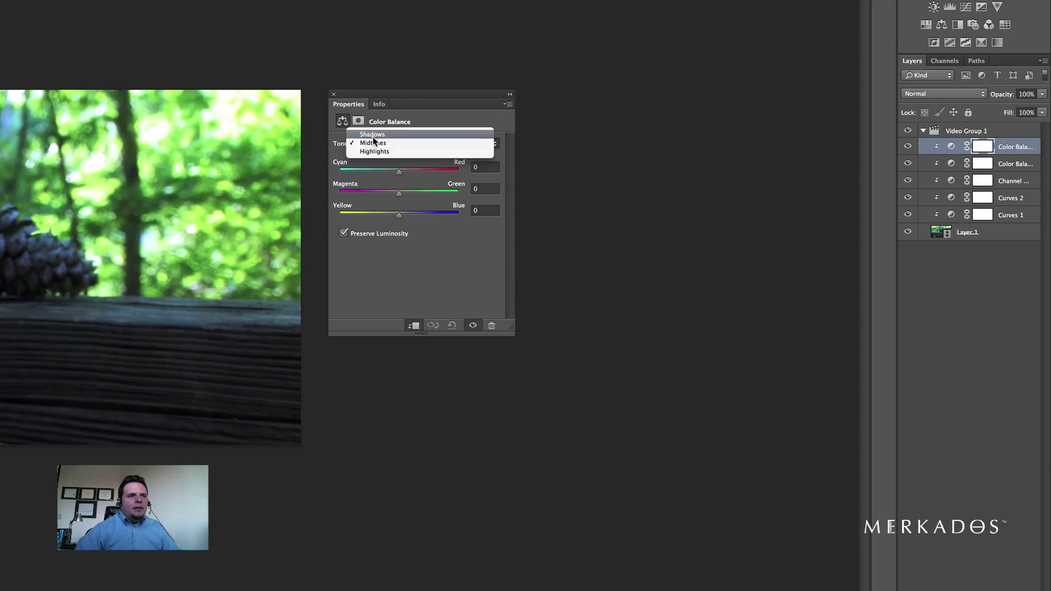
left_click(372, 134)
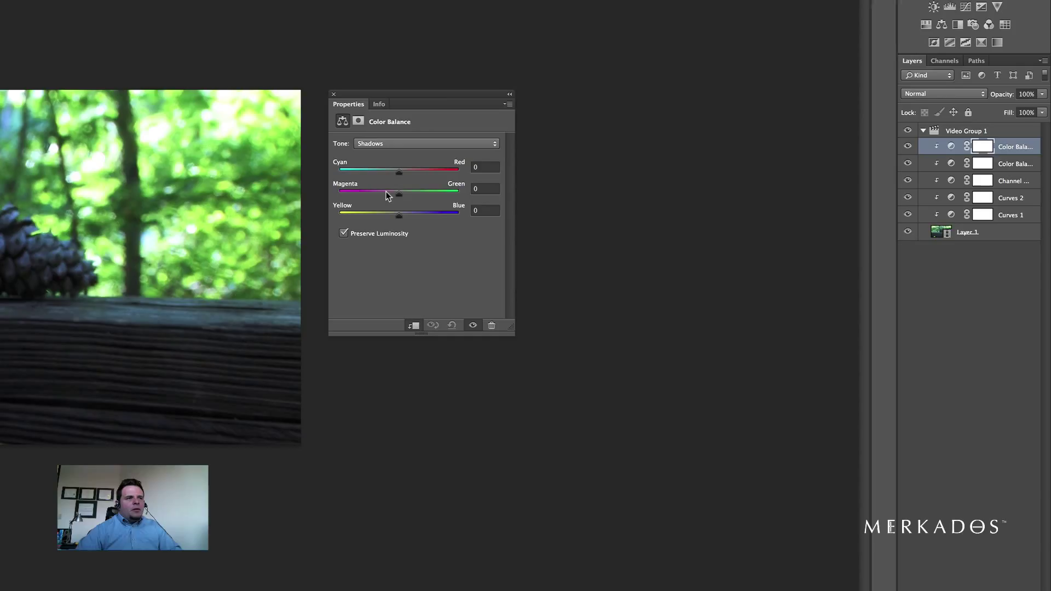
mouse_move(391, 194)
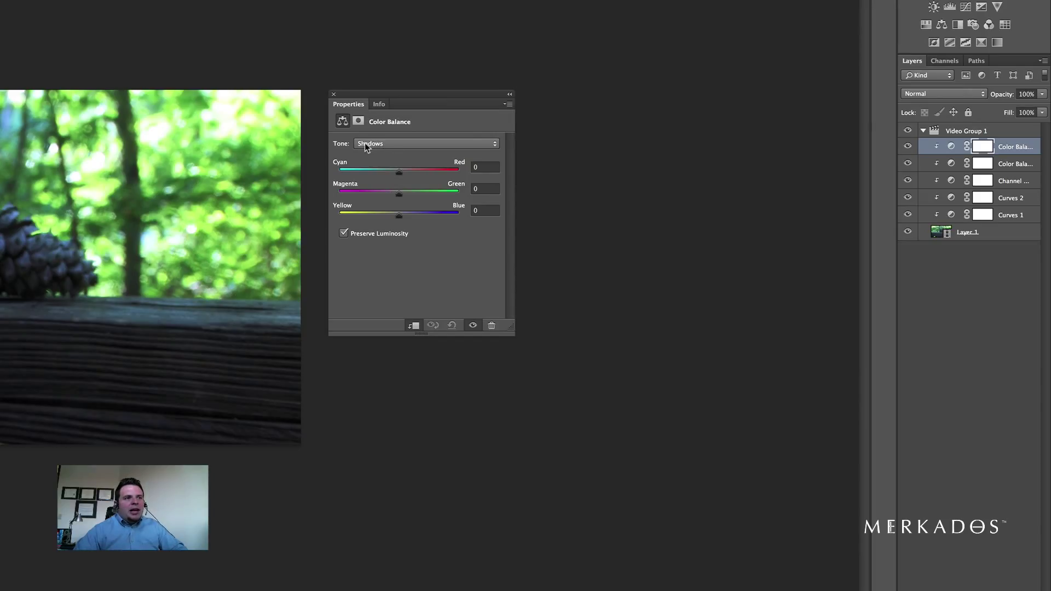
left_click_drag(399, 172, 346, 147)
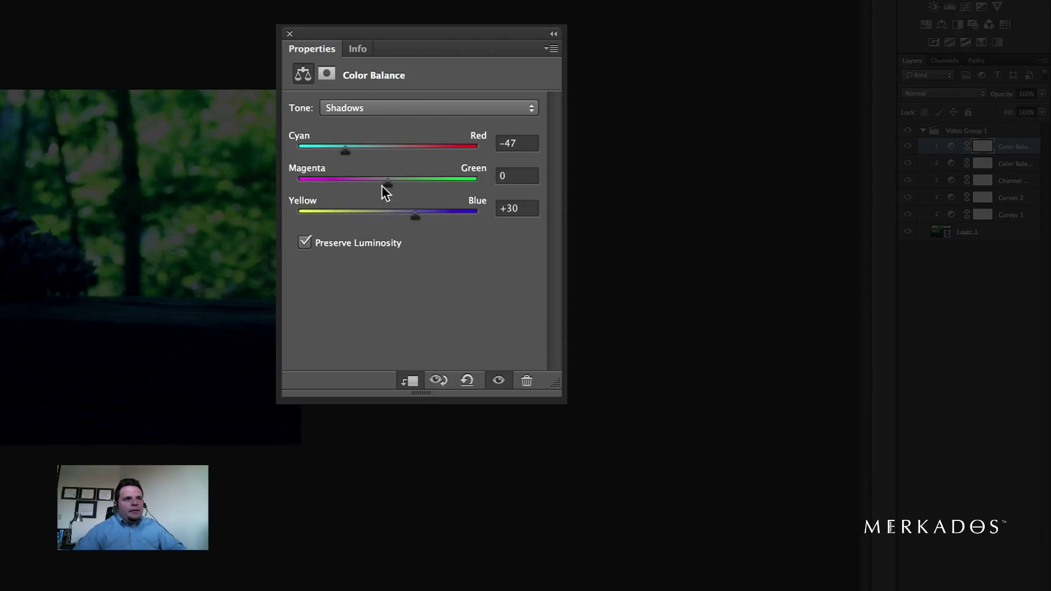
left_click_drag(387, 182, 395, 182)
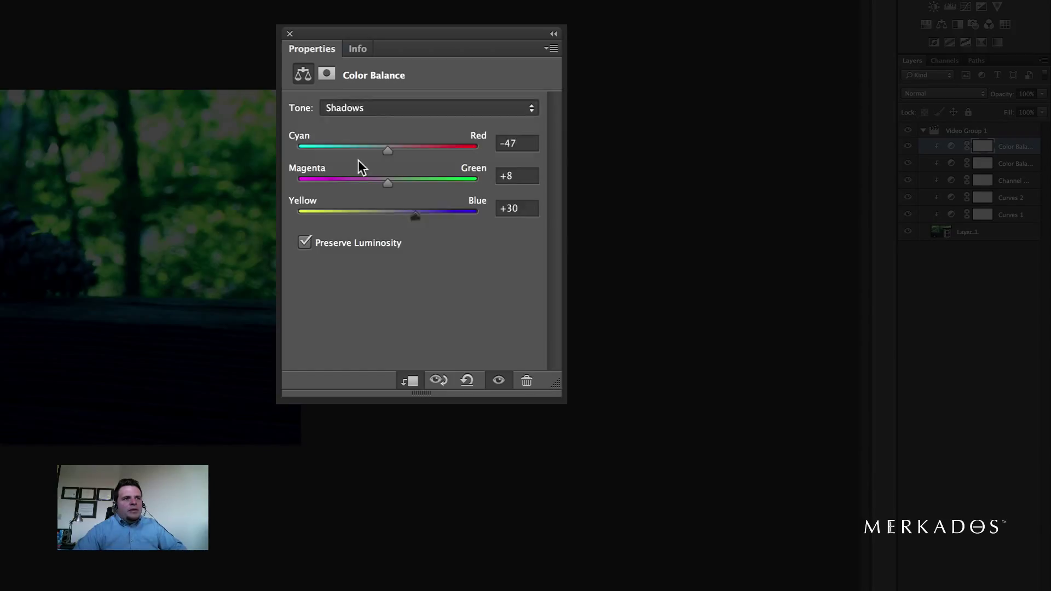
Set the Midtones to cyan −23, blue +22, green +16, then target Highlights.
left_click(430, 107)
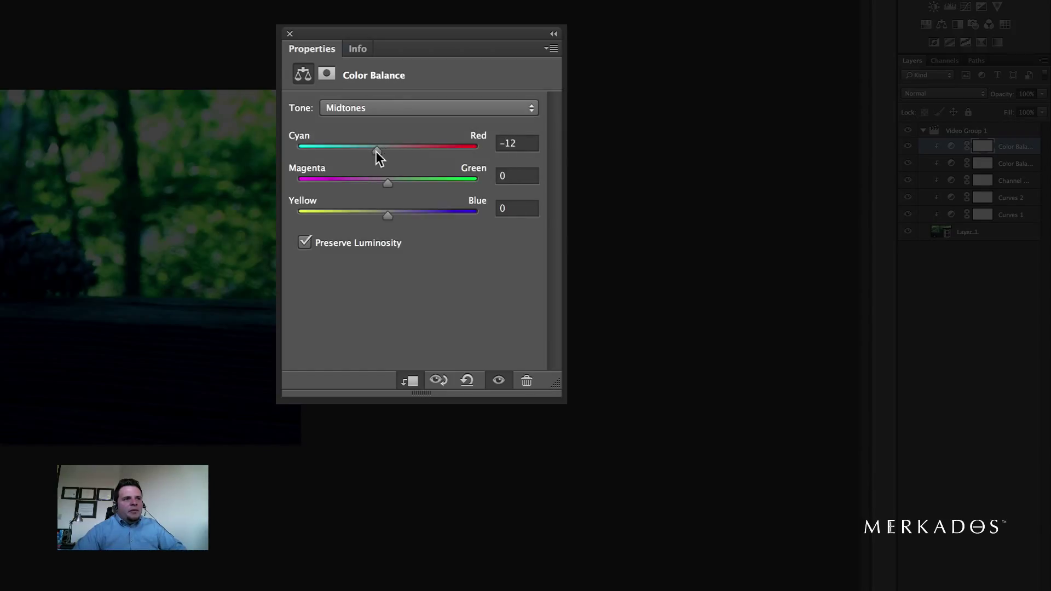
left_click_drag(376, 147, 367, 150)
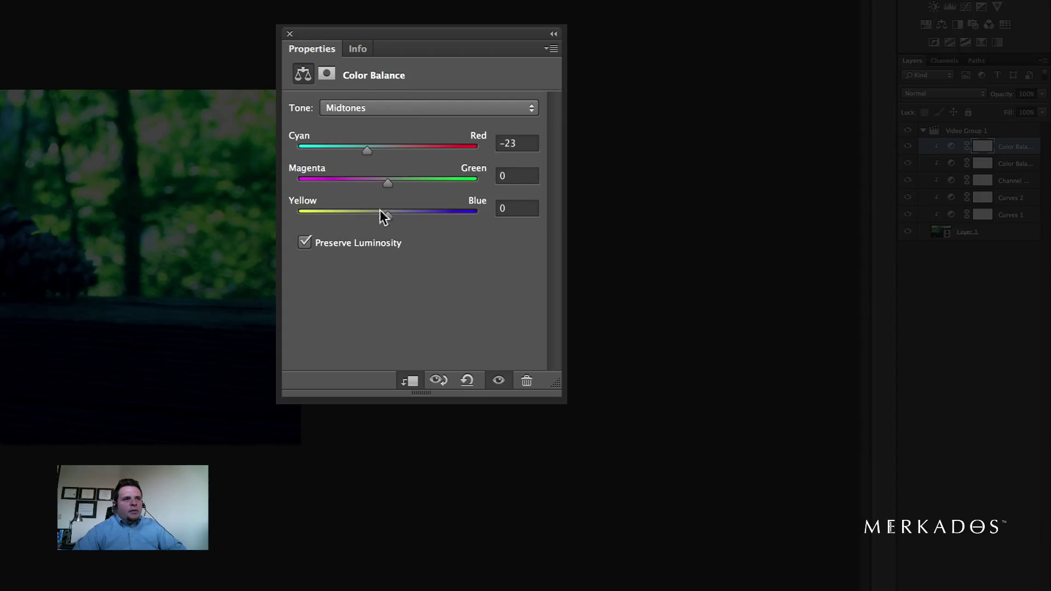
left_click_drag(386, 211, 408, 212)
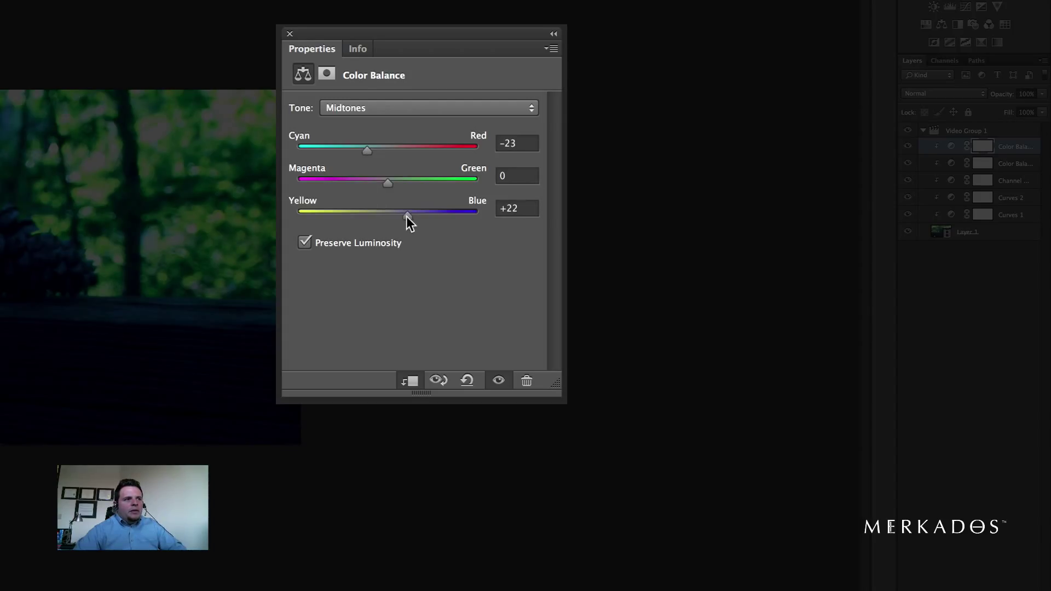
mouse_move(389, 191)
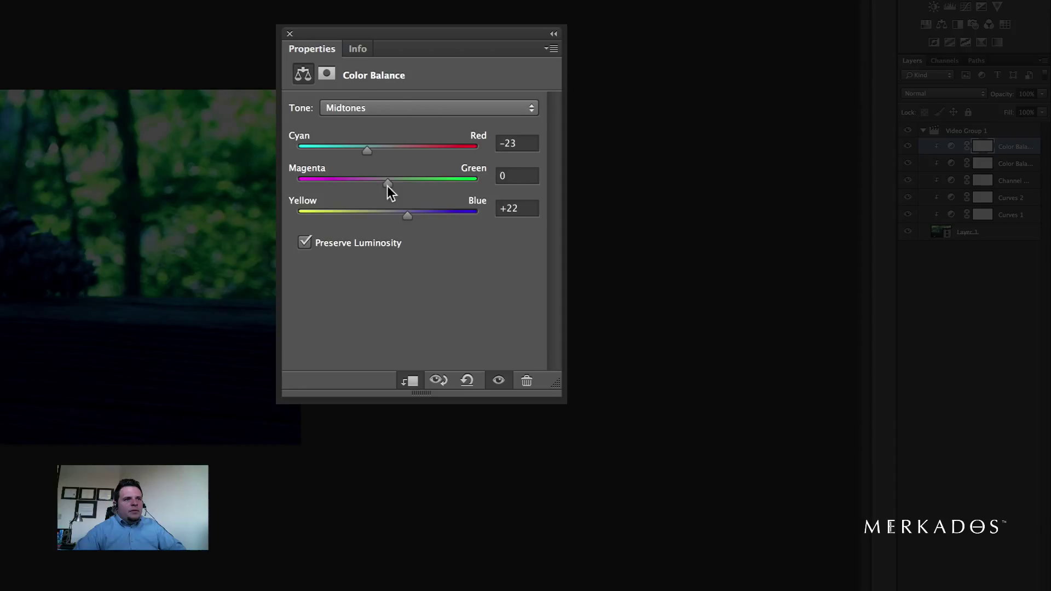
left_click_drag(387, 184, 403, 184)
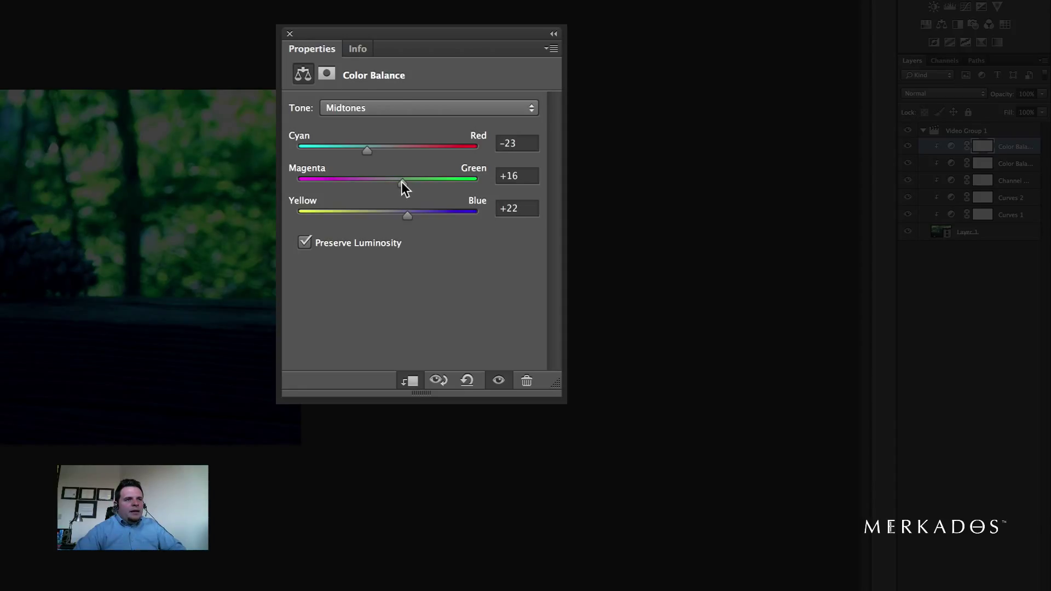
left_click(429, 107)
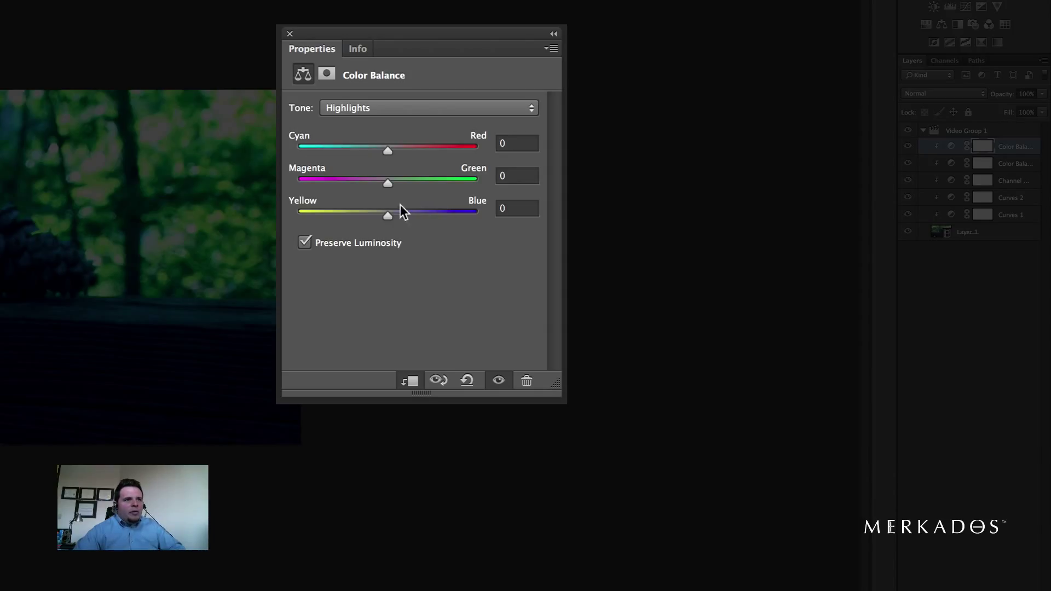
Tune the Highlights to yellow −37, red +21 and magenta −12.
left_click_drag(387, 213, 344, 213)
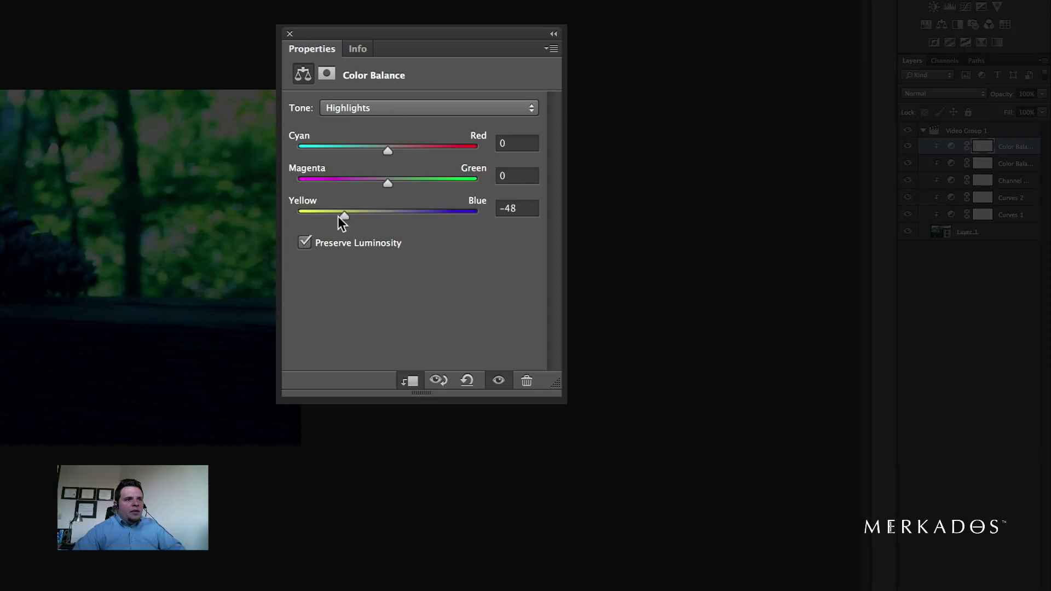
left_click_drag(344, 215, 354, 215)
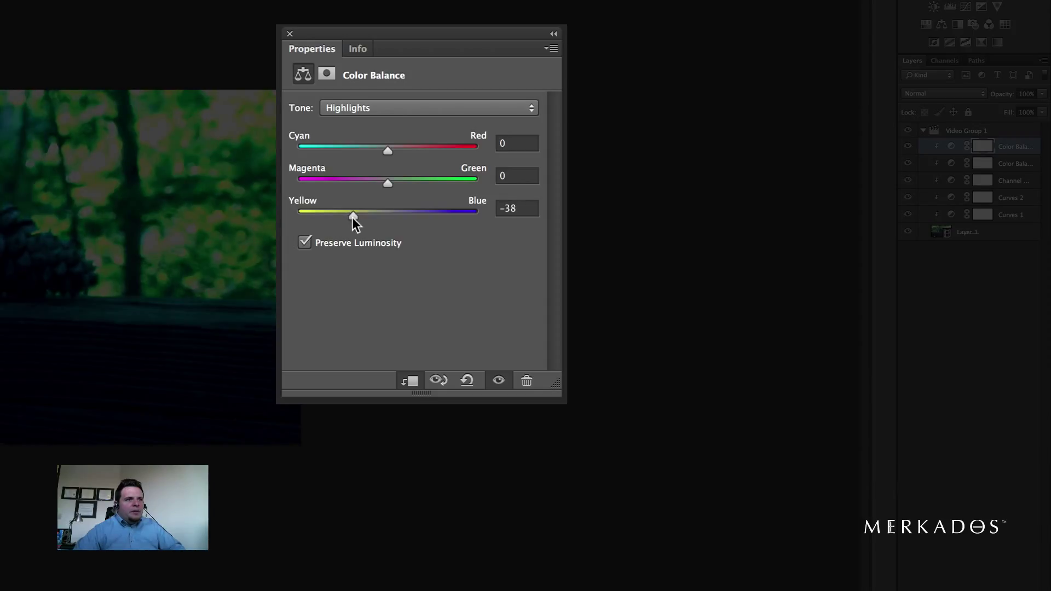
mouse_move(391, 156)
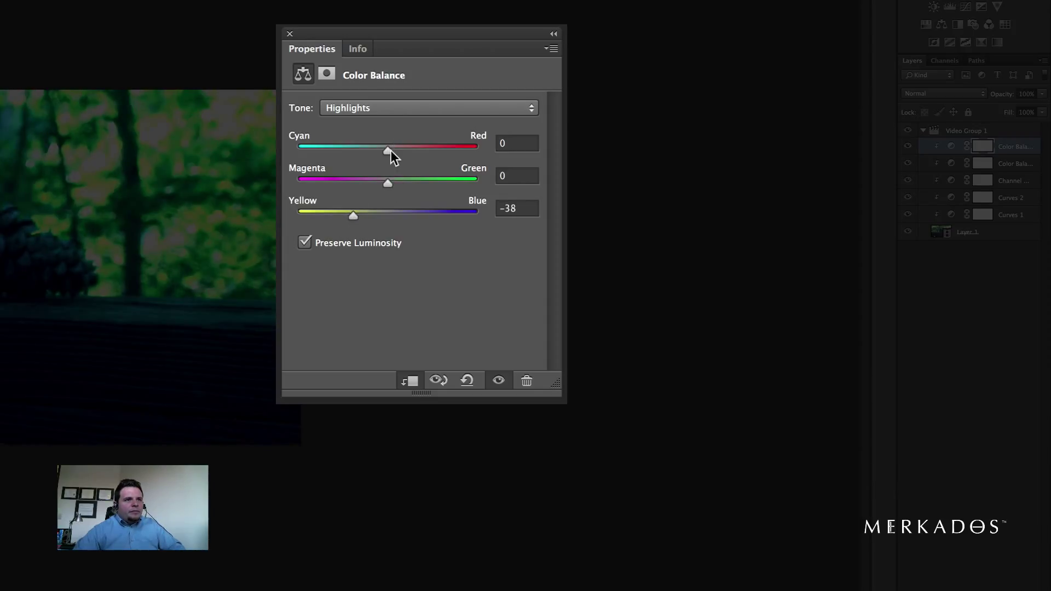
left_click_drag(387, 145, 412, 173)
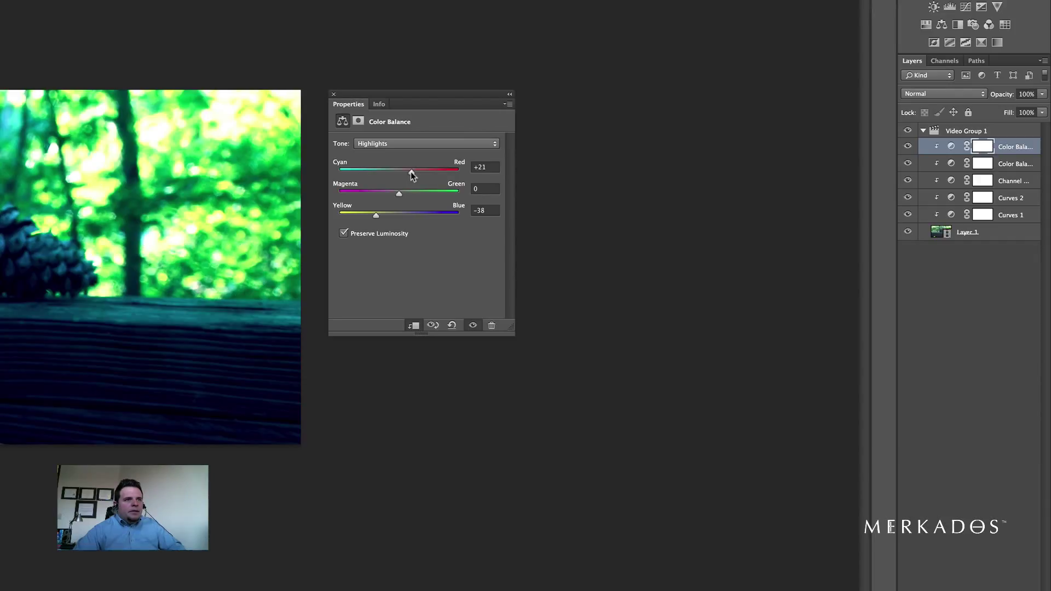
left_click_drag(399, 191, 391, 192)
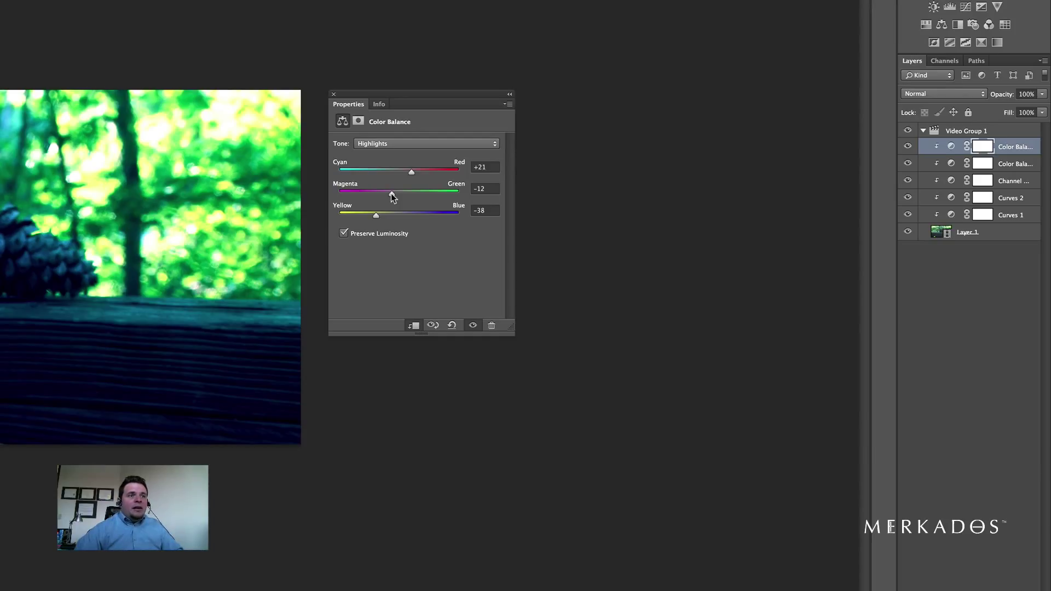
mouse_move(403, 206)
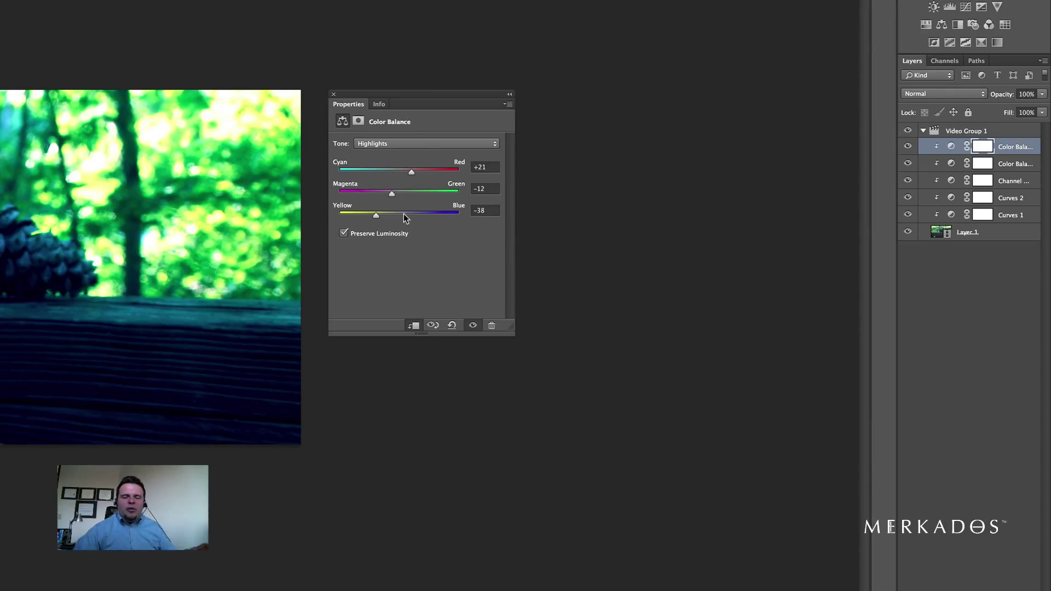
mouse_move(370, 206)
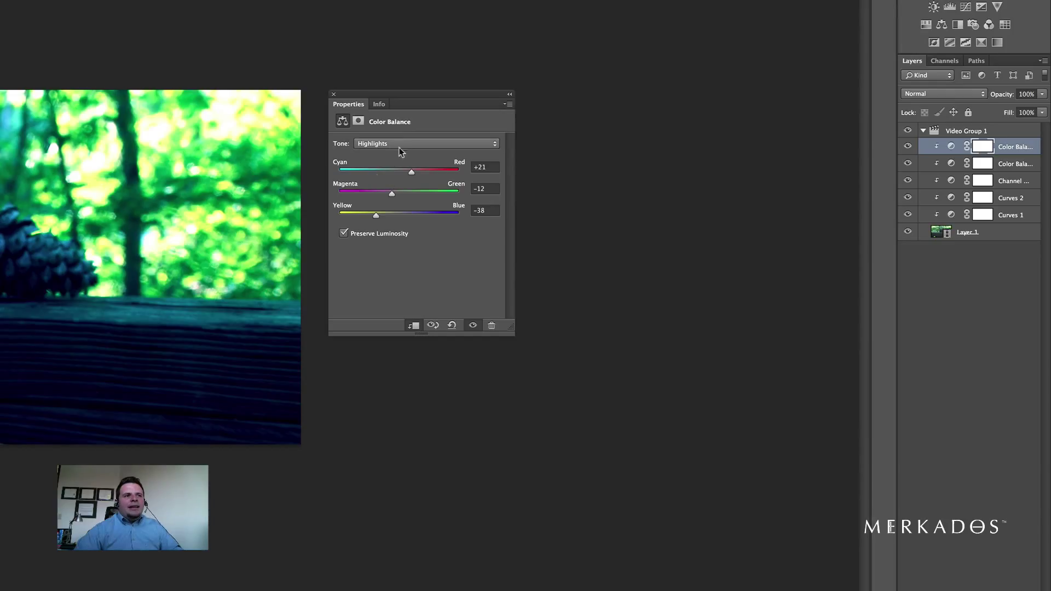
left_click_drag(376, 215, 378, 214)
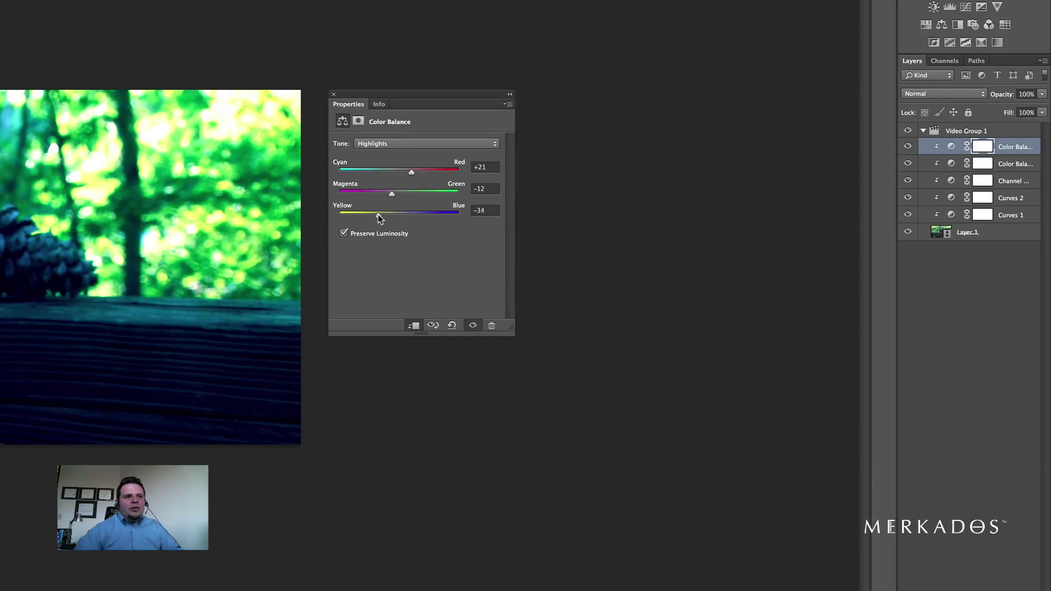
left_click(426, 143)
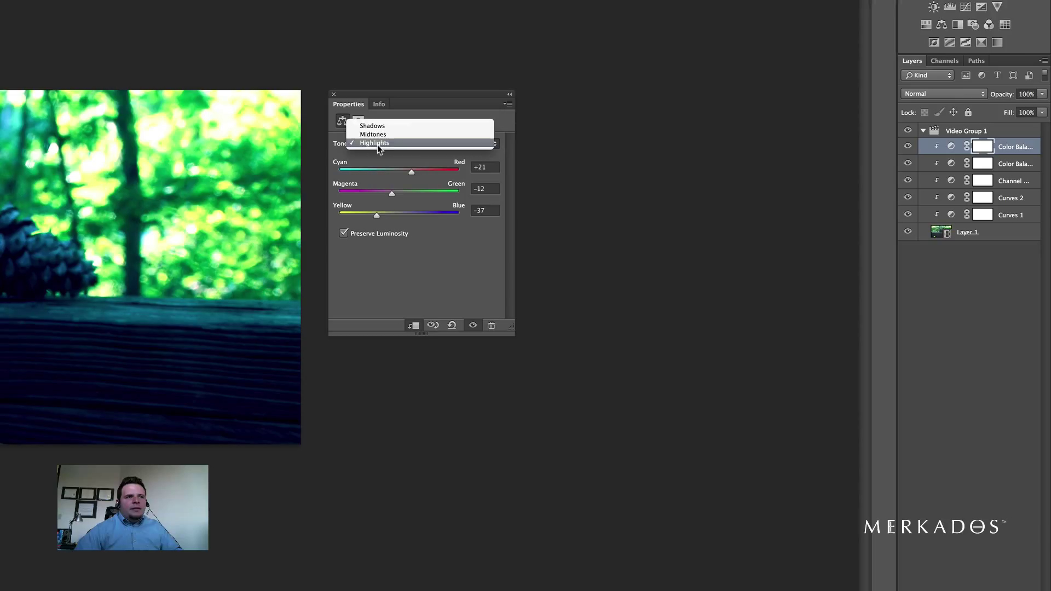
Set Shadows cyan to −34 and Midtones to cyan −15, blue +30, then return to Shadows.
left_click(372, 126)
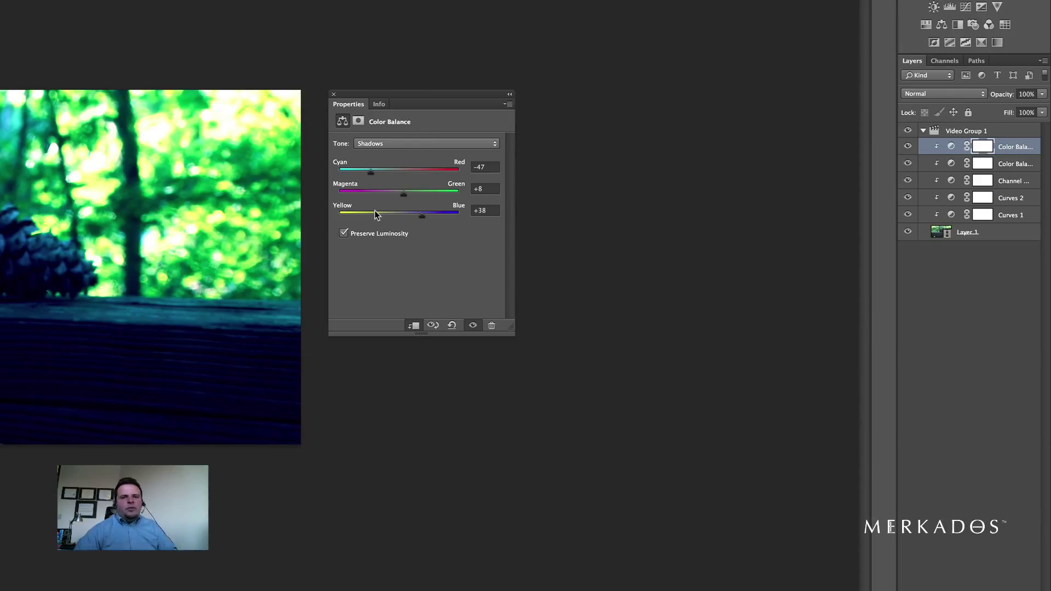
mouse_move(385, 195)
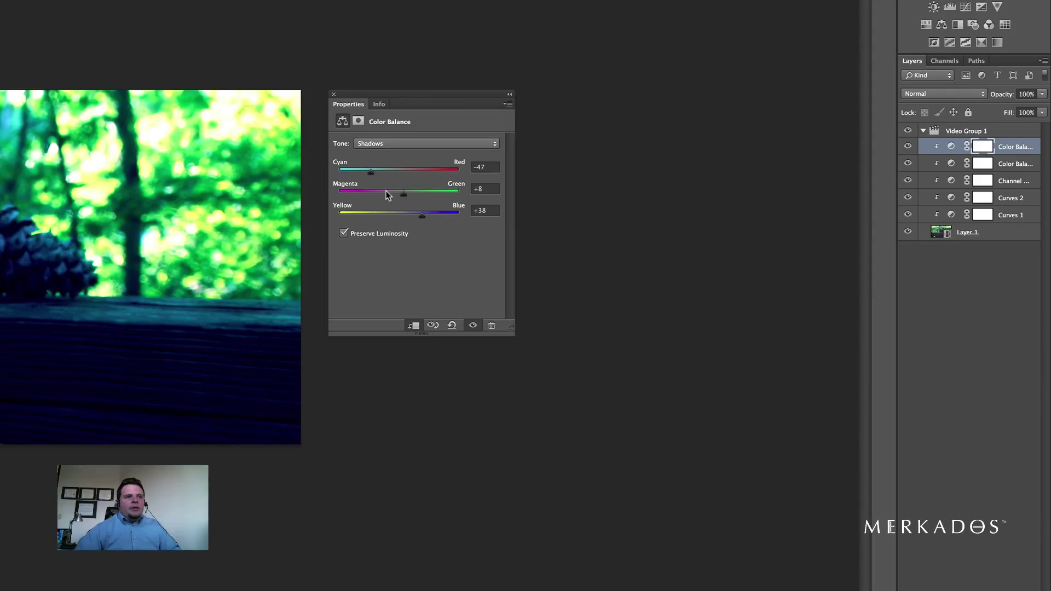
mouse_move(440, 181)
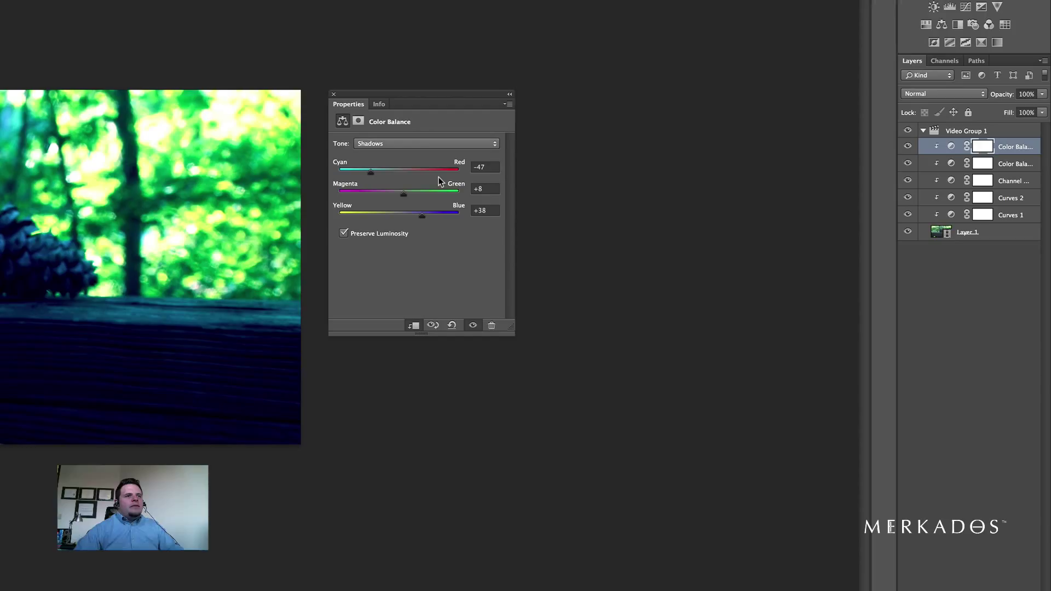
mouse_move(373, 176)
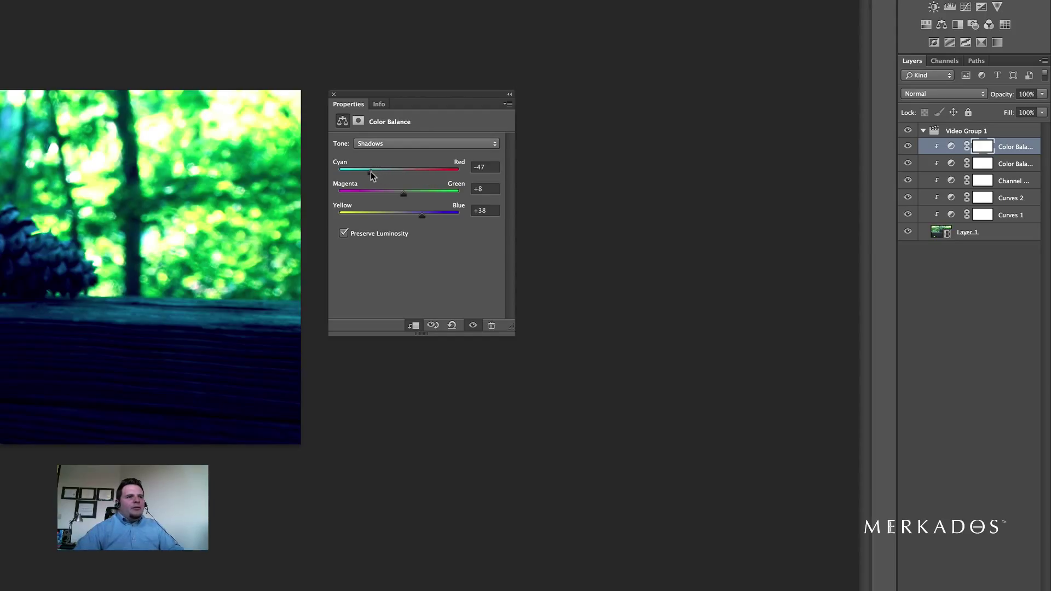
left_click_drag(358, 171, 377, 171)
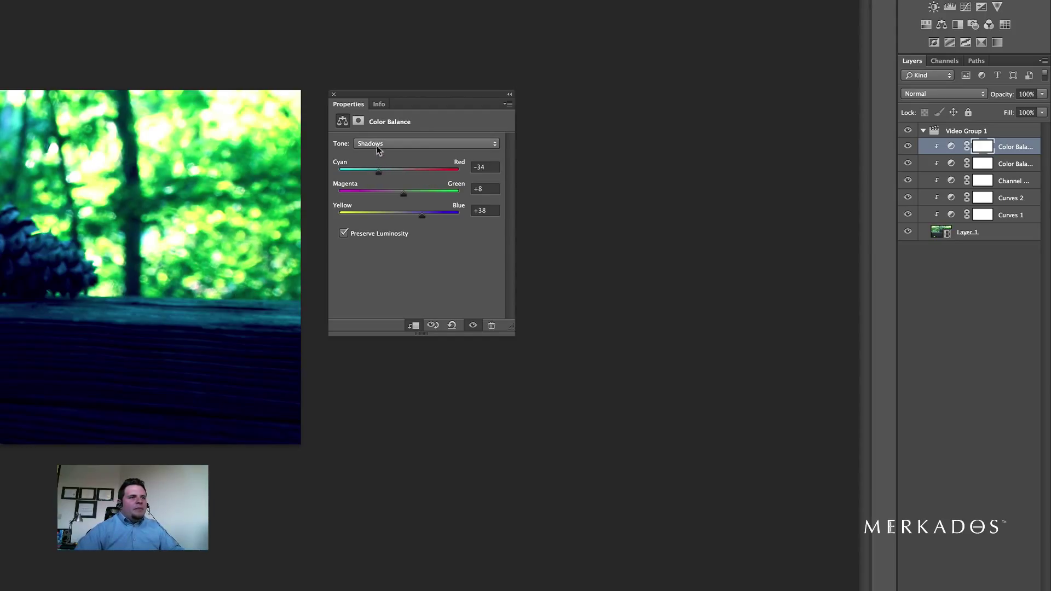
left_click(426, 144)
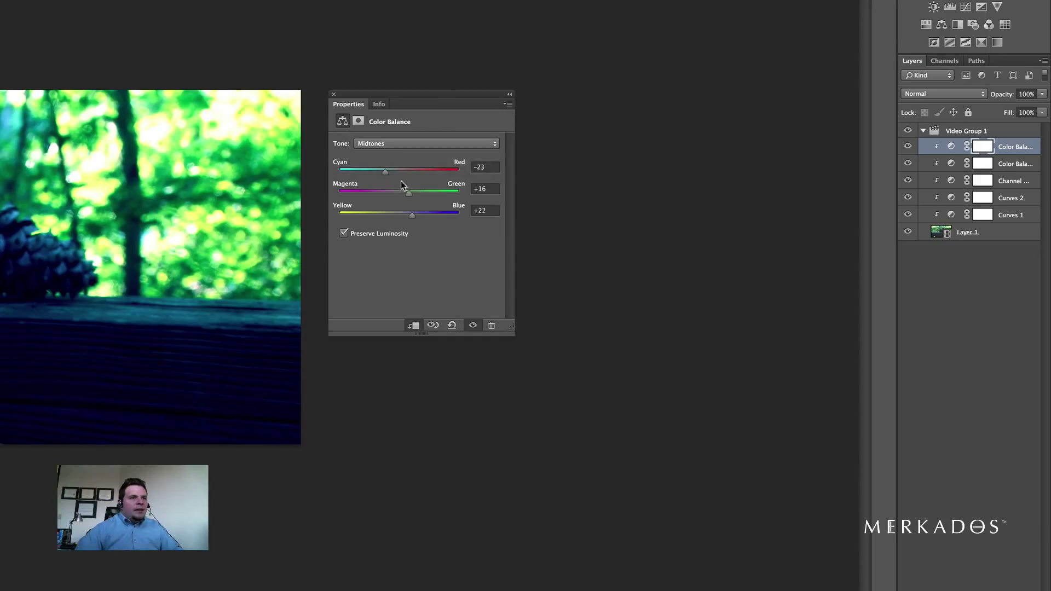
left_click_drag(385, 172, 391, 172)
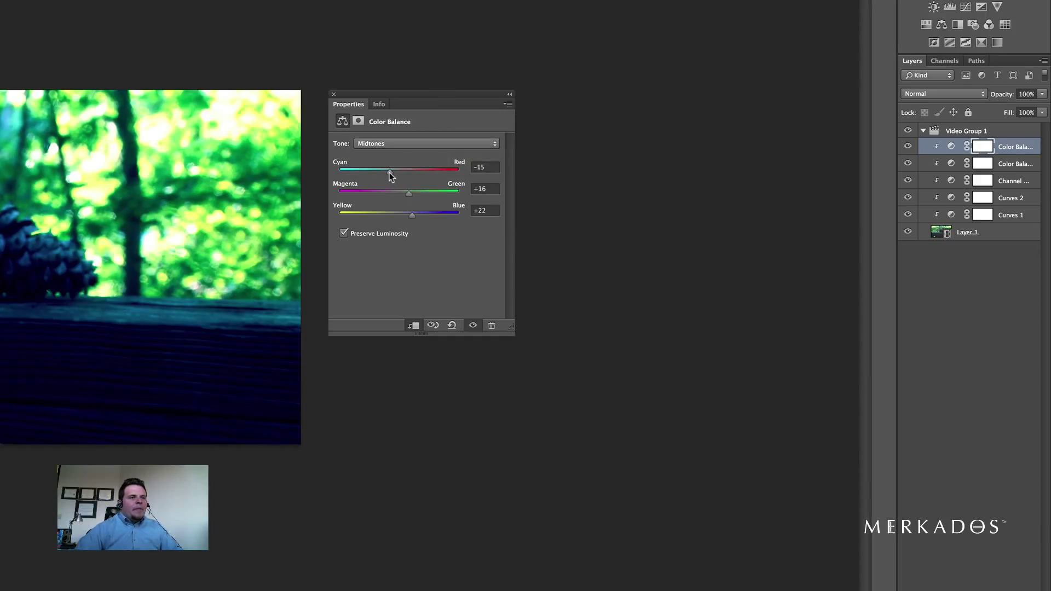
mouse_move(419, 231)
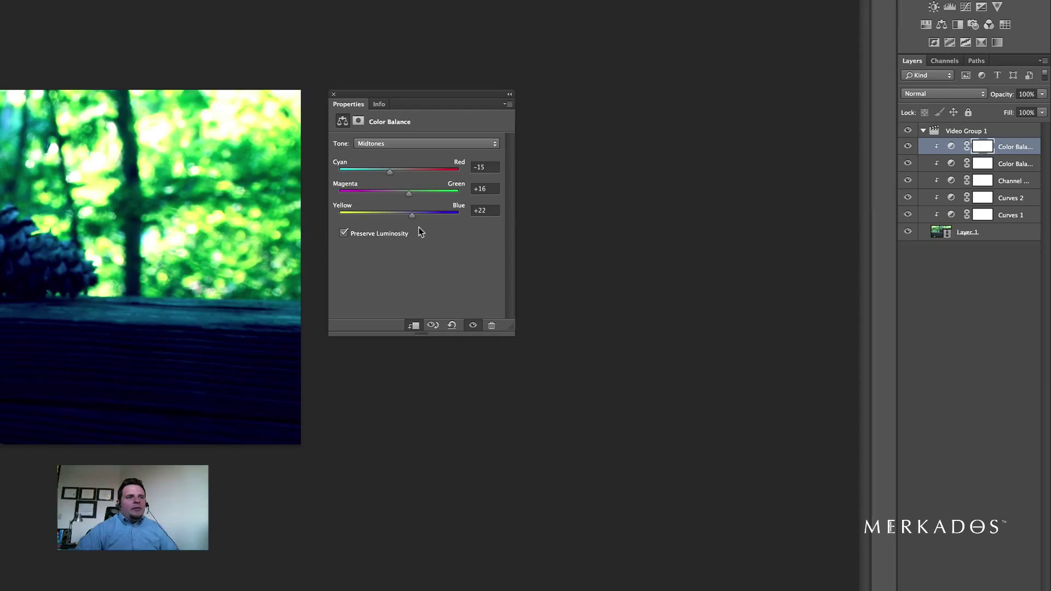
left_click_drag(412, 214, 417, 214)
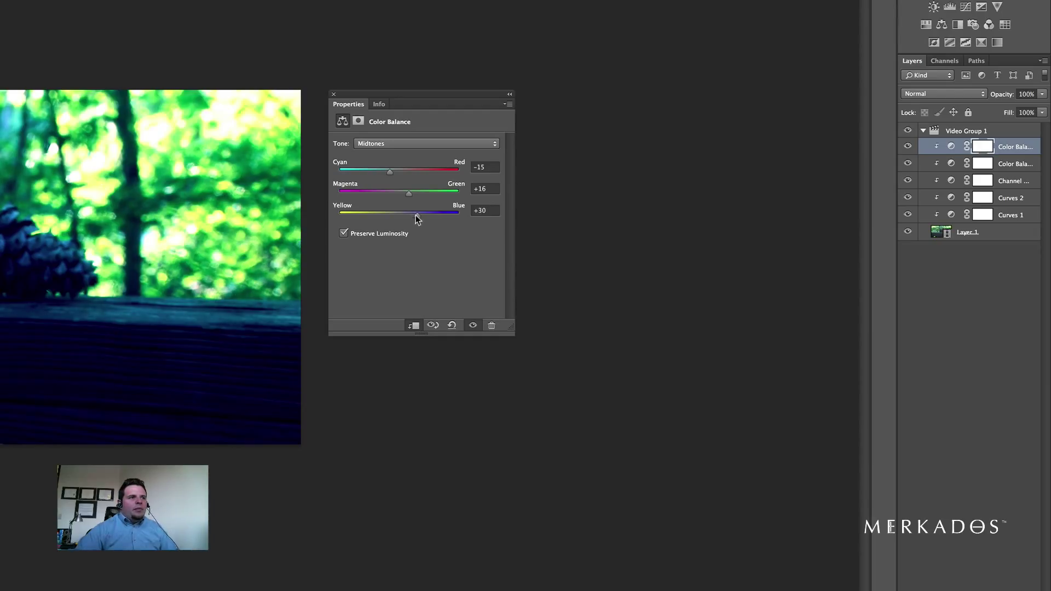
left_click(426, 142)
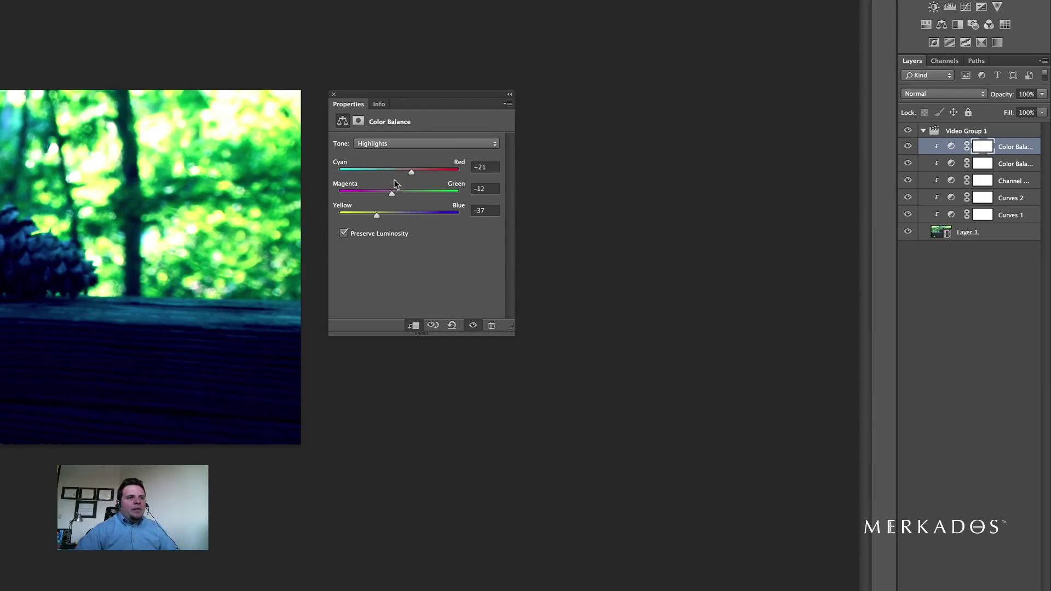
left_click(426, 143)
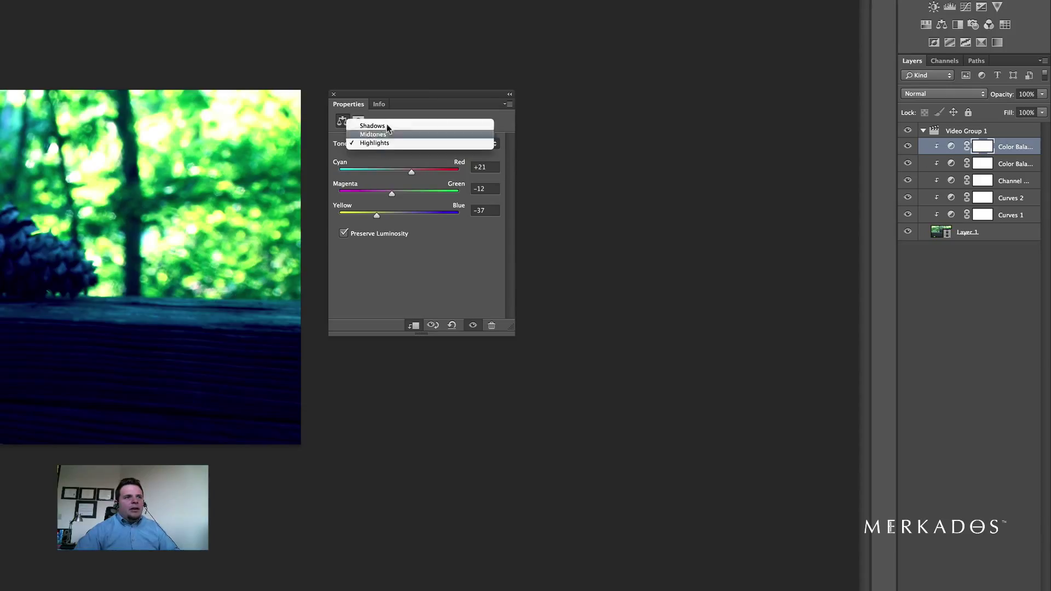
left_click(372, 125)
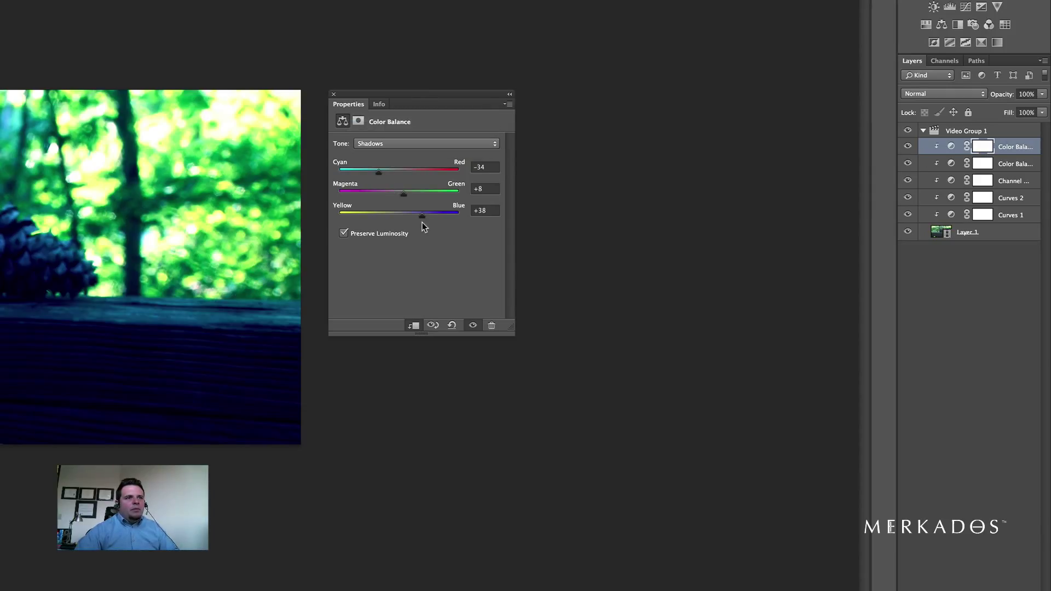
mouse_move(335, 93)
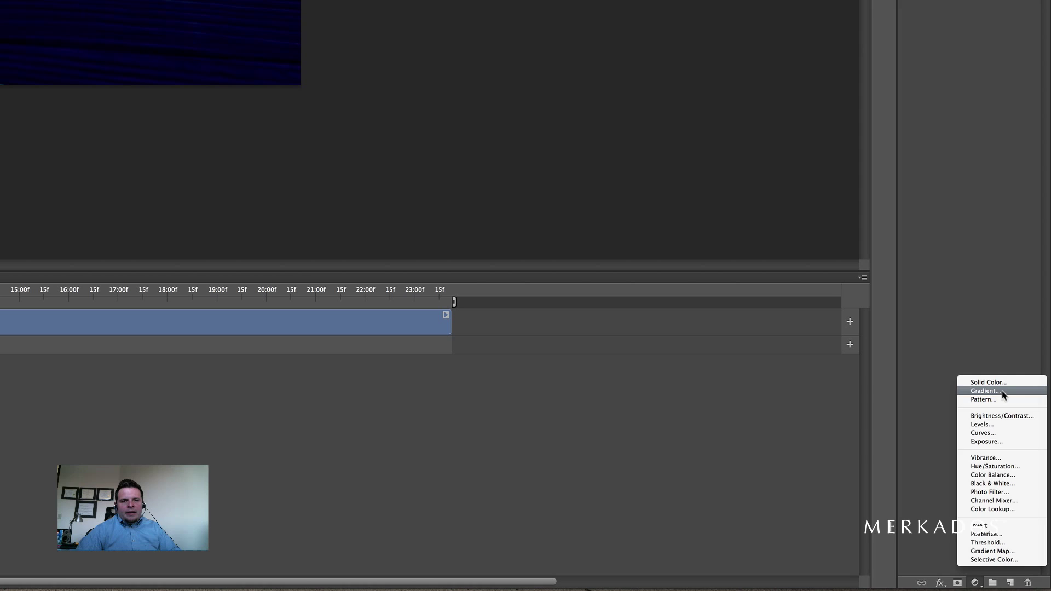
Create Gradient Fill 1 with a transparent-to-black gradient at -180° above the video group.
left_click(985, 390)
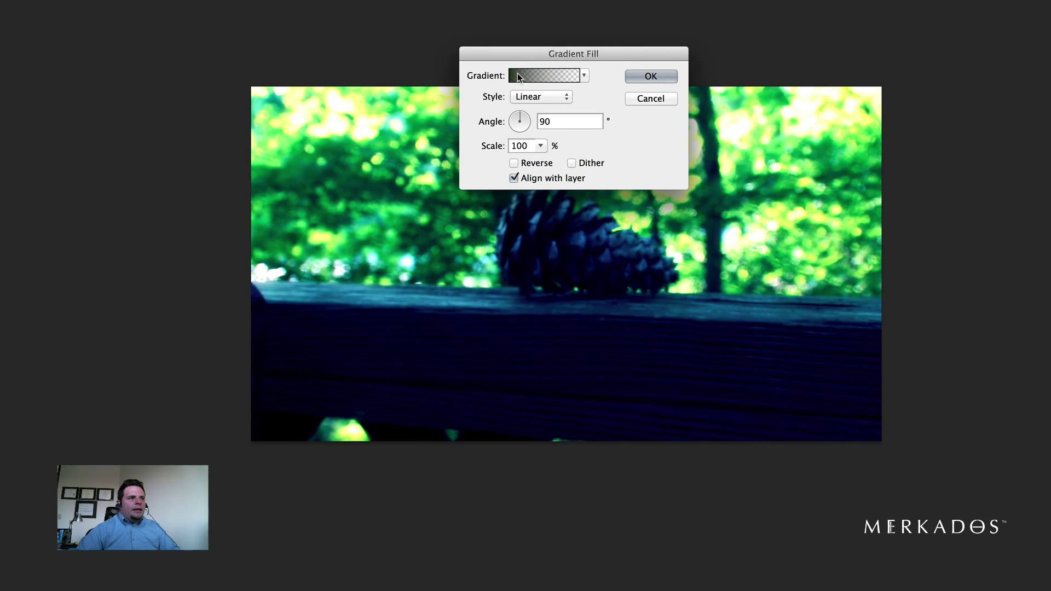
left_click(543, 75)
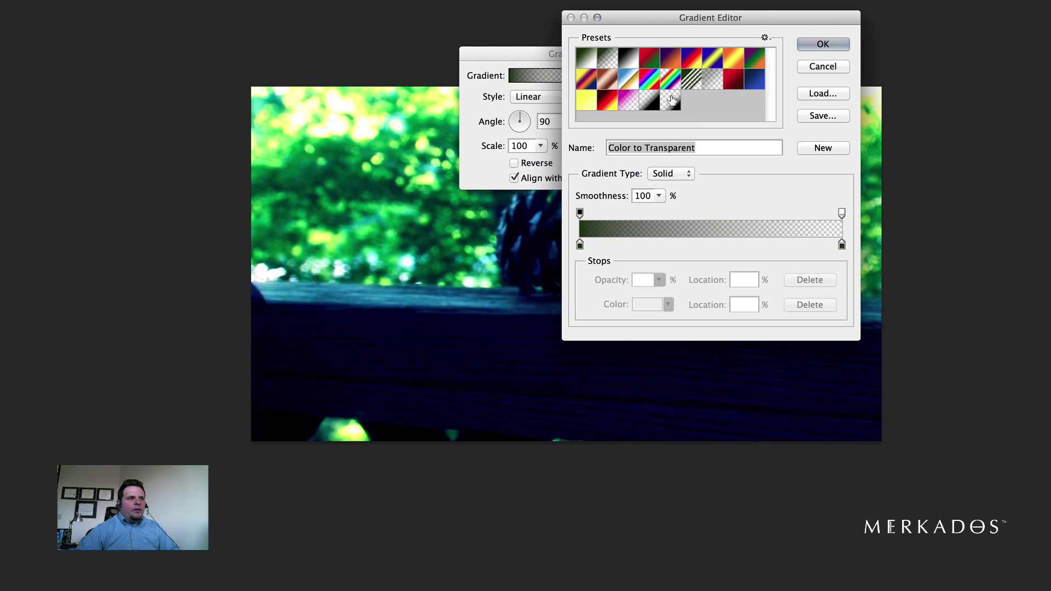
left_click(670, 98)
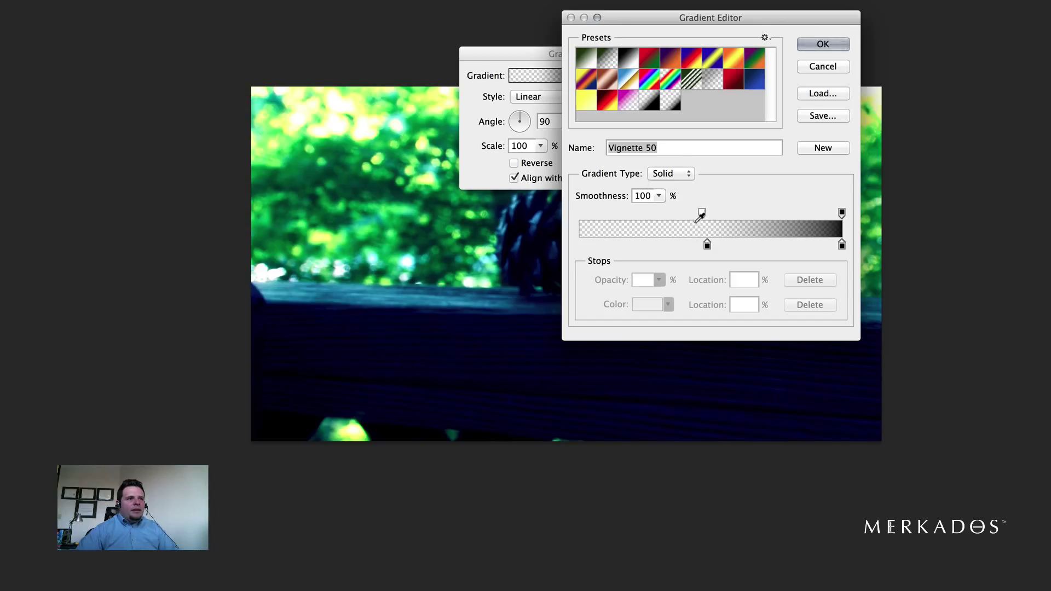
left_click(822, 44)
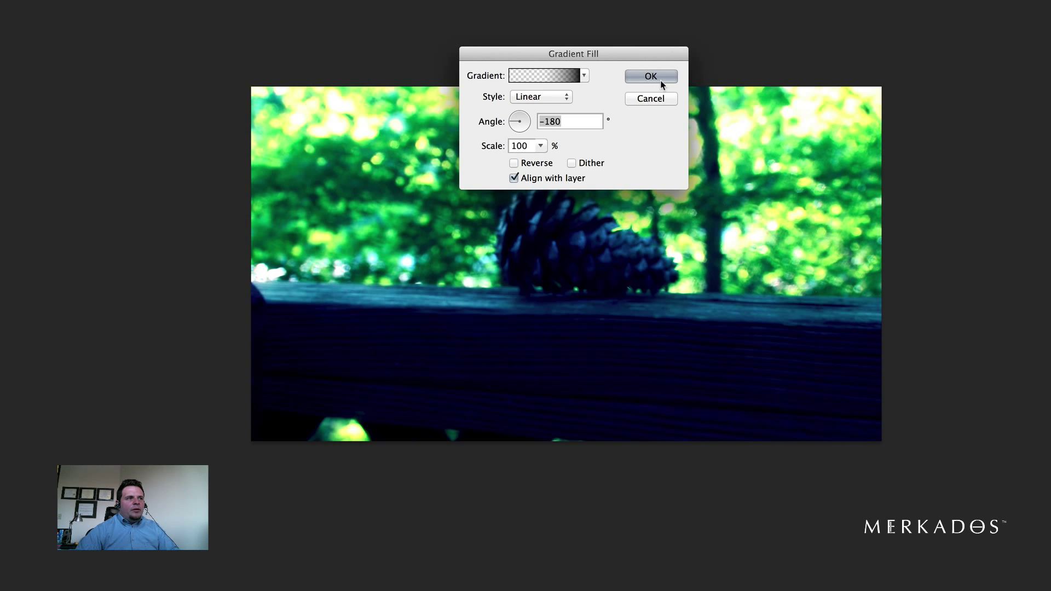
left_click(650, 76)
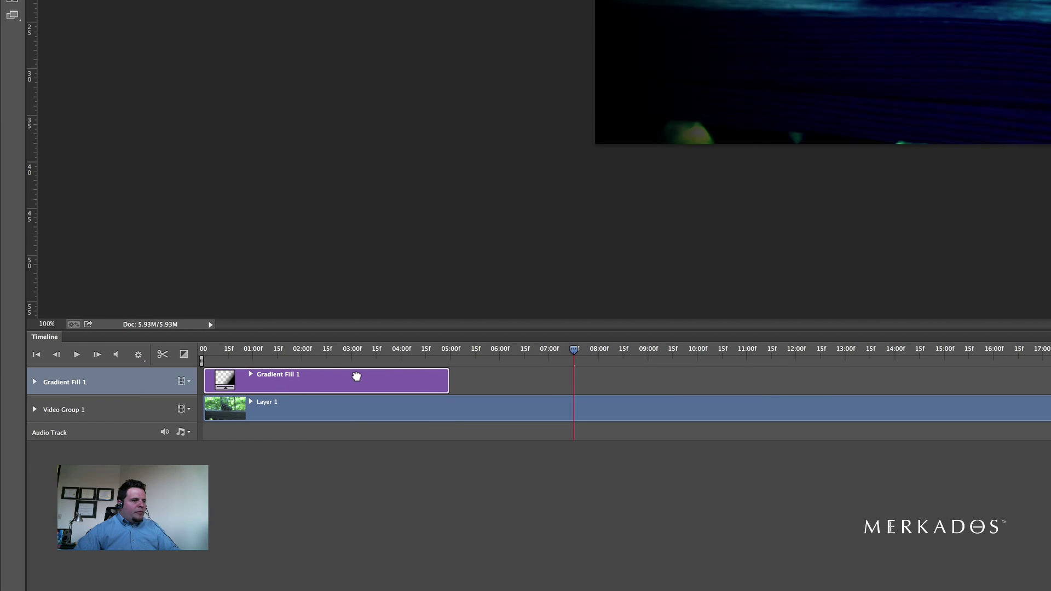
mouse_move(446, 374)
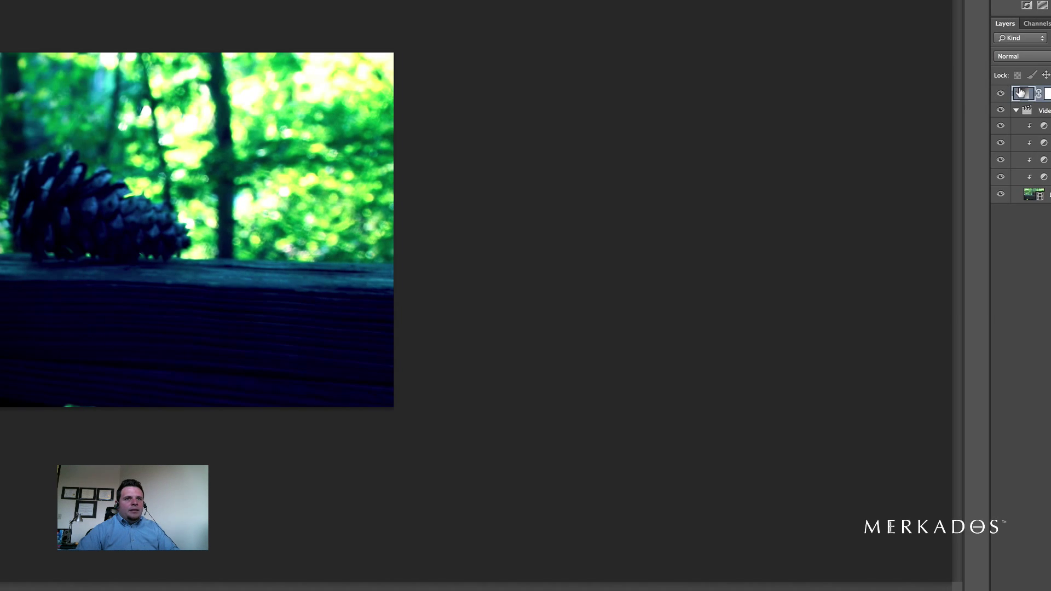
Change the Gradient Fill 1 style from linear to radial.
left_click(448, 86)
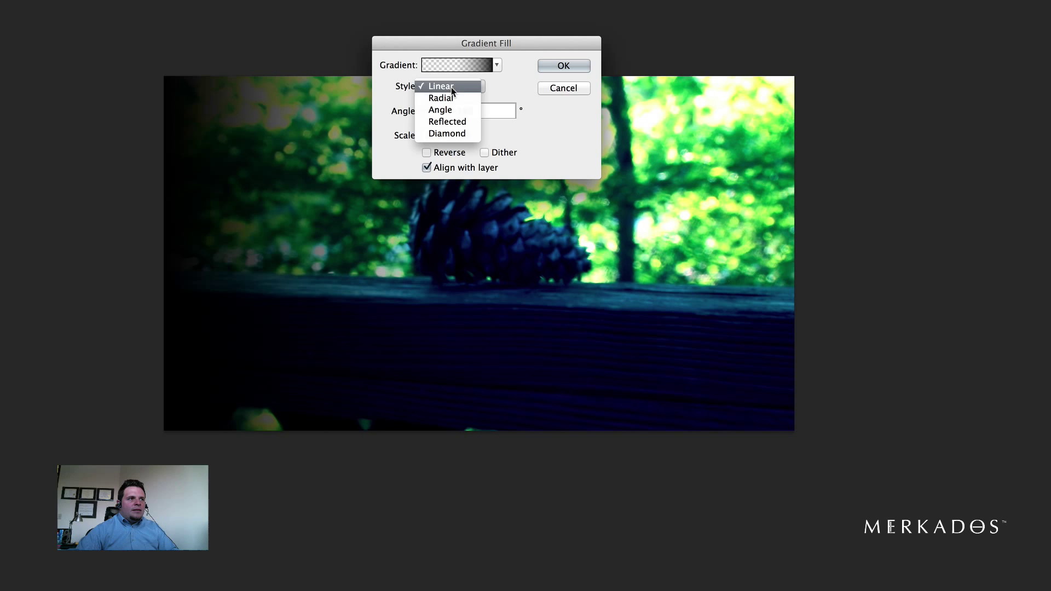
left_click(442, 98)
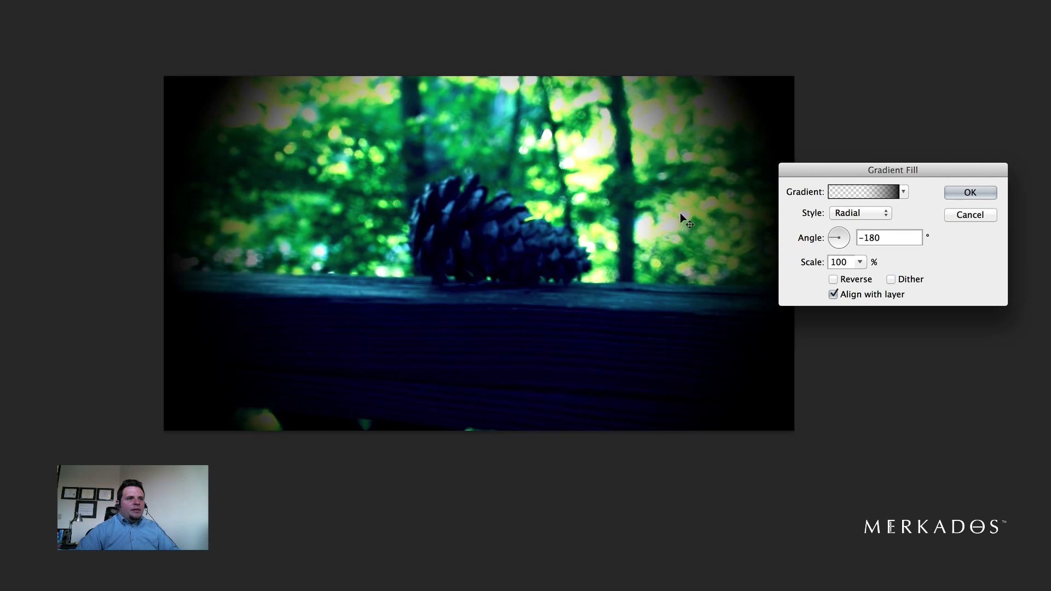
mouse_move(950, 188)
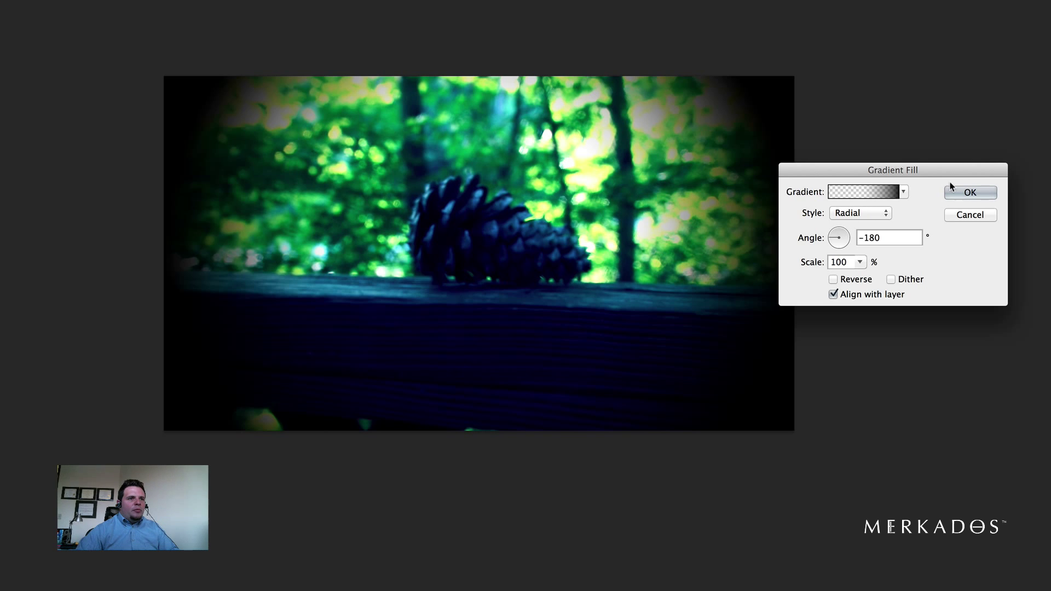
left_click(969, 192)
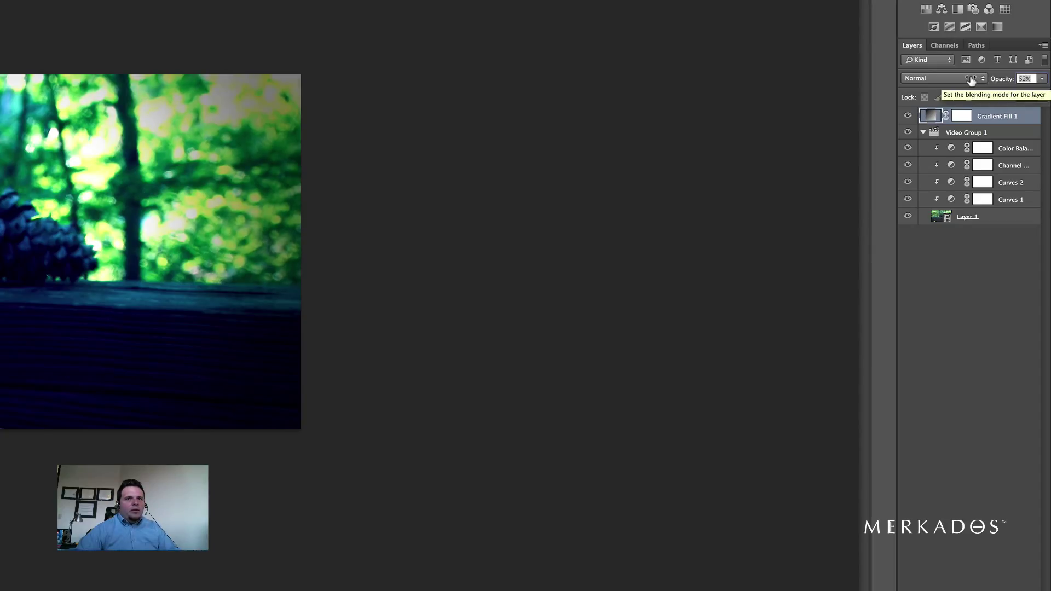
Lower the vignette layer's opacity to about 30% and toggle it to compare.
left_click(1025, 78)
type("25")
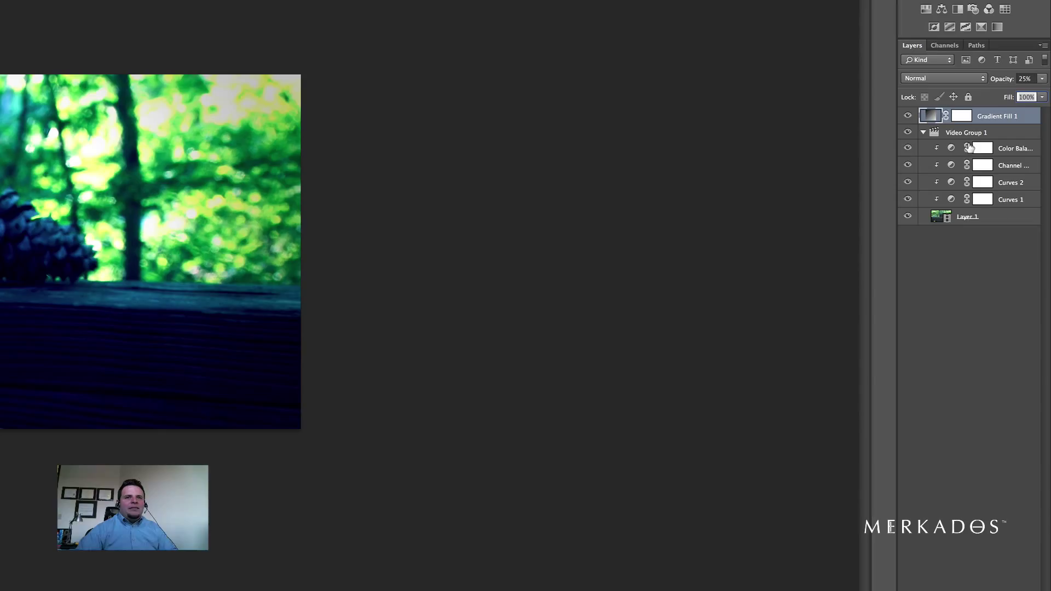
left_click(907, 116)
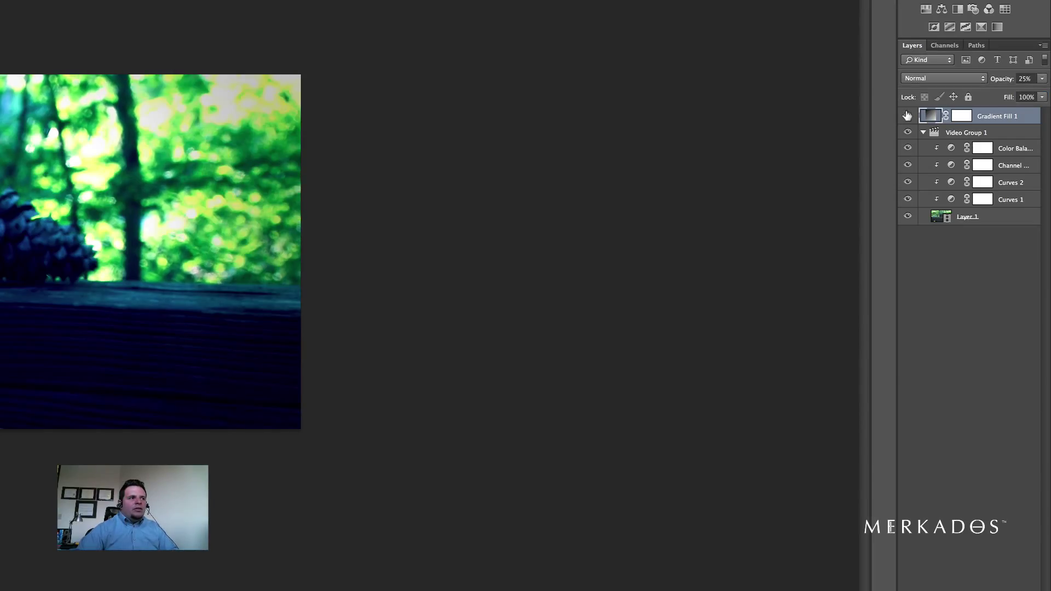
left_click(907, 115)
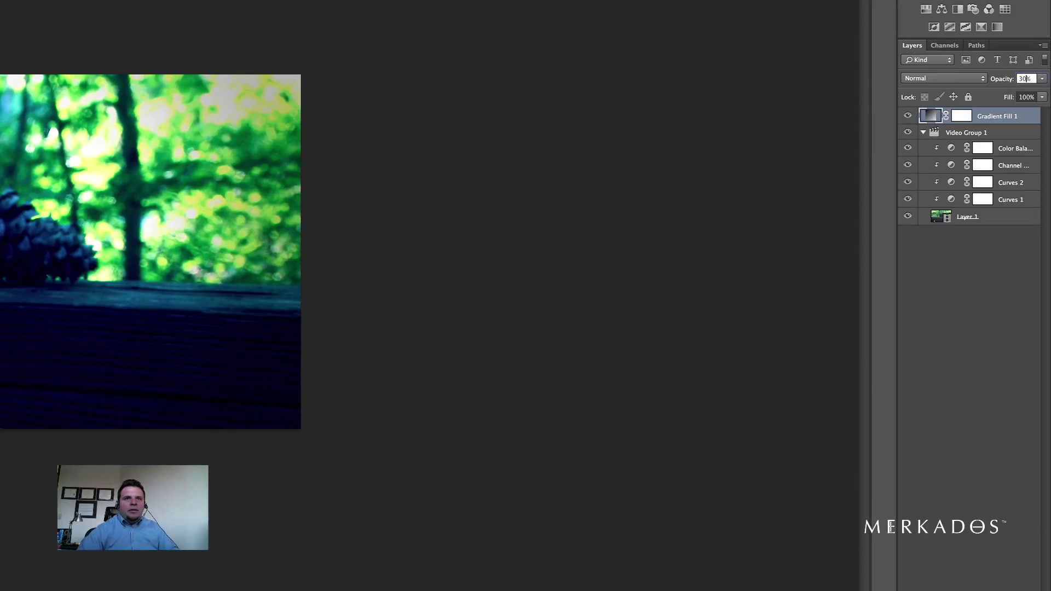
left_click(908, 115)
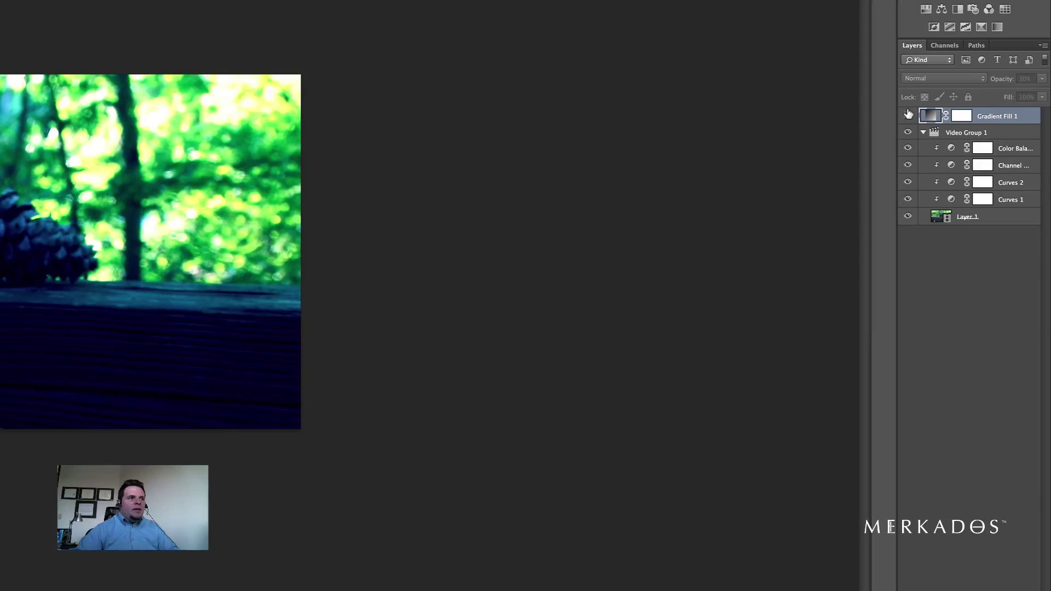
left_click(908, 116)
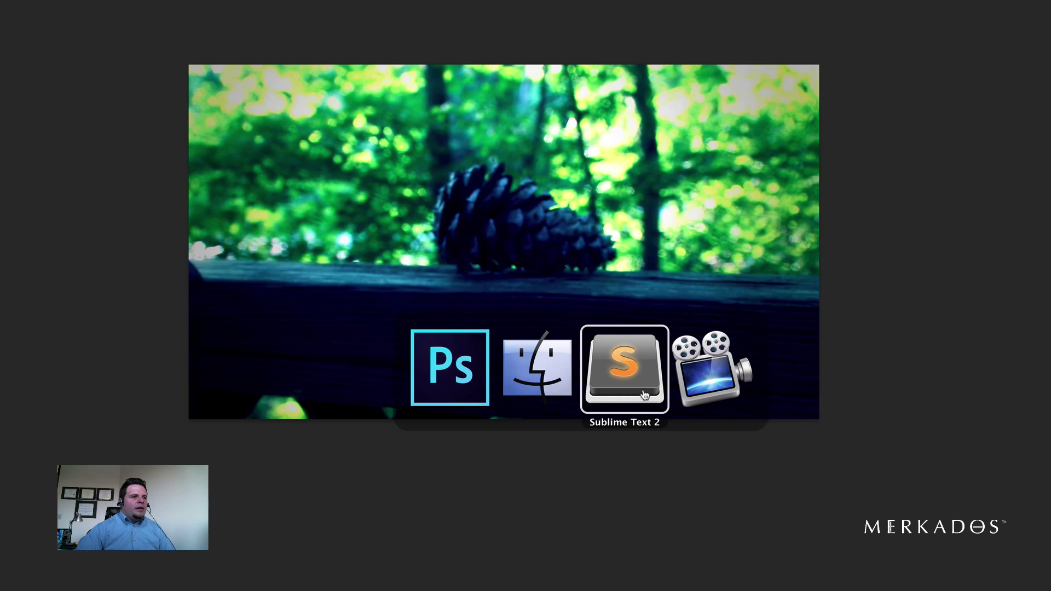
left_click(623, 368)
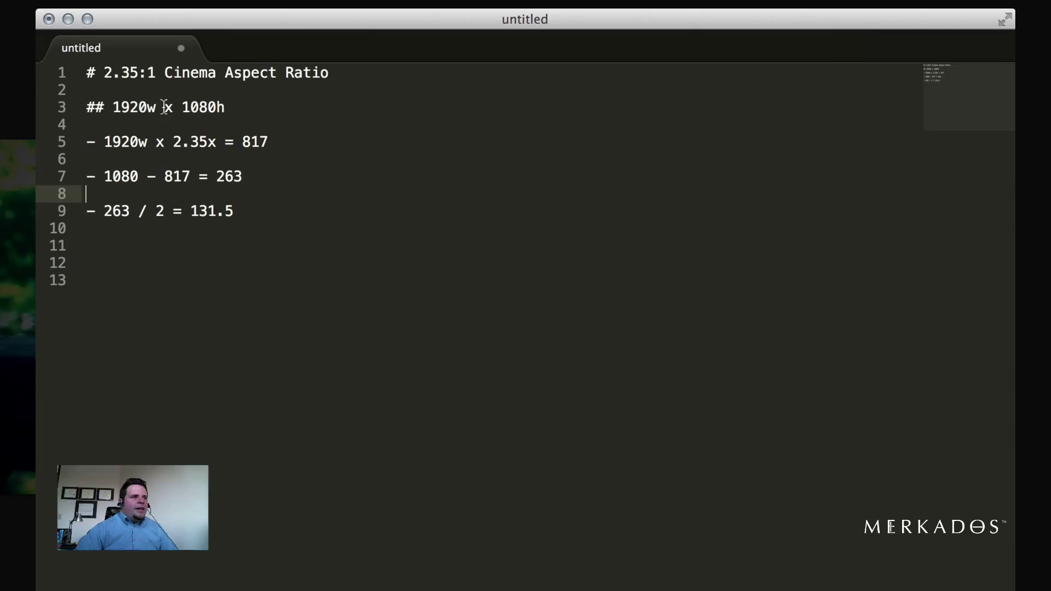
mouse_move(120, 67)
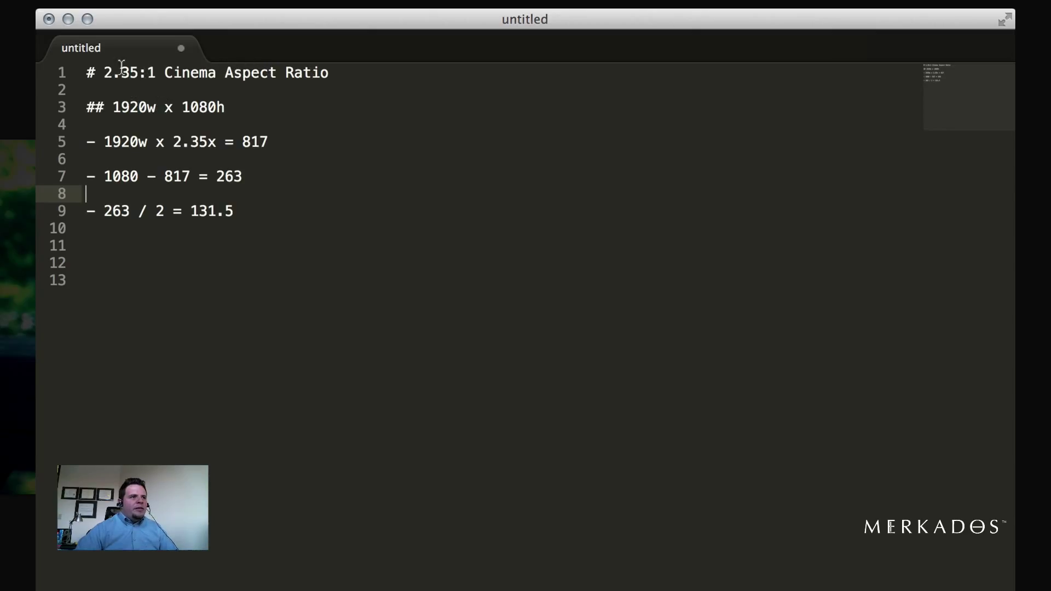
left_click(158, 72)
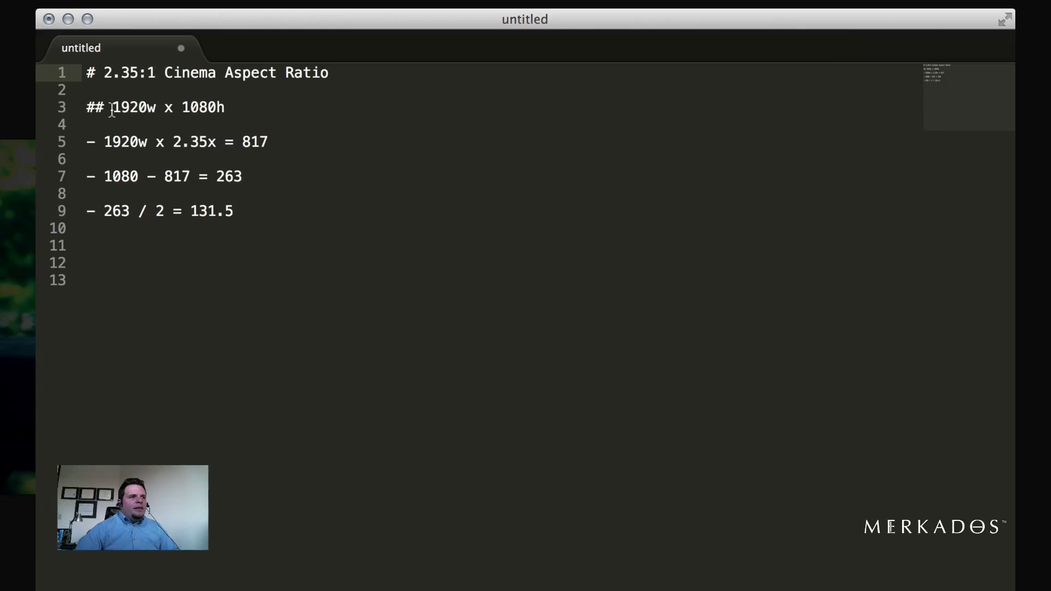
mouse_move(231, 107)
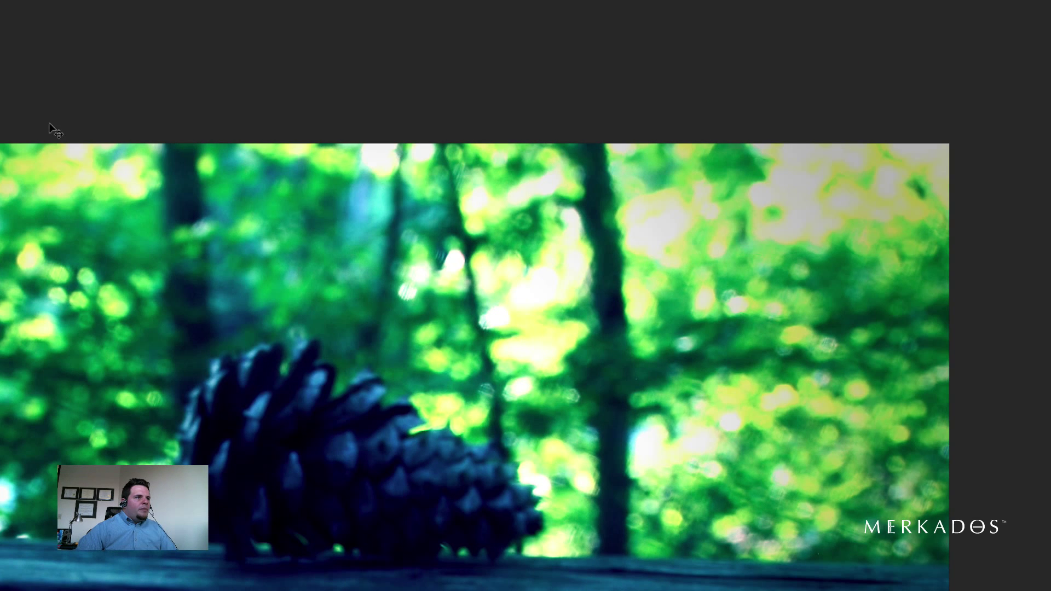
Back in the pine cone video document, mark letterbox edges with horizontal guides at 131.5 px.
left_click(12, 128)
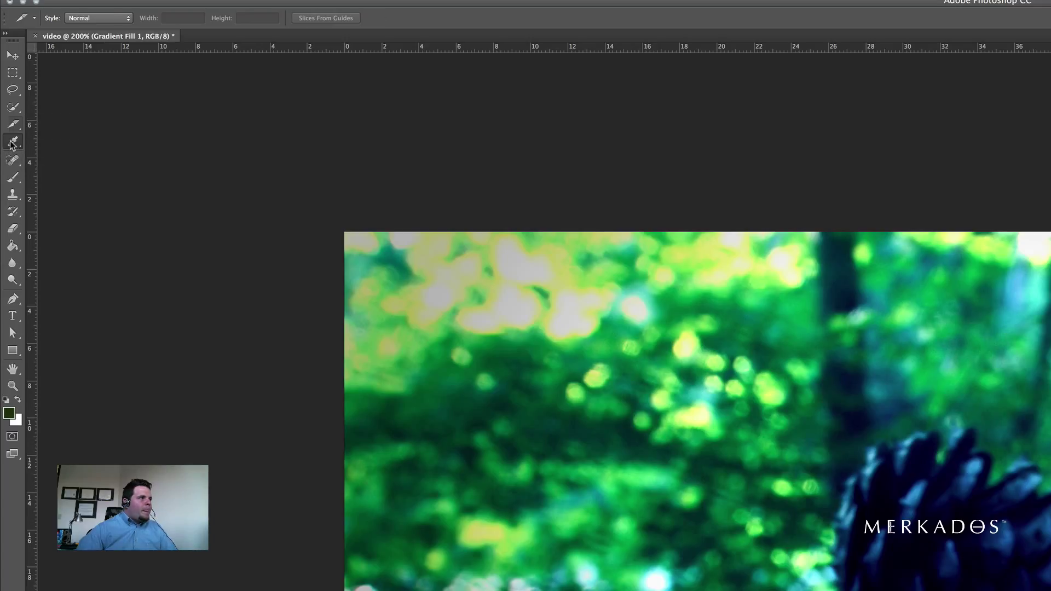
left_click(12, 142)
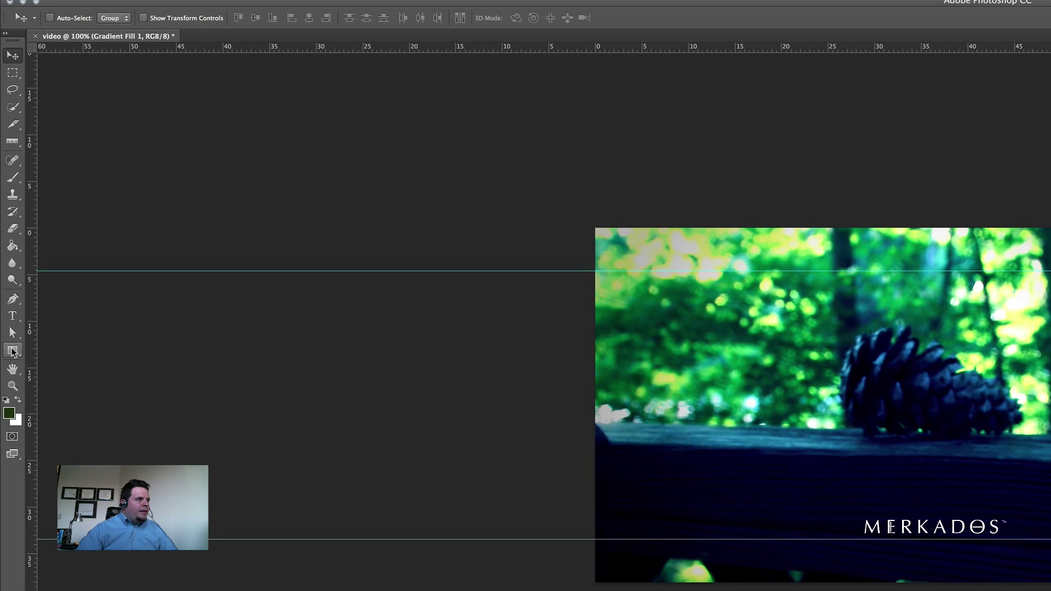
Use the Rectangle tool with black fill and no stroke to draw the top and bottom letterbox bars.
left_click(12, 352)
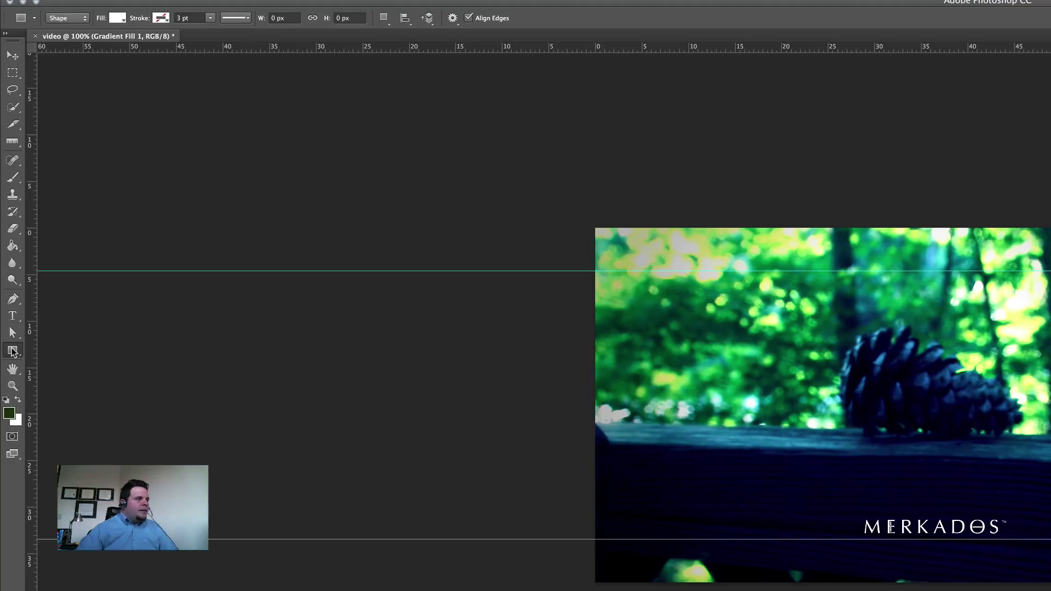
mouse_move(12, 350)
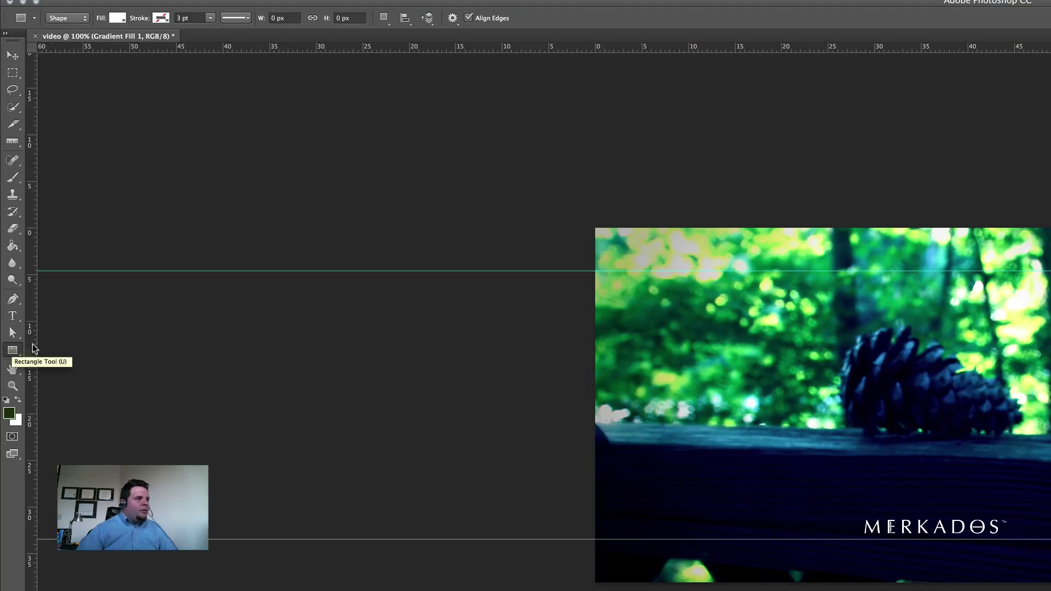
left_click(117, 17)
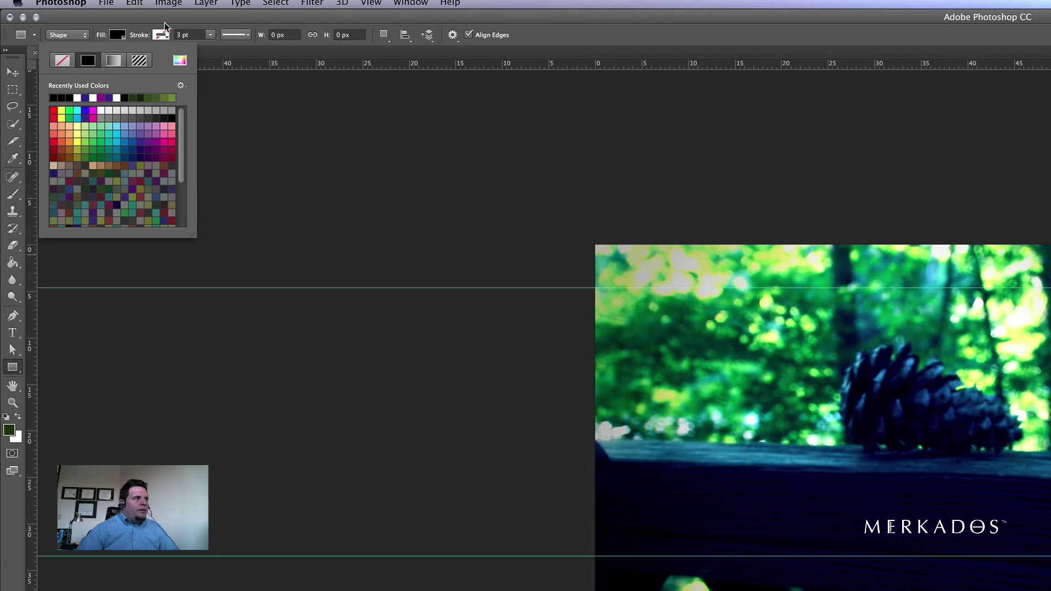
left_click(450, 221)
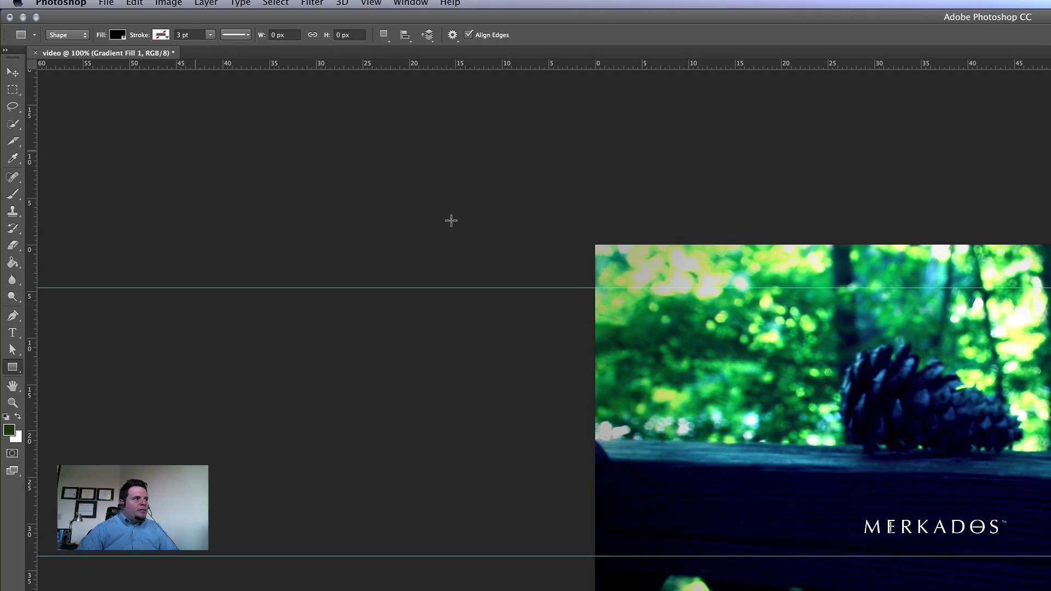
key("Tab")
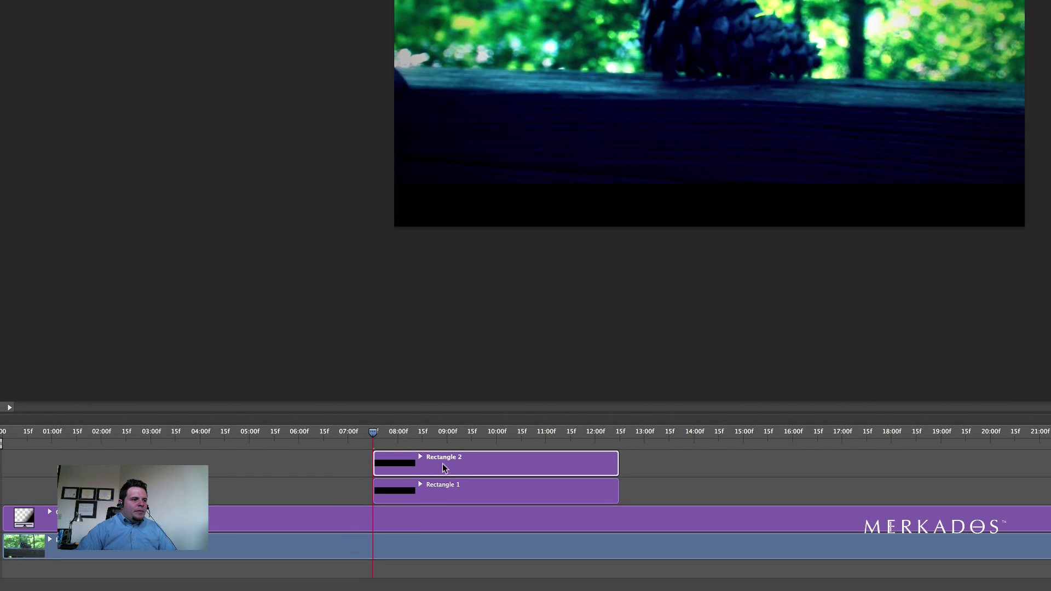
mouse_move(459, 476)
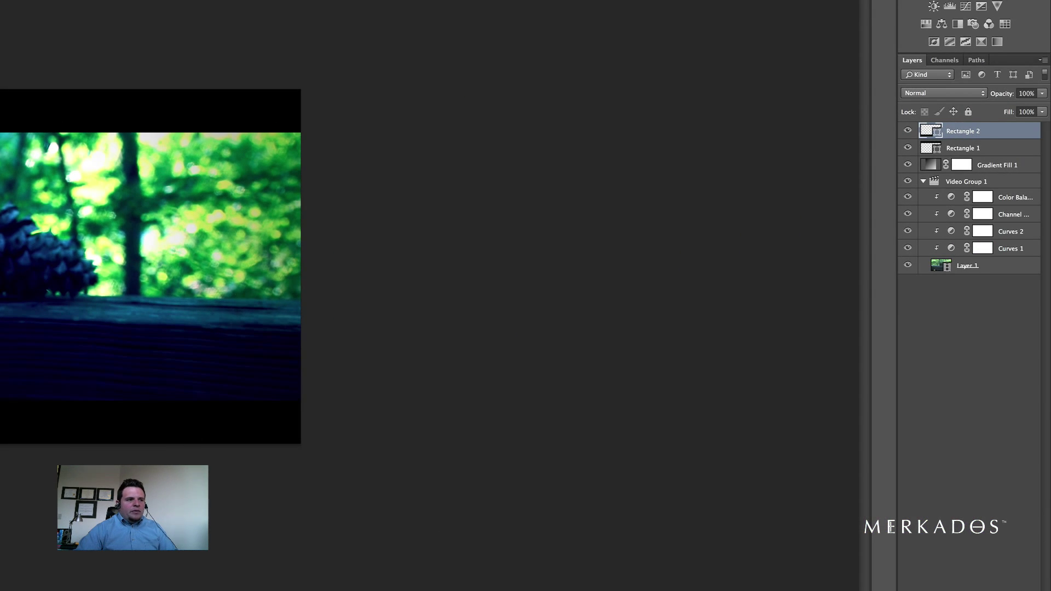
mouse_move(978, 147)
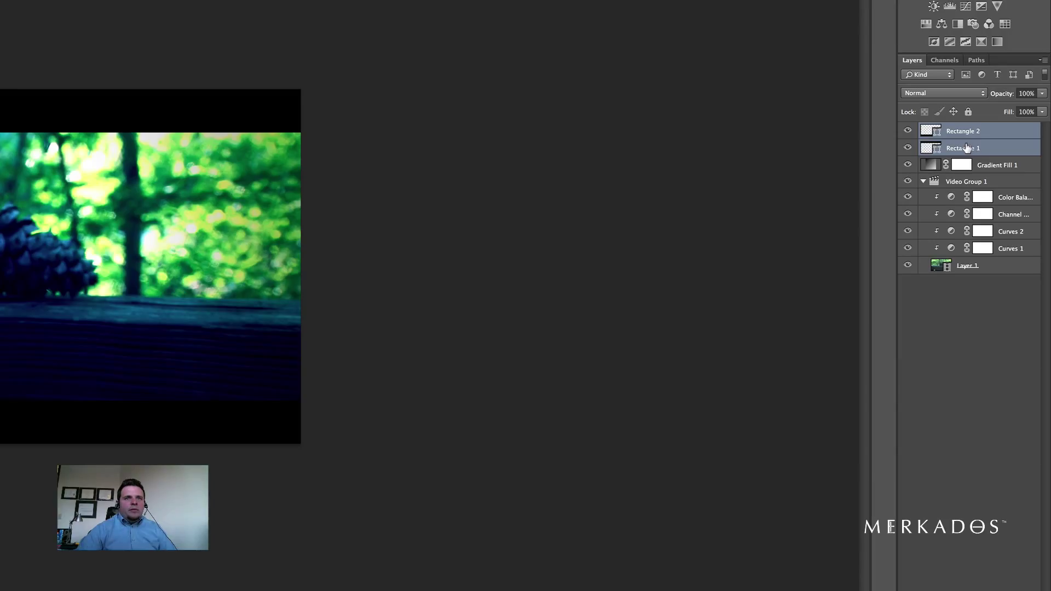
Open the context menu for the selected Rectangle 1 and Rectangle 2 layers.
right_click(963, 147)
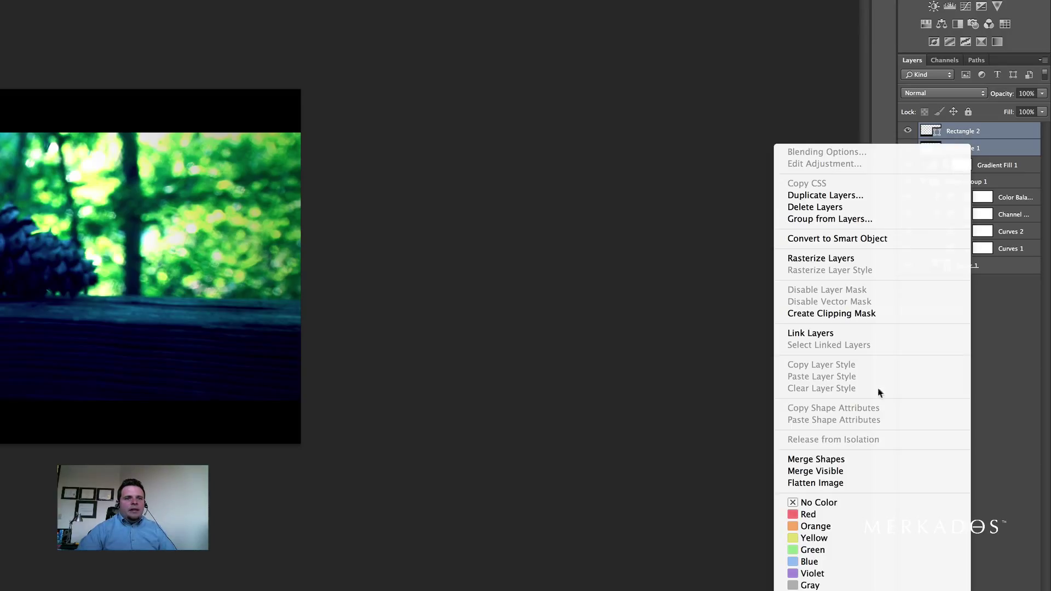